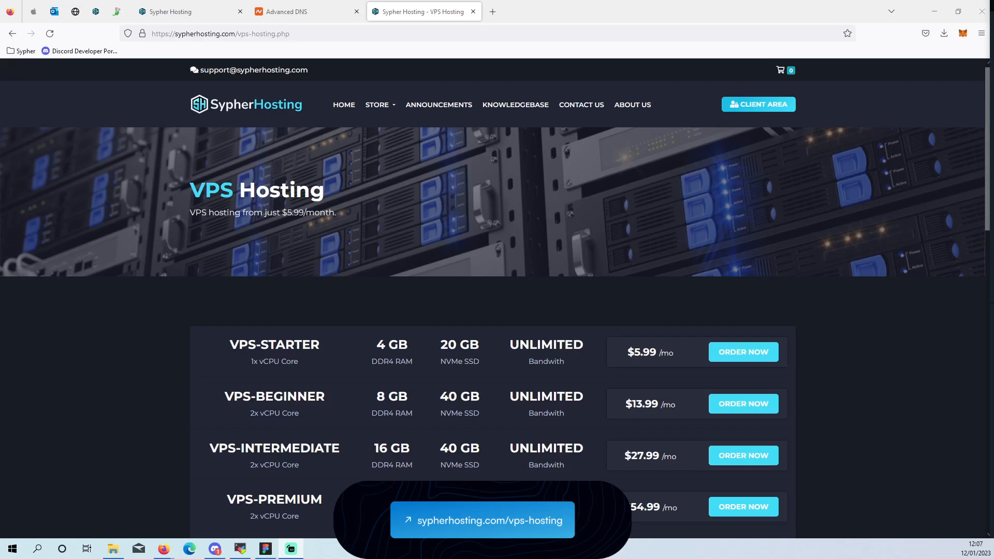
Bring up the Virtualizor overview of the Private VPS at 198.186.130.50 in the Sypher Hosting tab
scroll(down, 3)
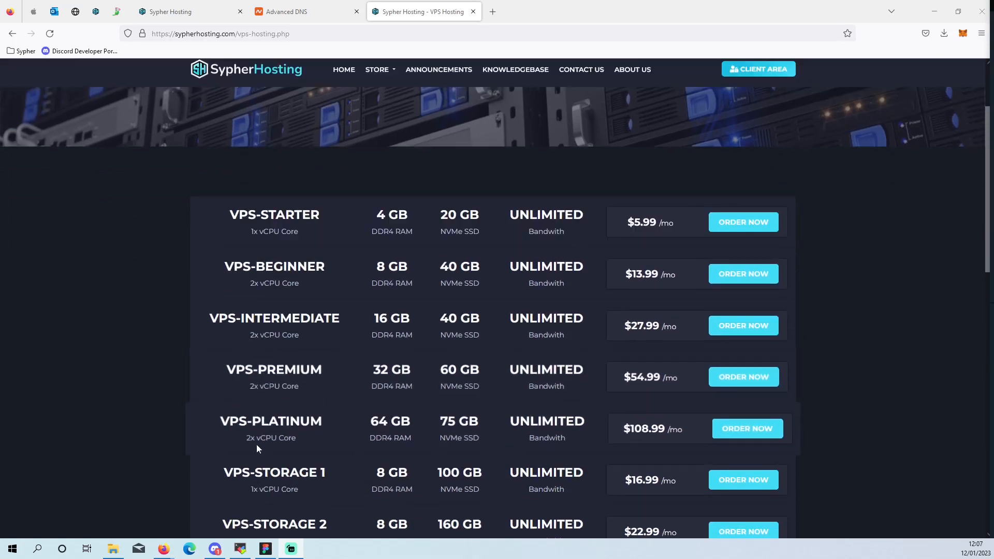
scroll(down, 3)
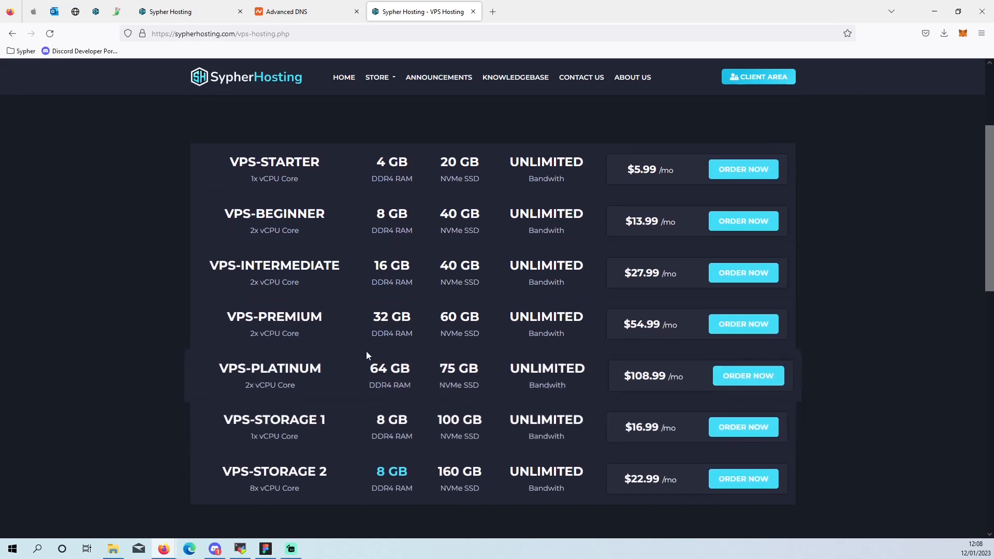
mouse_move(412, 377)
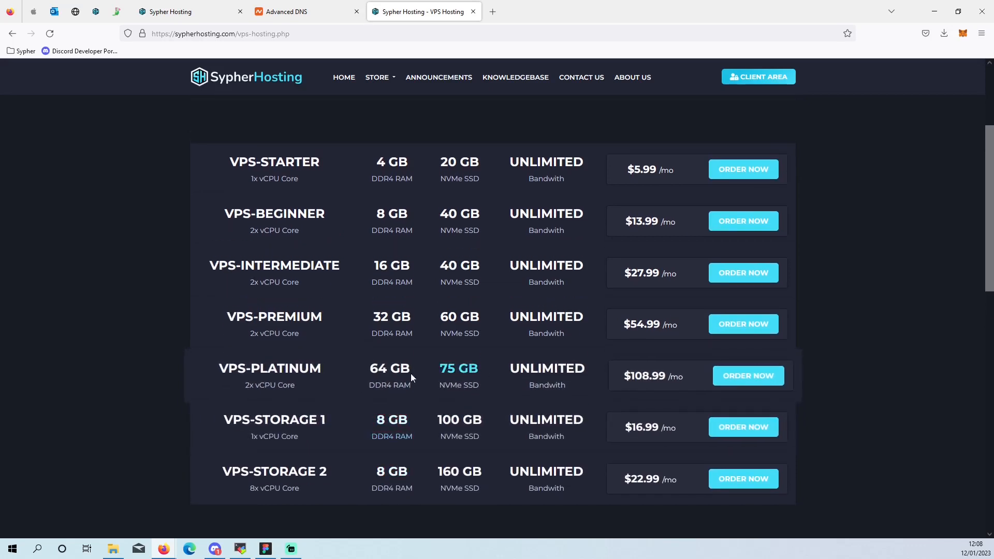
mouse_move(497, 243)
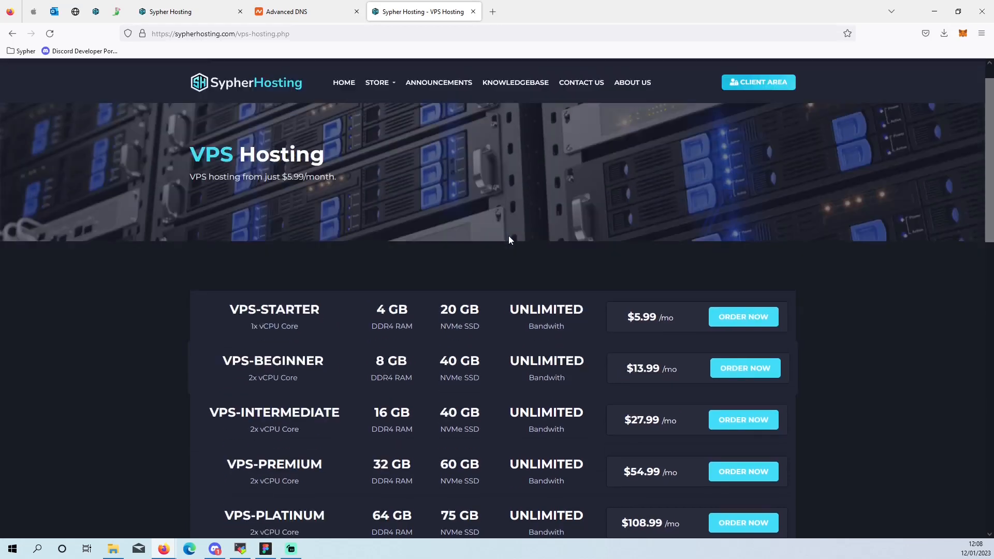
scroll(down, 3)
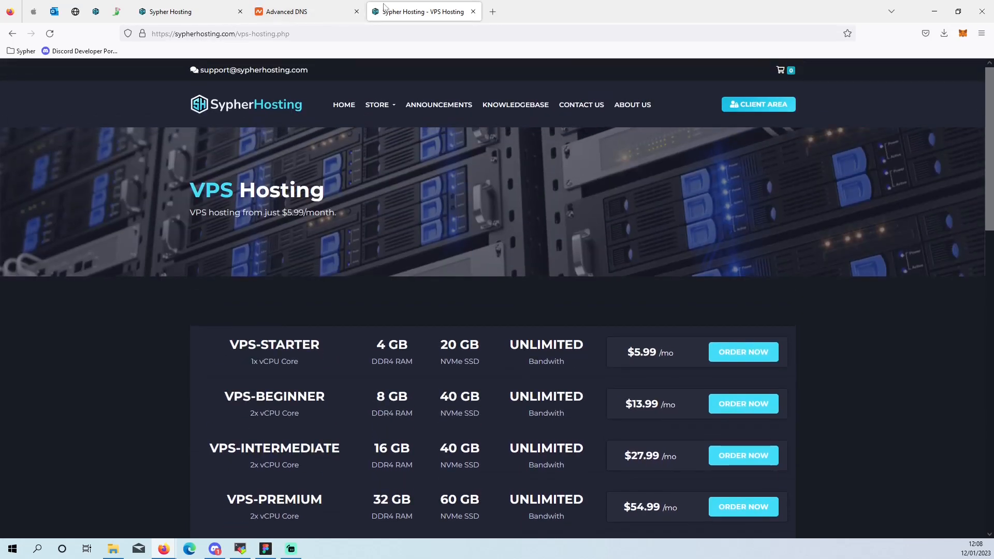
click(168, 11)
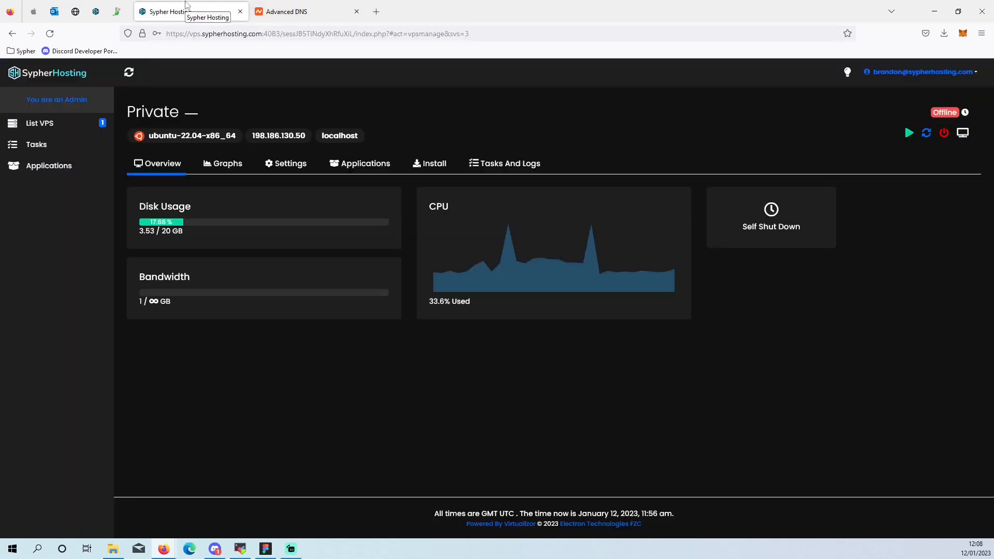
mouse_move(228, 163)
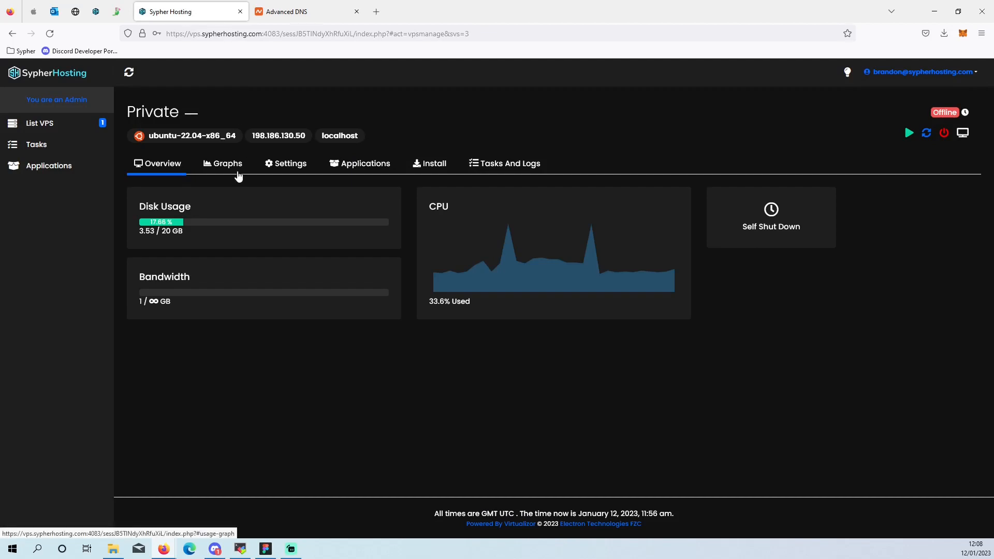
mouse_move(347, 171)
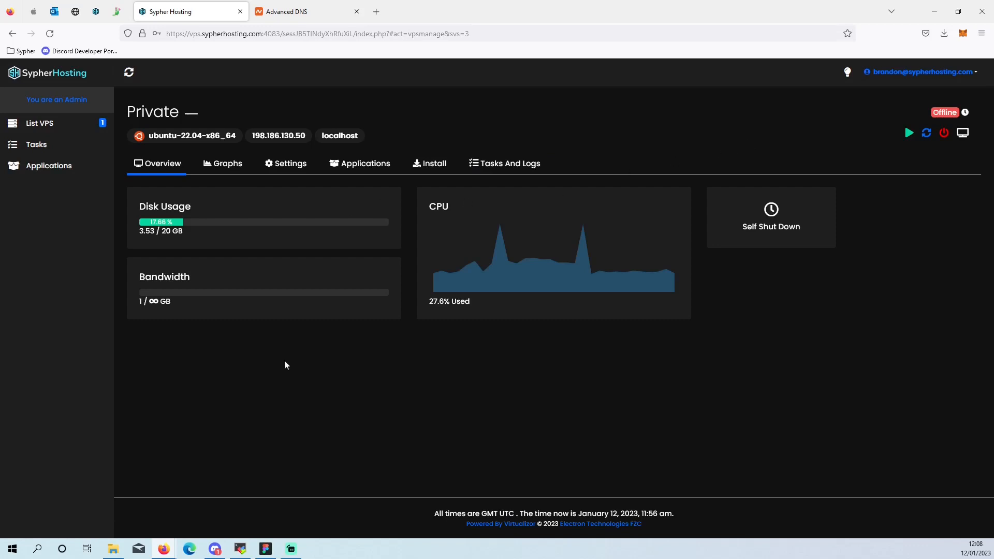
Bring MobaXterm to the front and start a local terminal at /home/mobaxterm
click(239, 548)
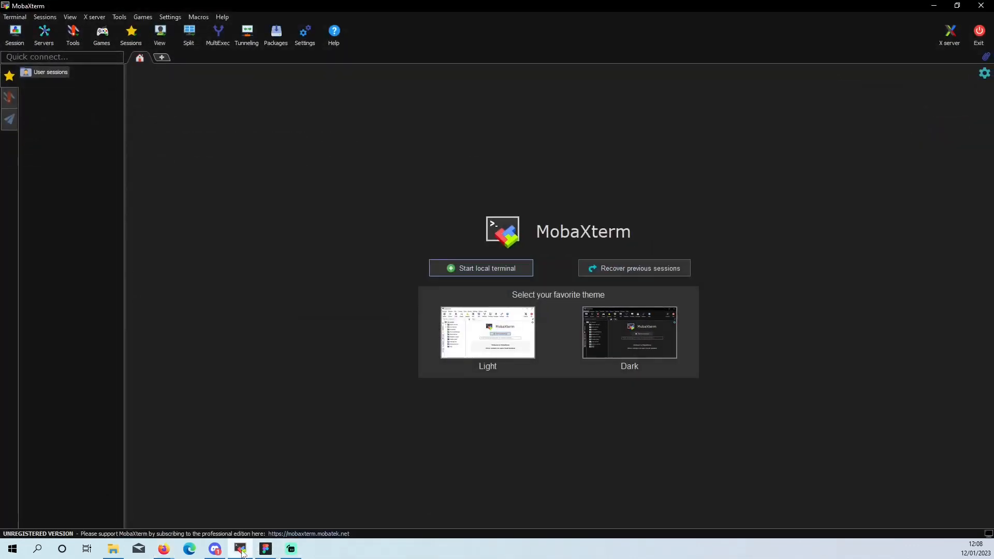
mouse_move(341, 131)
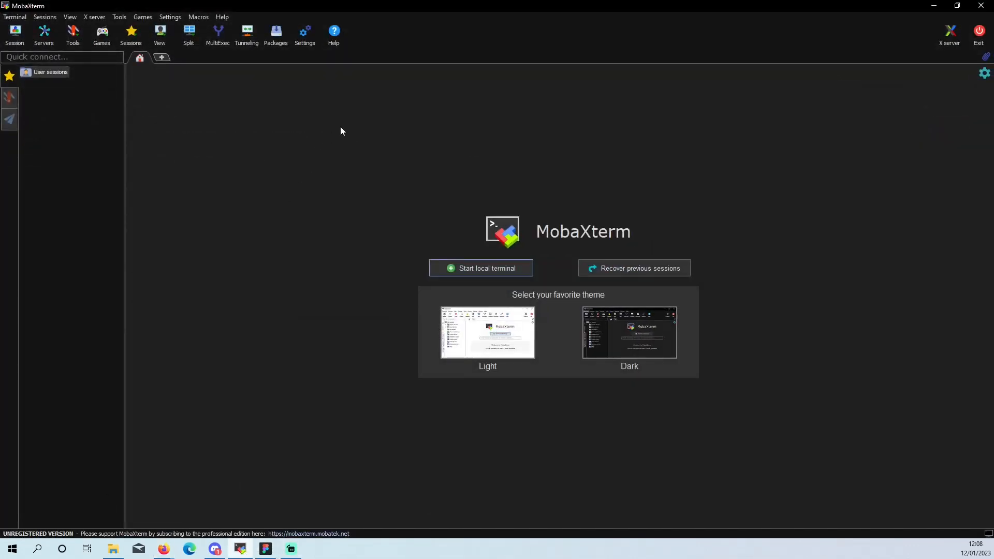
mouse_move(462, 282)
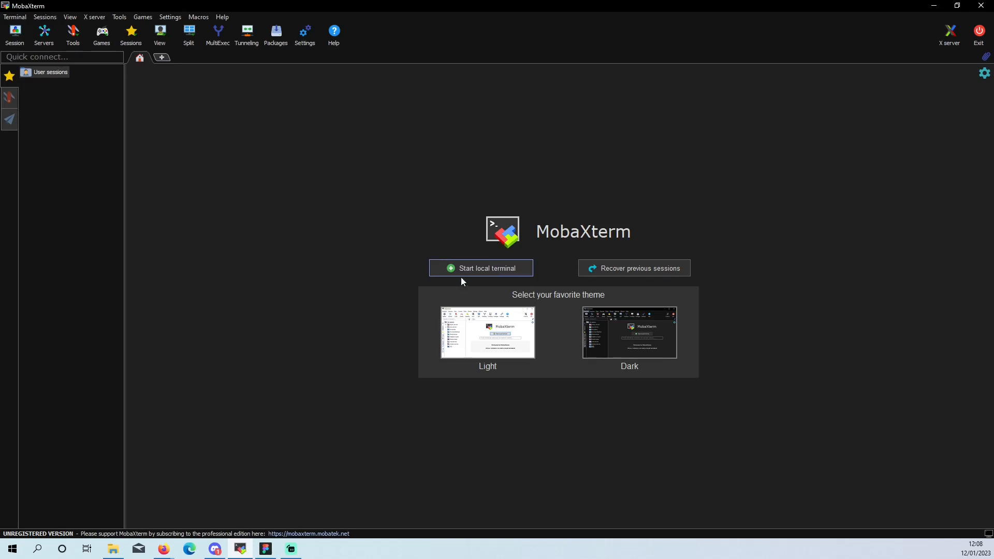
mouse_move(574, 315)
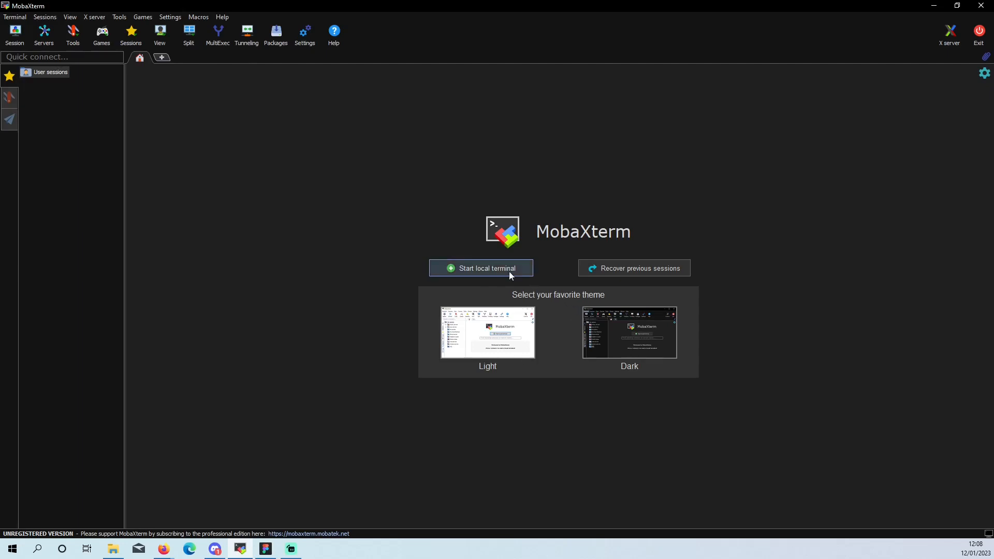
mouse_move(461, 266)
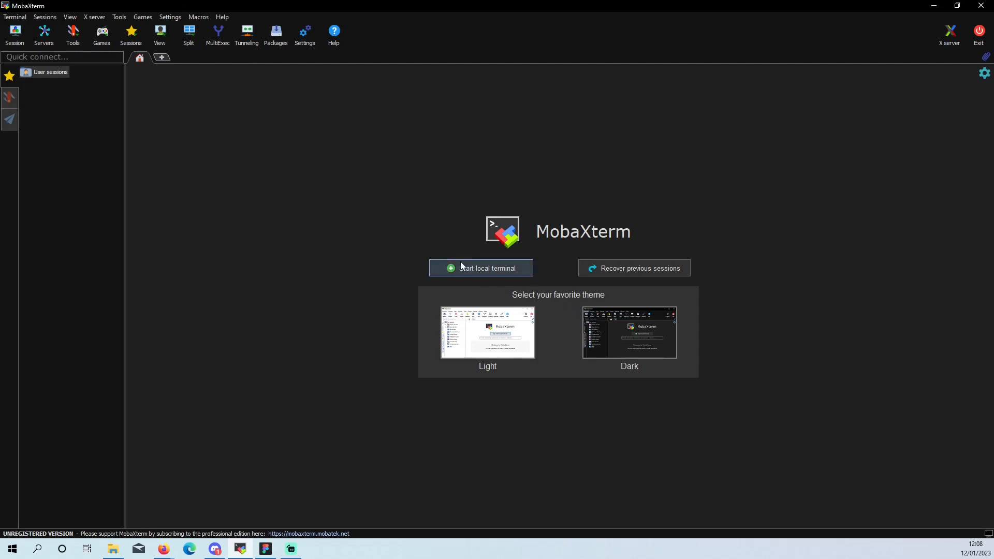
click(480, 268)
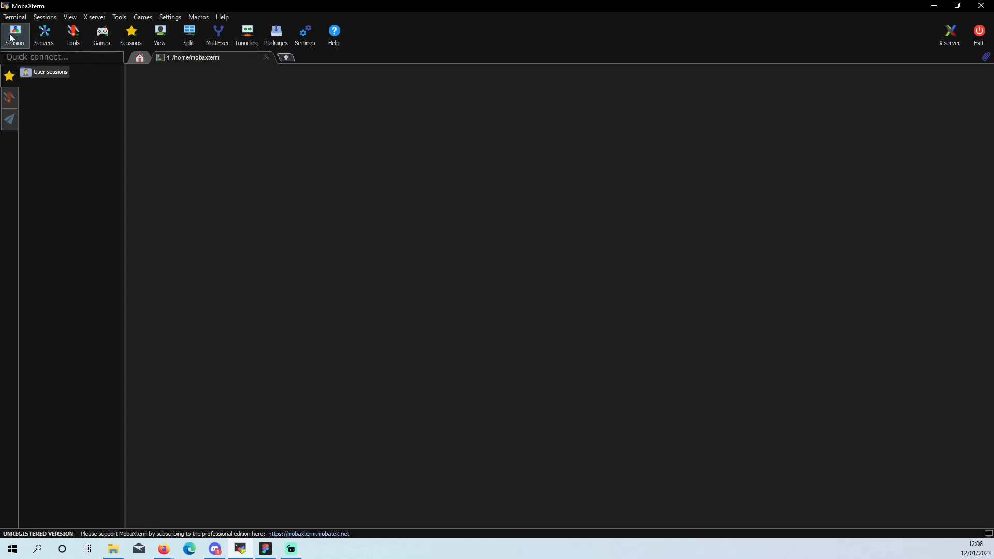
Start an SSH session to 198.186.130.50 with username root
click(14, 35)
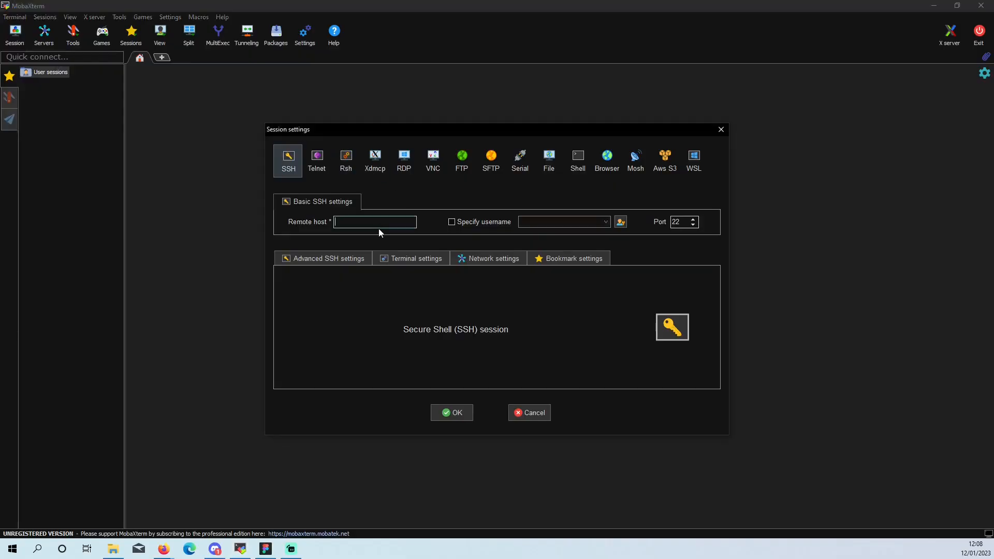
text(root)
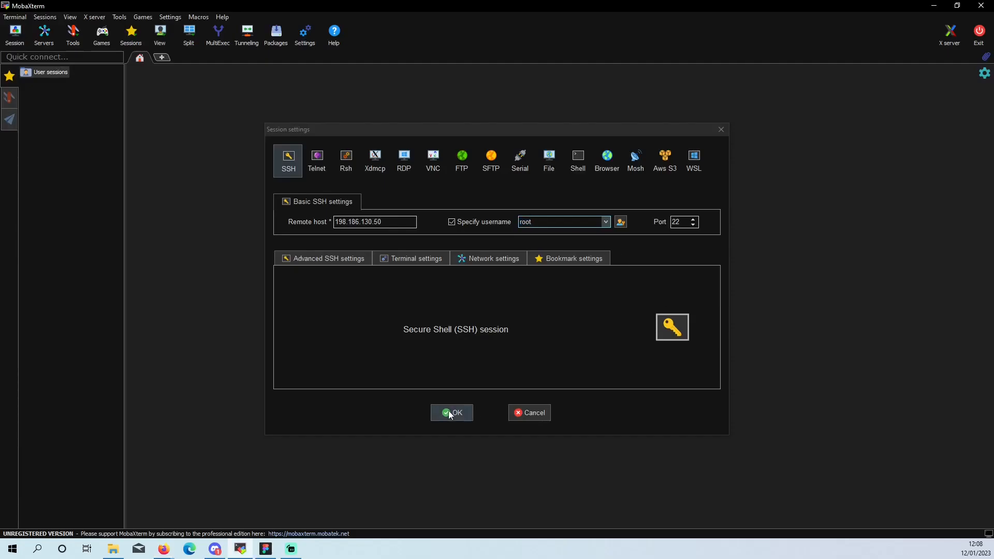
click(451, 412)
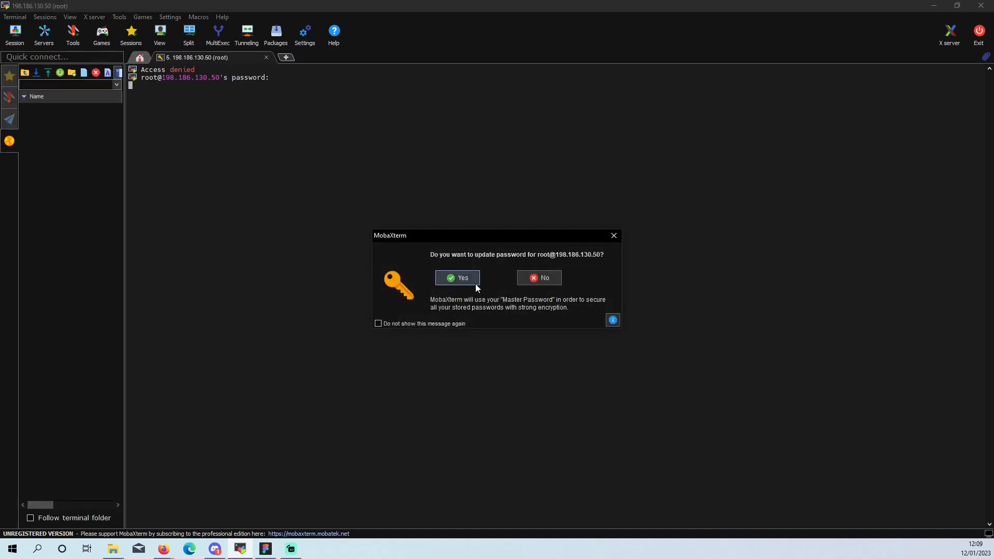
Save the root password and run apt -y install software-properties-common curl apt-transport-https ca-certificates gnupg
click(457, 277)
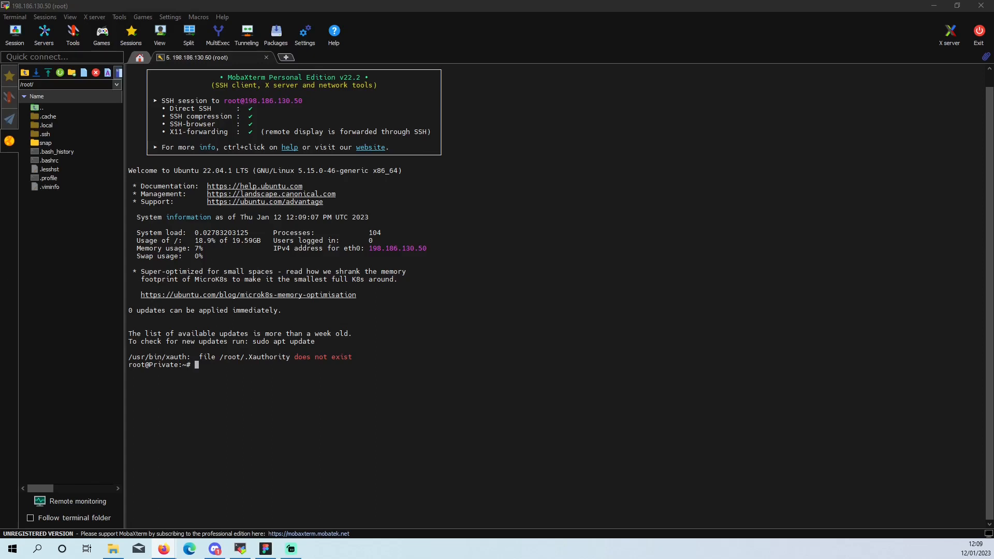
mouse_move(536, 389)
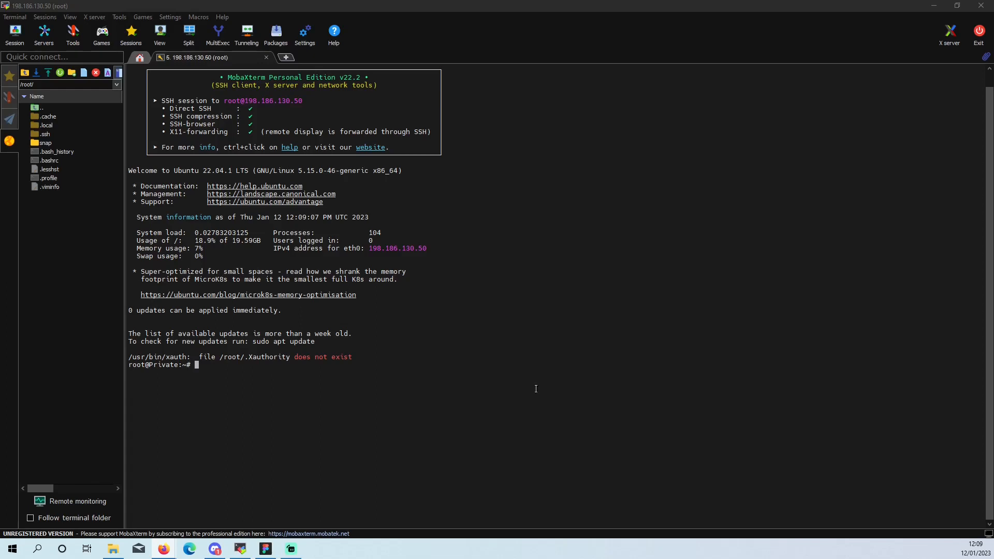
text(apt -y install software-properties-common curl apt-transport-https ca-certificates gnupg)
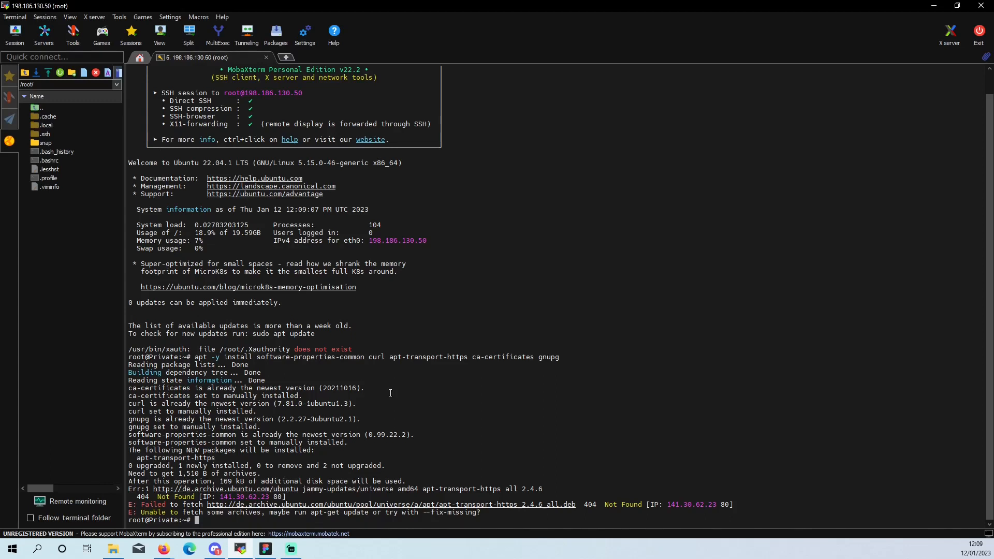
Install the base dependencies with apt-get and add the ppa:ondrej/php repository
text(apt)
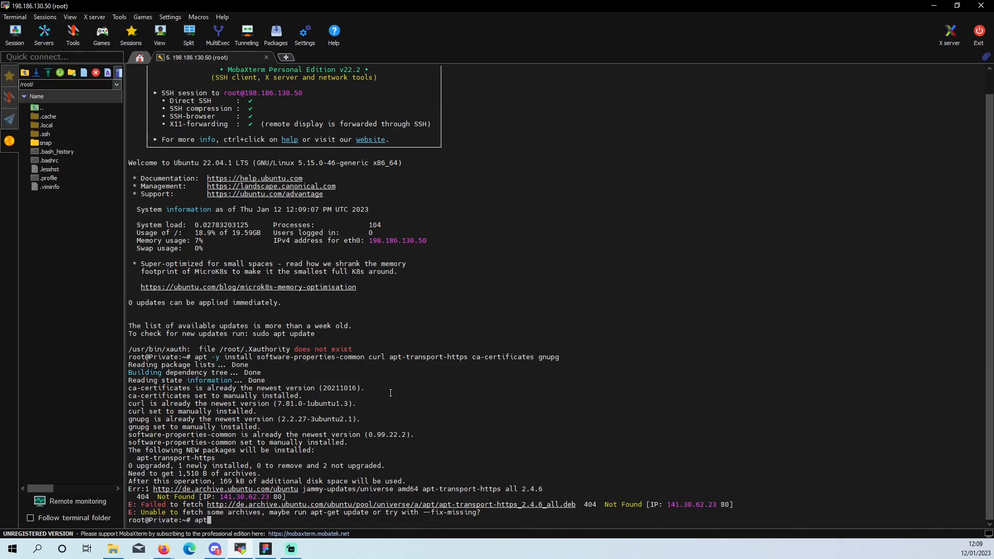
text(-get)
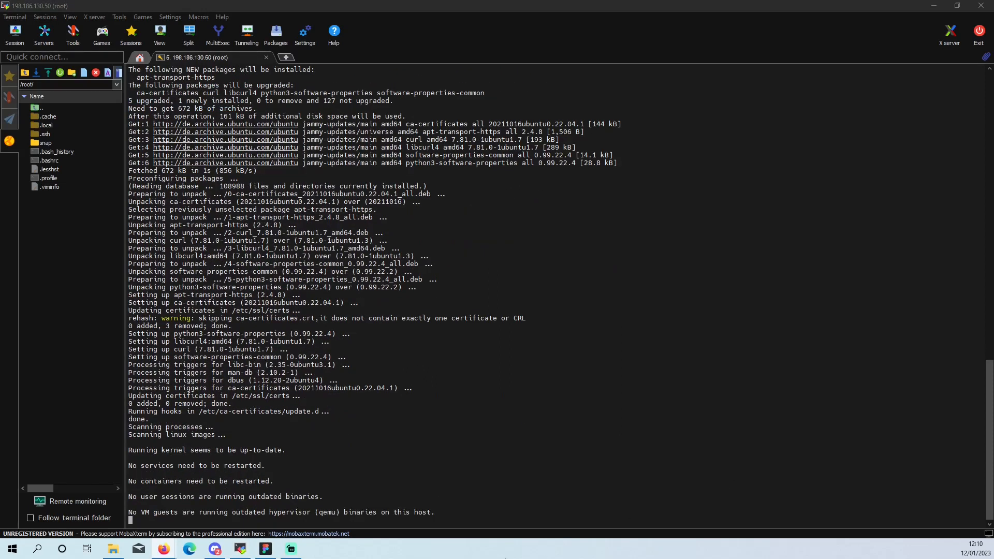
text(LC_ALL=C.UTF-8 add-apt-repository -y ppa:ondrej/php)
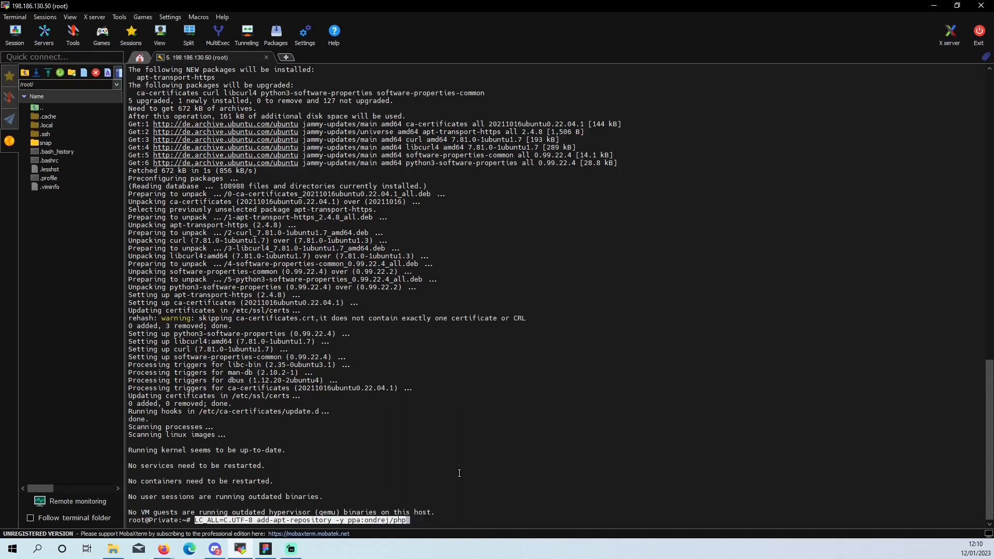
key(Return)
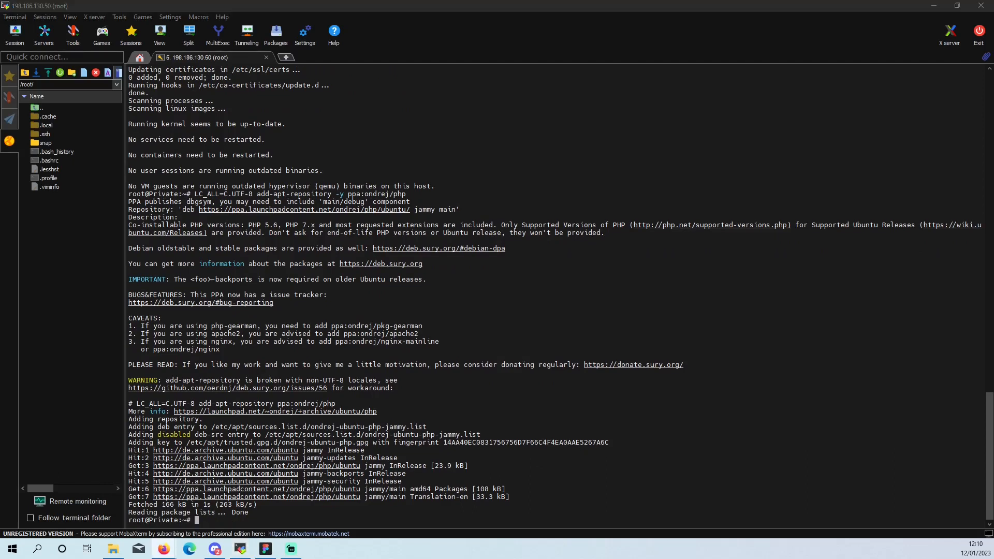
Add the Redis and MariaDB repositories, run apt update, and install PHP 8.1, MariaDB, nginx and Redis
text(curl -fsSL https://packages.redis.io/gpg | sudo gpg --dearmor -o /usr/share/keyrings/redis-archive-keyring.gpg)
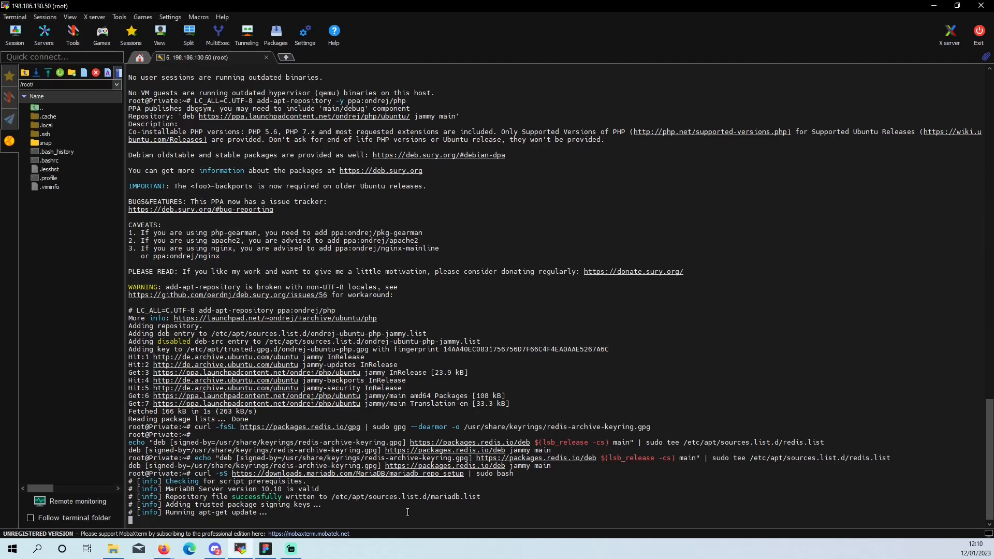
text(apt update)
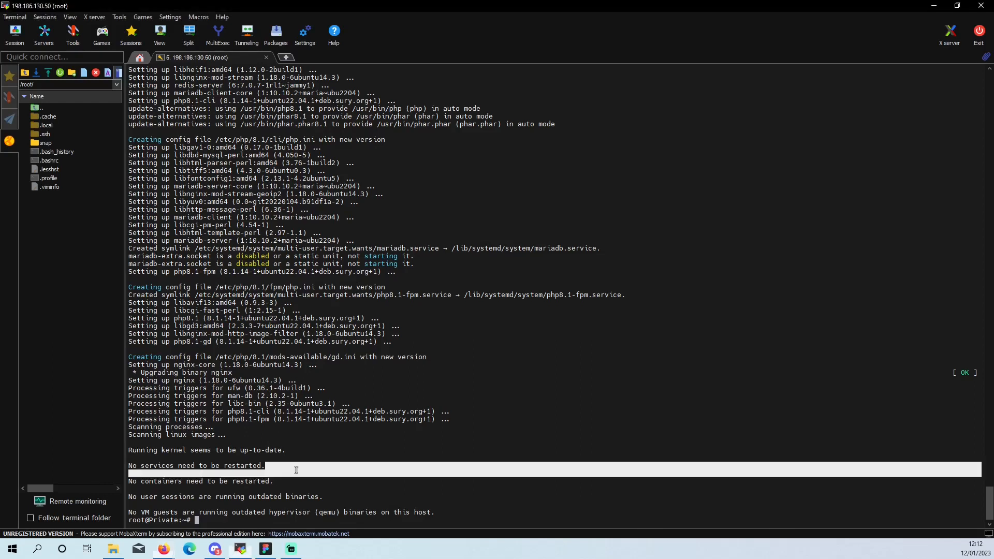
scroll(down, 3)
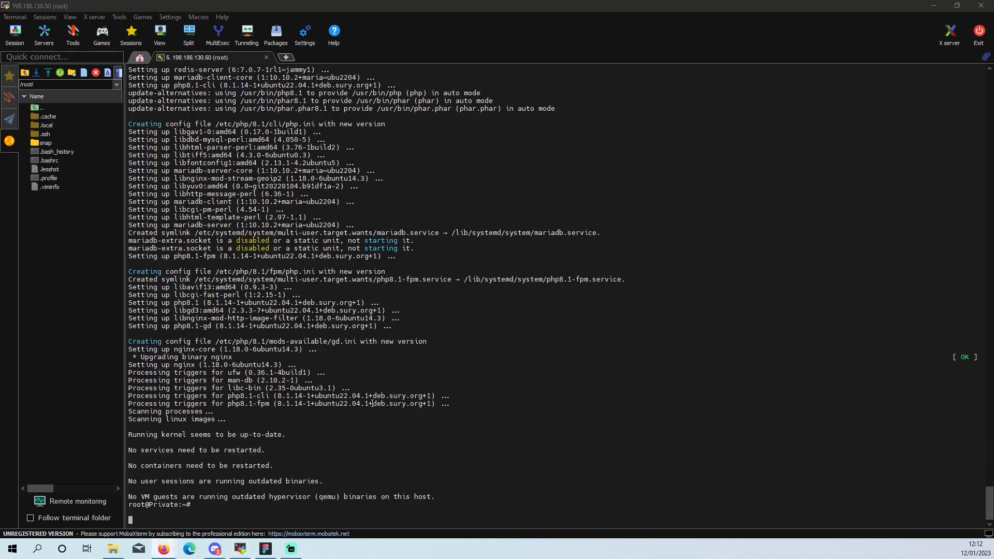
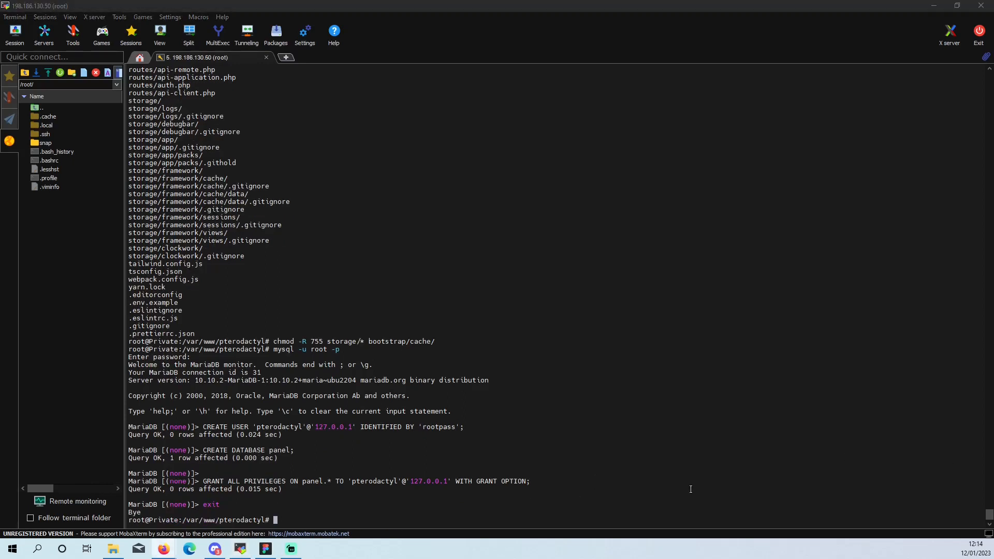
Copy .env.example to .env and run composer install --no-dev --optimize-autoloader, confirming yes as root
text(cp .env.example .env)
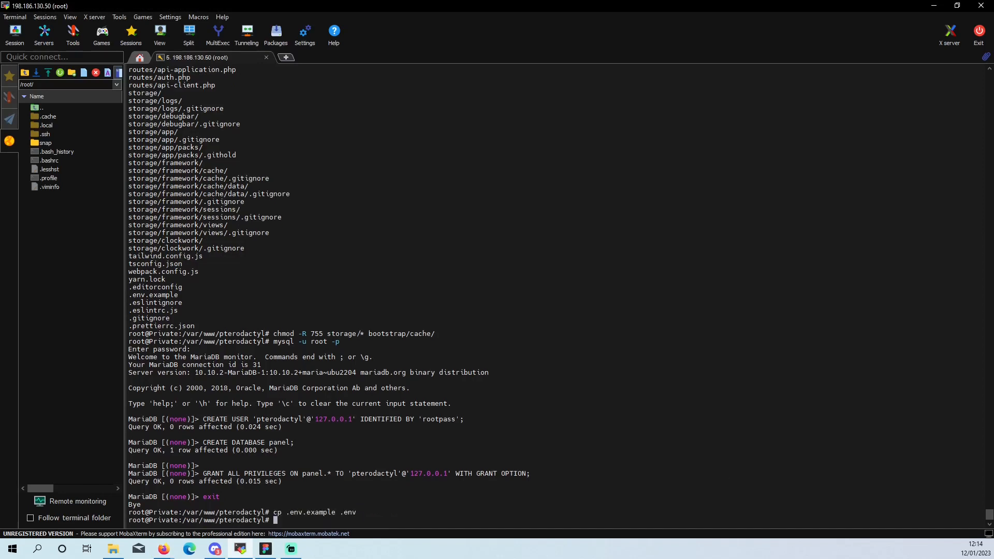
text(composer install --no-dev --optimize-autoloader)
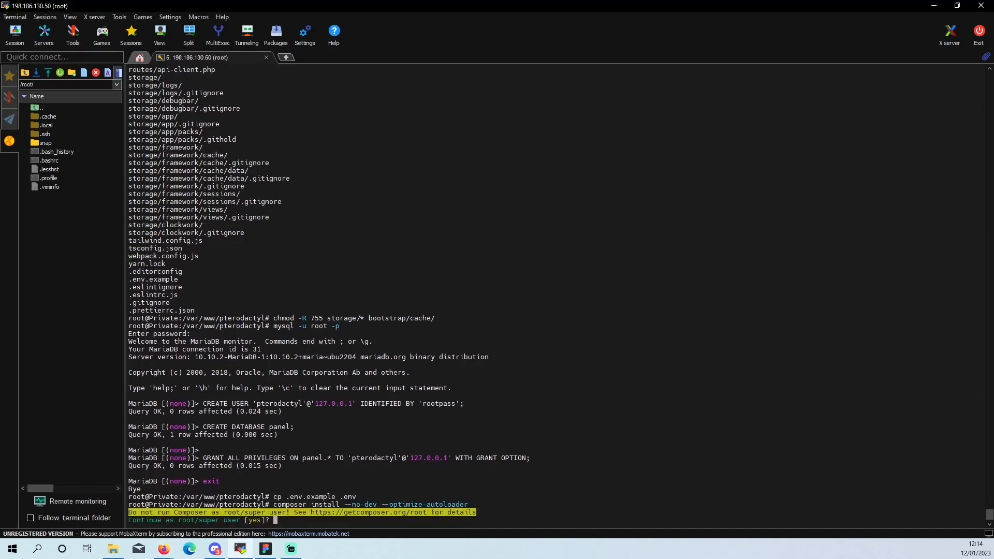
text(yes)
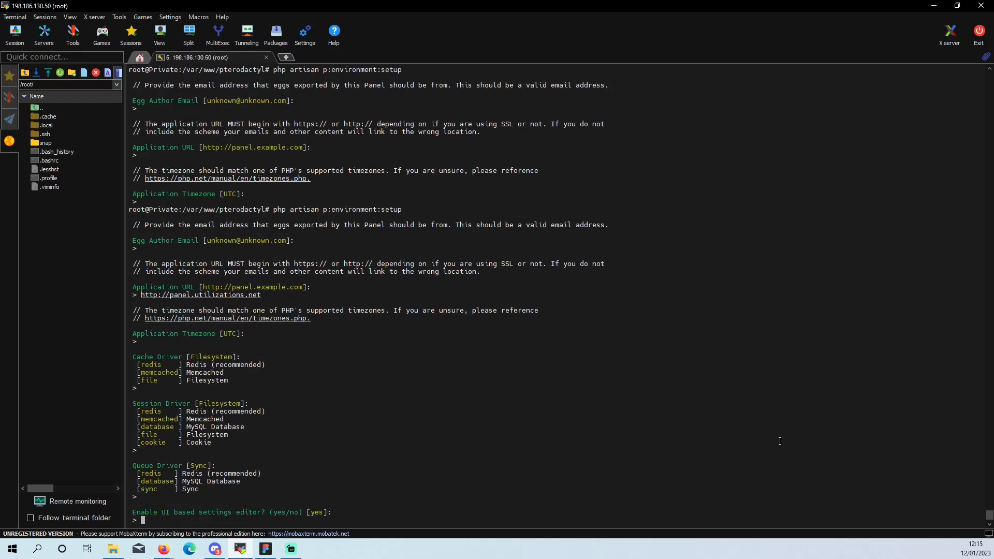
Accept the environment setup defaults and configure mail with php artisan p:environment:mail
key(enter)
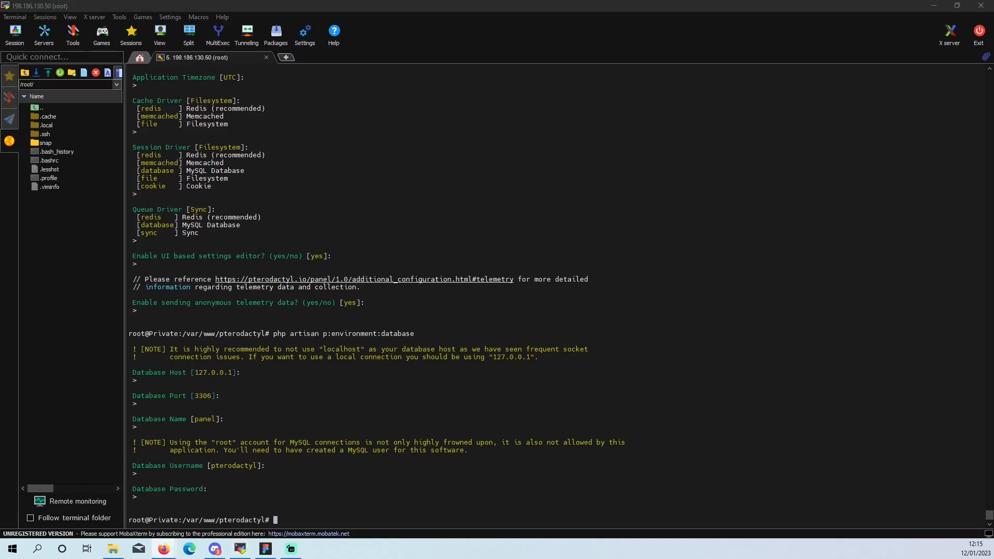
text(php artisan p:environment:mail)
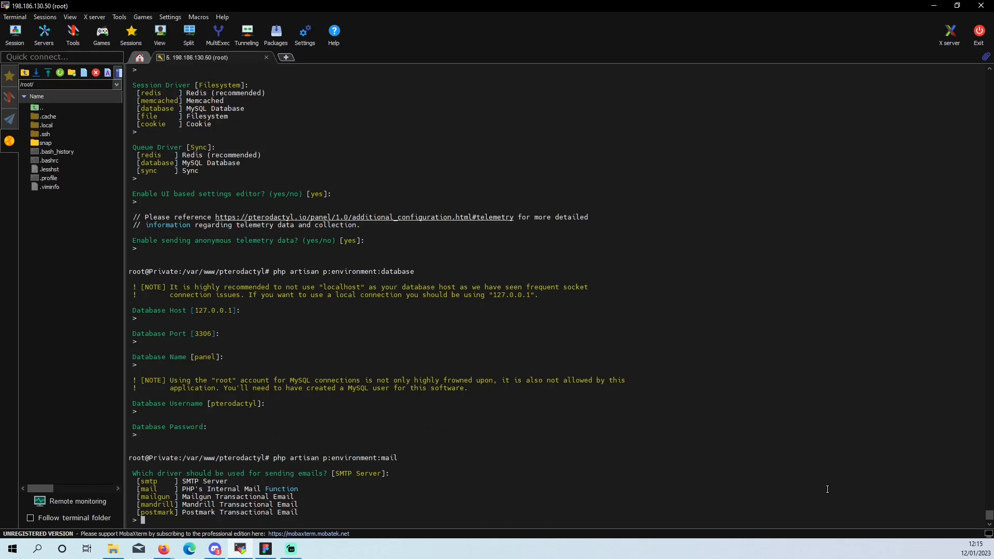
text(mail)
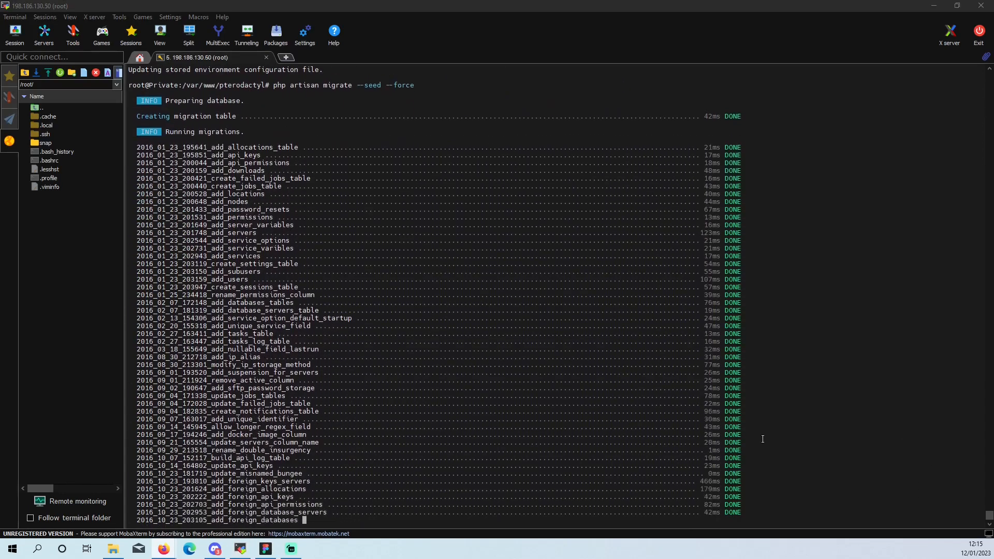
After migrations and seeding finish, start creating a panel user with php artisan p:user:make
scroll(down, 3)
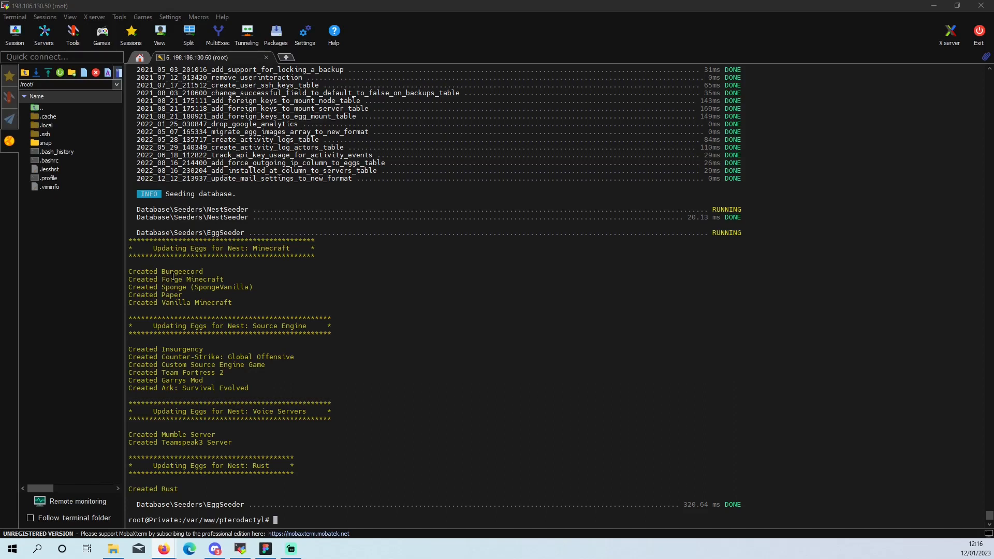
mouse_move(221, 349)
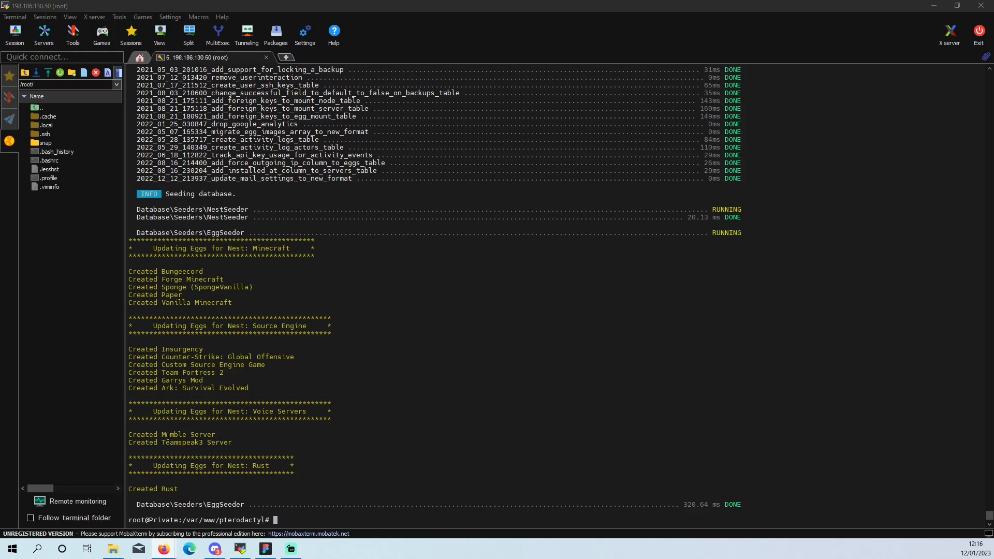
text(php artisan p:user:make)
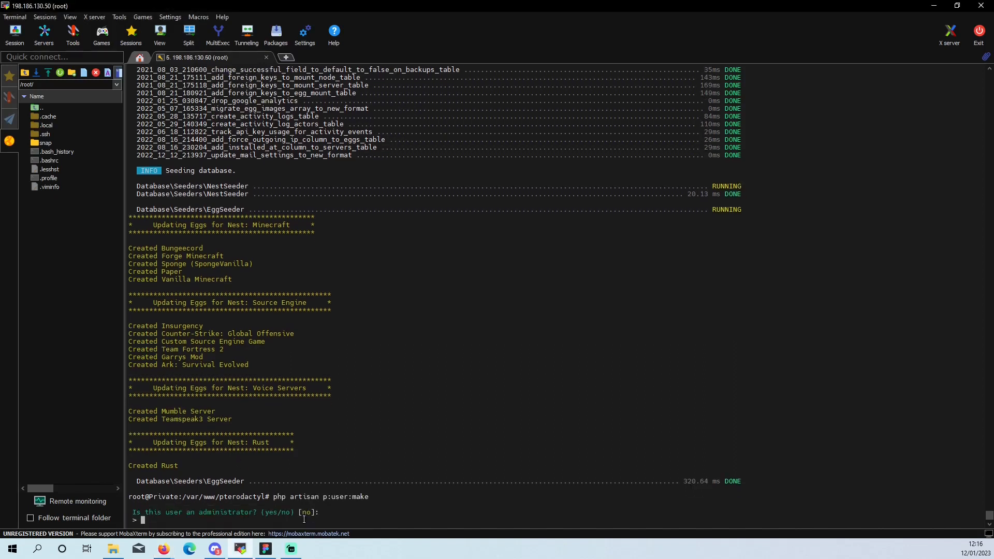
text(yes)
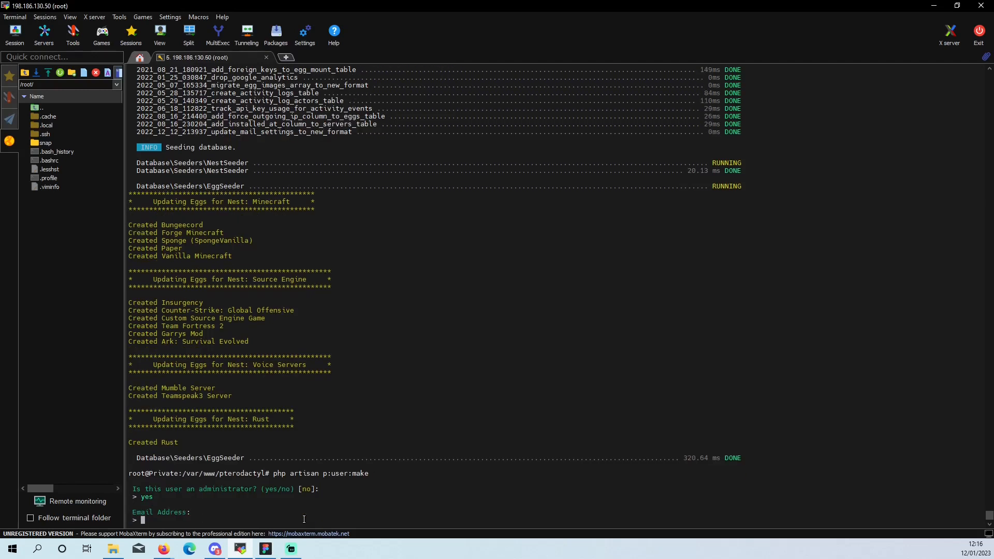
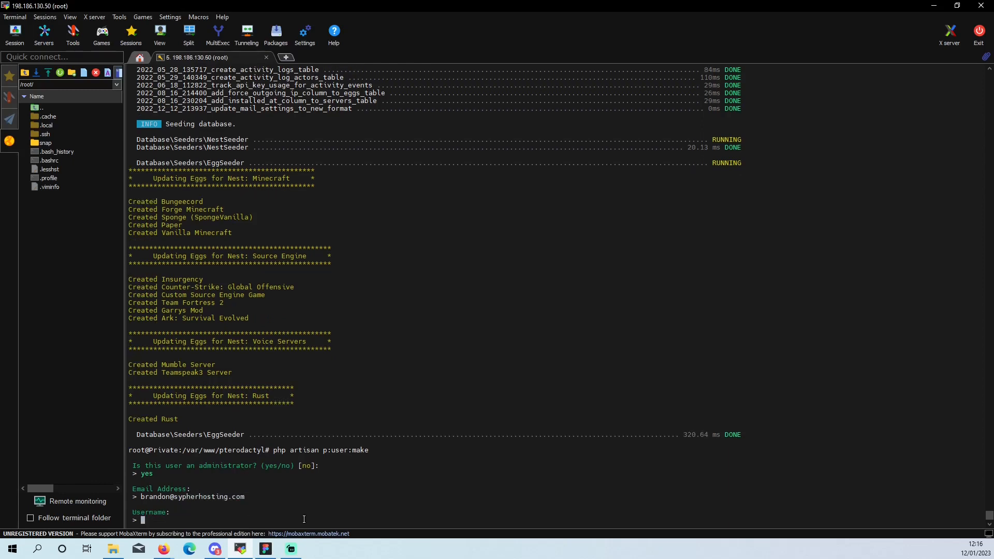
text(brandon.b)
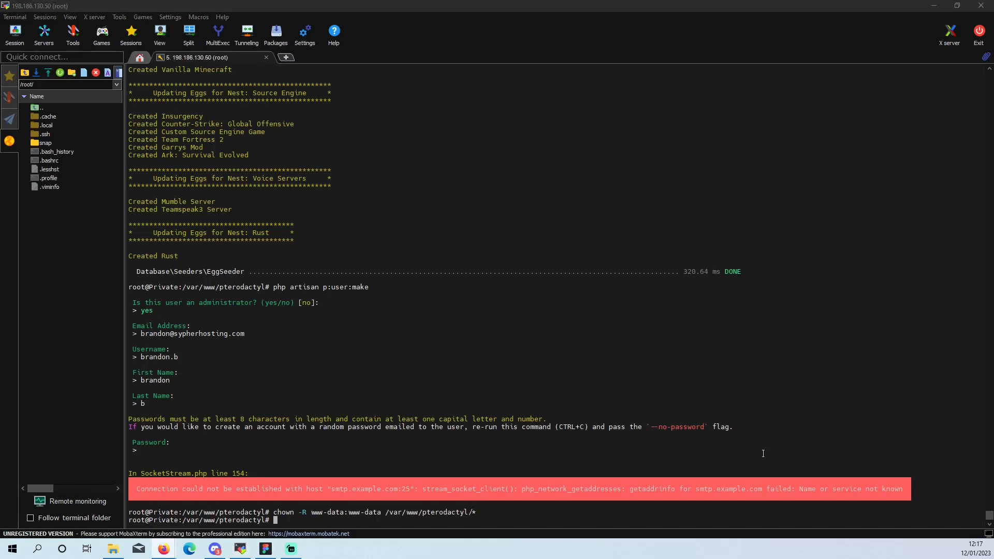
Add a per-minute php /var/www/pterodactyl/artisan schedule:run job to root's crontab using nano
text(sudo crontab -e)
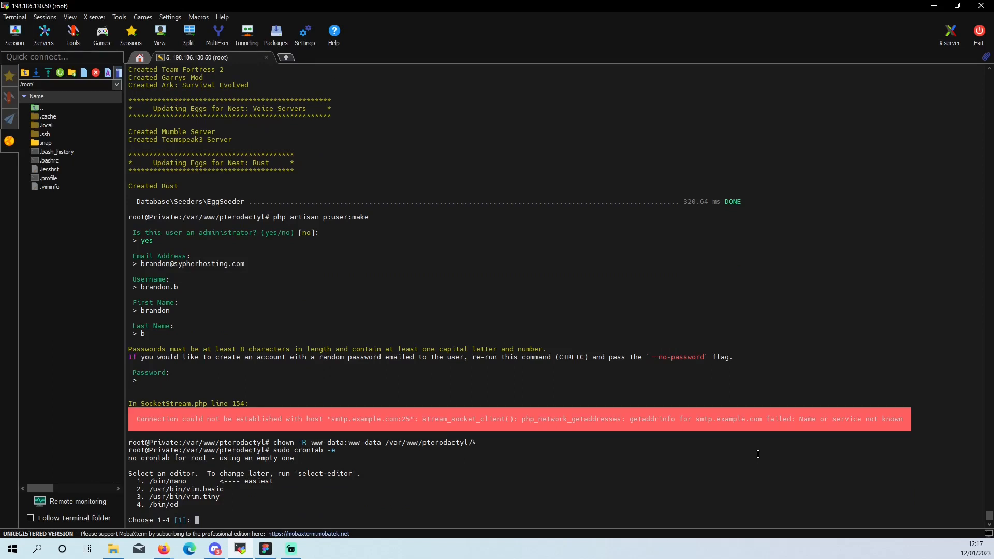
key(Return)
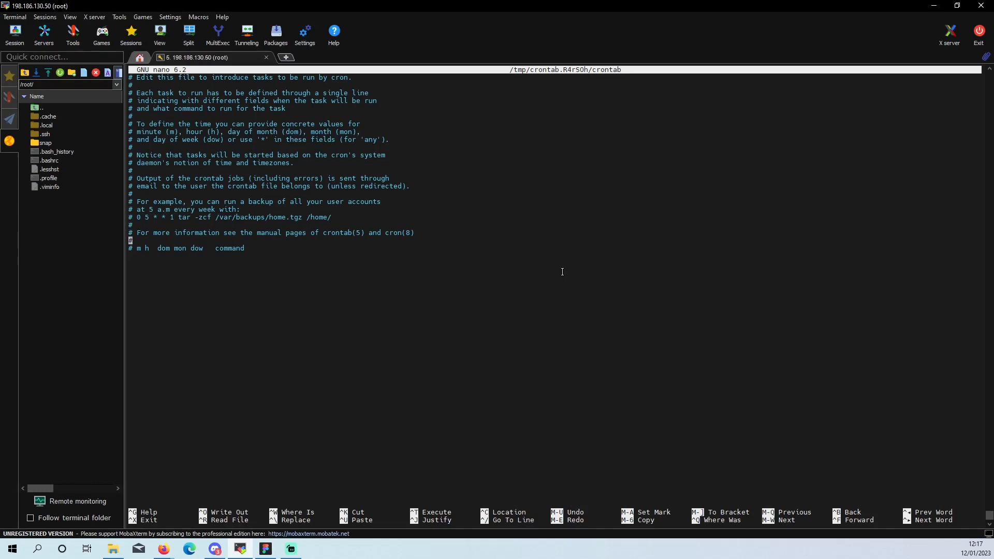
text(* * * * * php /var/www/pterodactyl/artisan schedule:run >> /dev/null 2>&1)
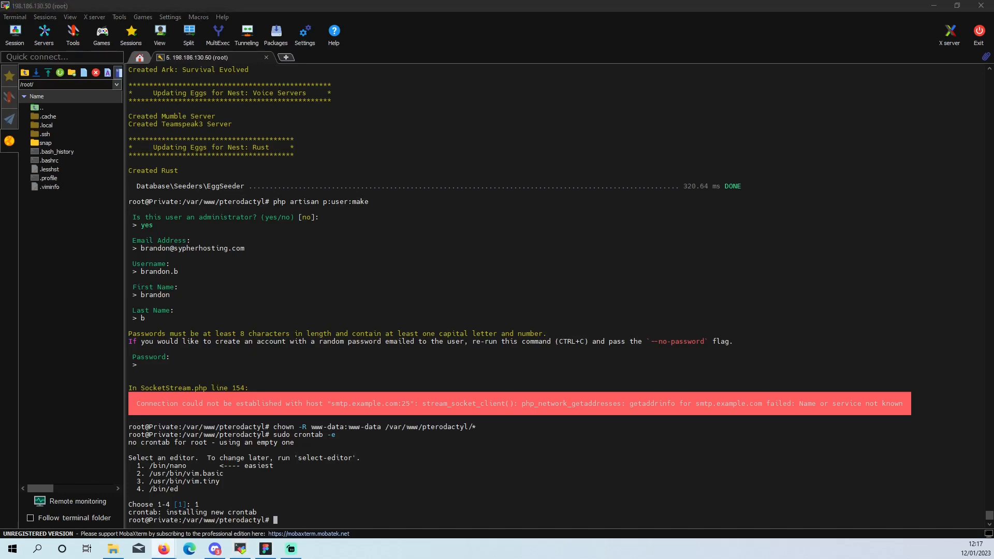
text(c)
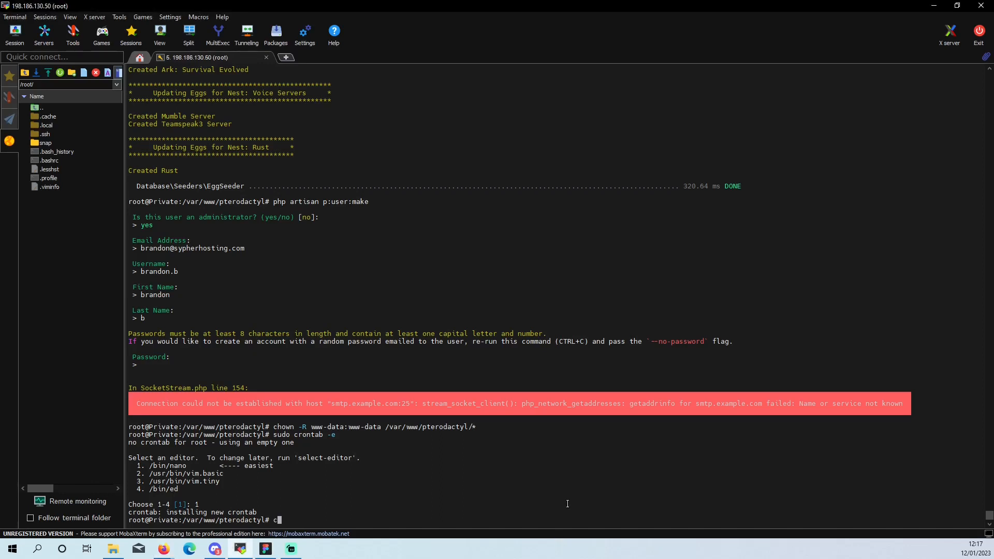
Create and save the pteroq.service unit file in /etc/systemd/system
text(d /etc/systemd/system)
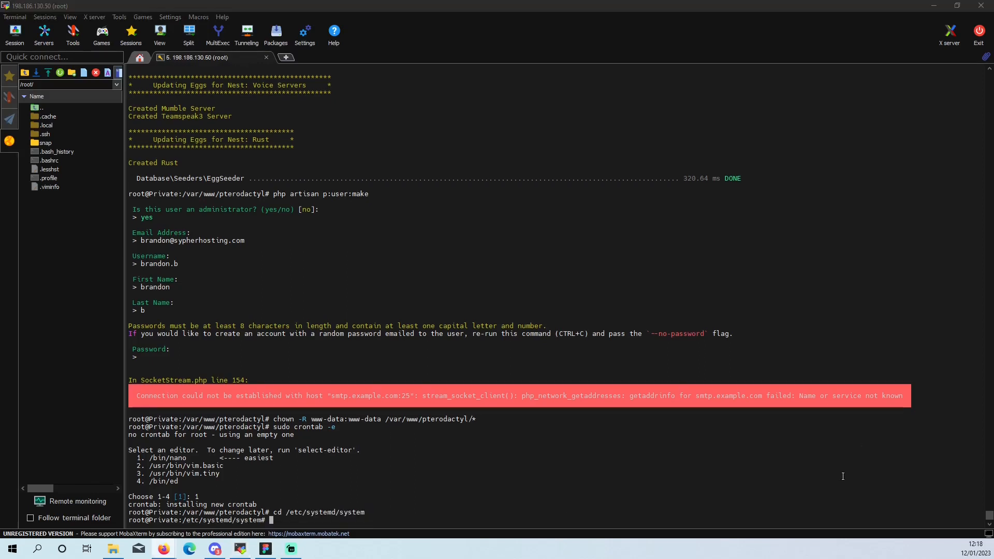
text(nano)
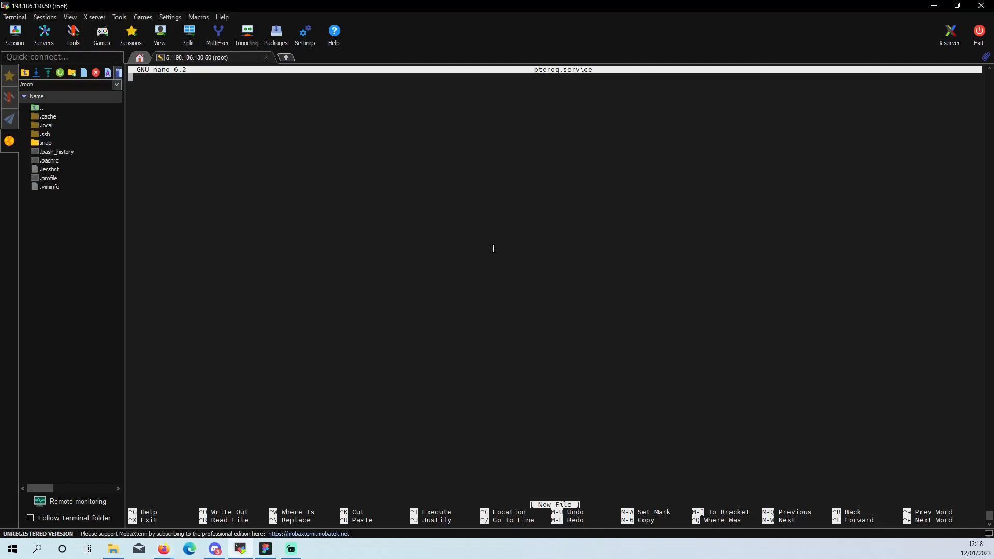
key(ctrl+o)
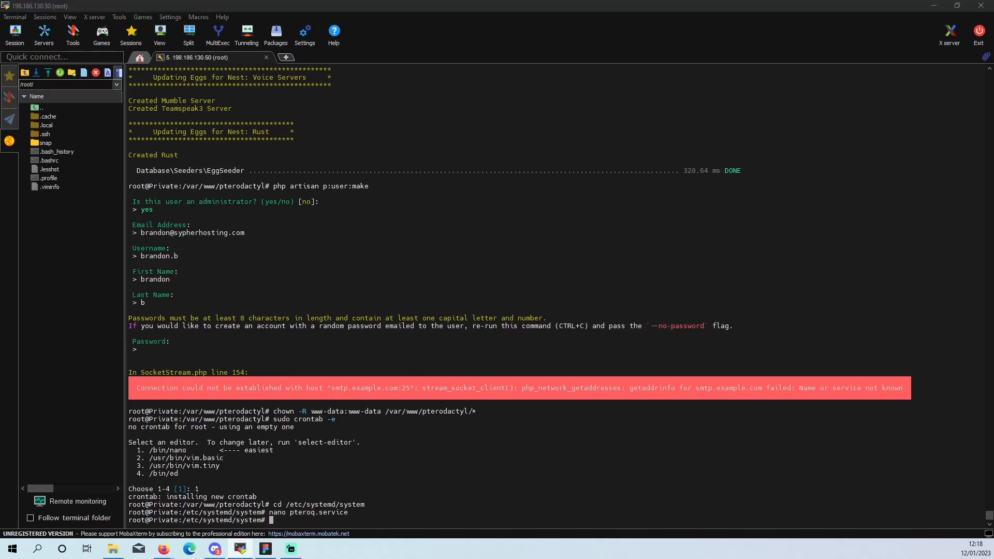
Enable and start redis-server and pteroq.service, and remove nginx's default enabled site
text(sudo systemctl enable --now redis-server)
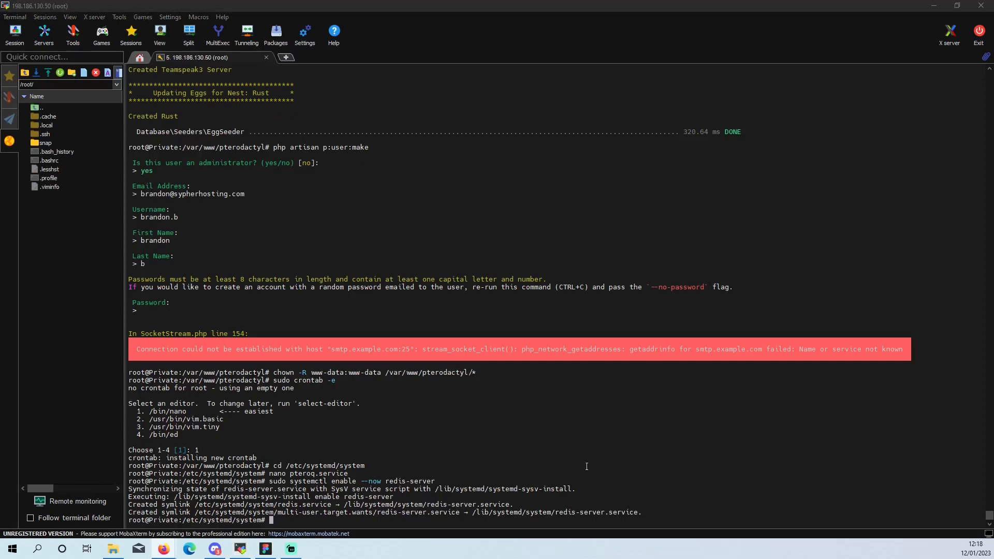
text(sudo systemctl enable --now pteroq.service)
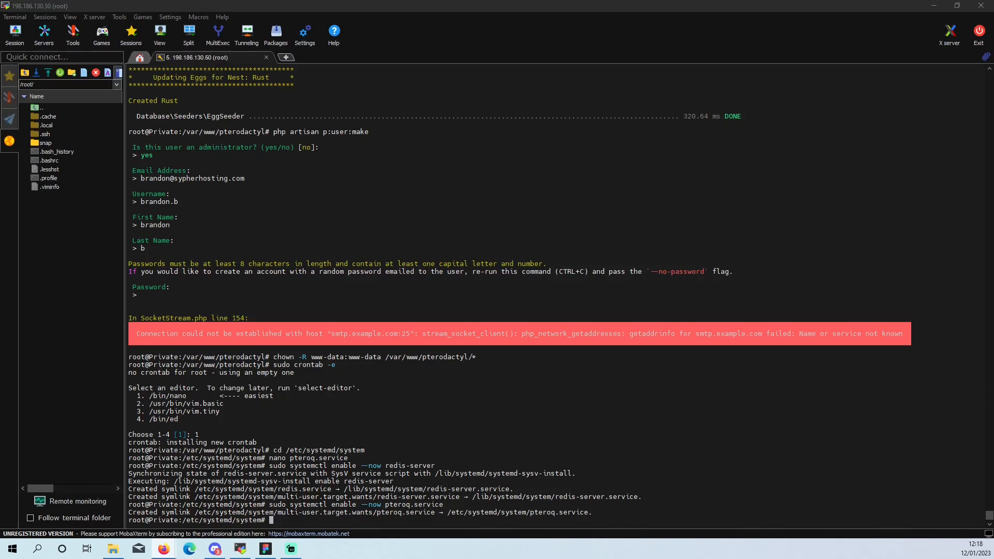
text(rm /etc/nginx/sites-enabled/default)
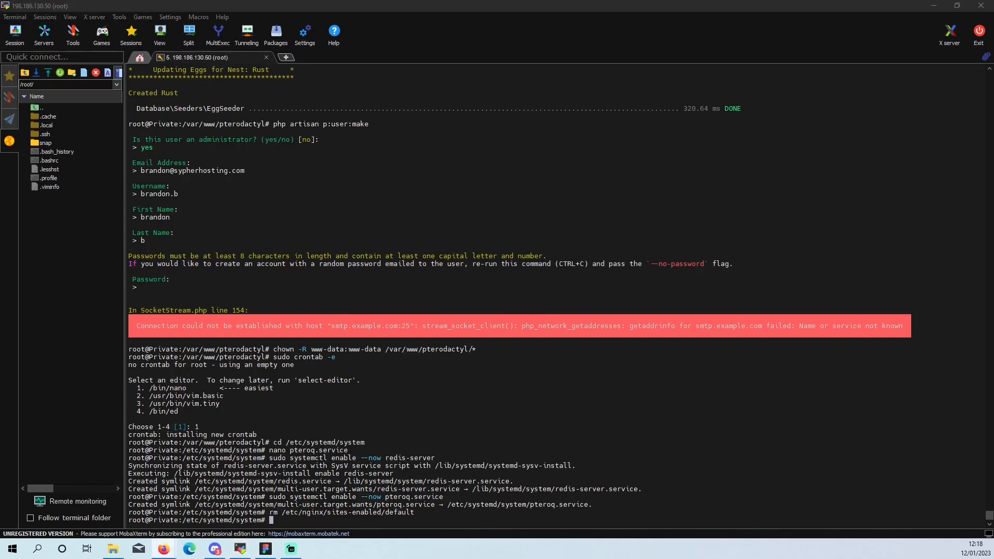
Set server_name to panel.utilizations.net in the nginx sites-available Pterodactyl config and save
text(c)
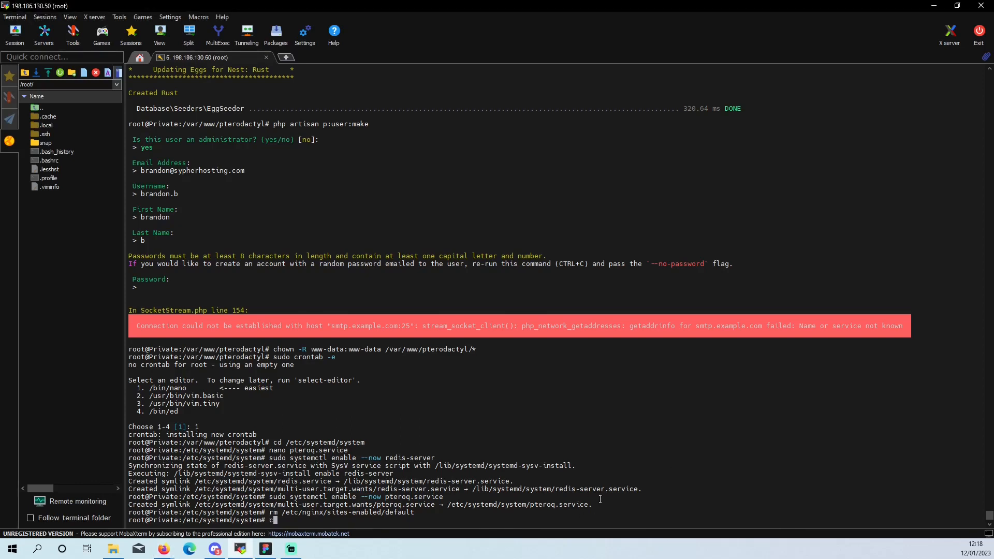
text(cd /etc/nginx/sites-available/)
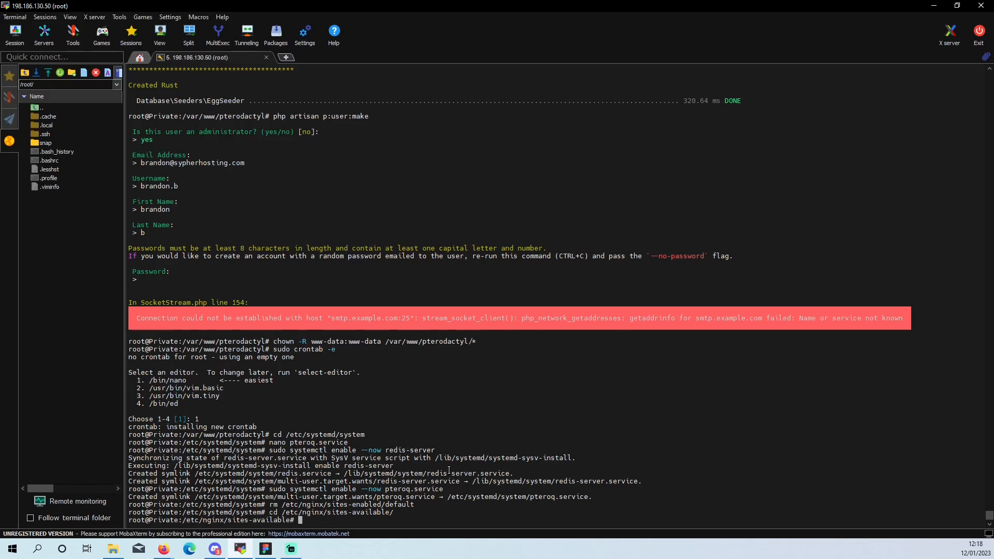
text(nano)
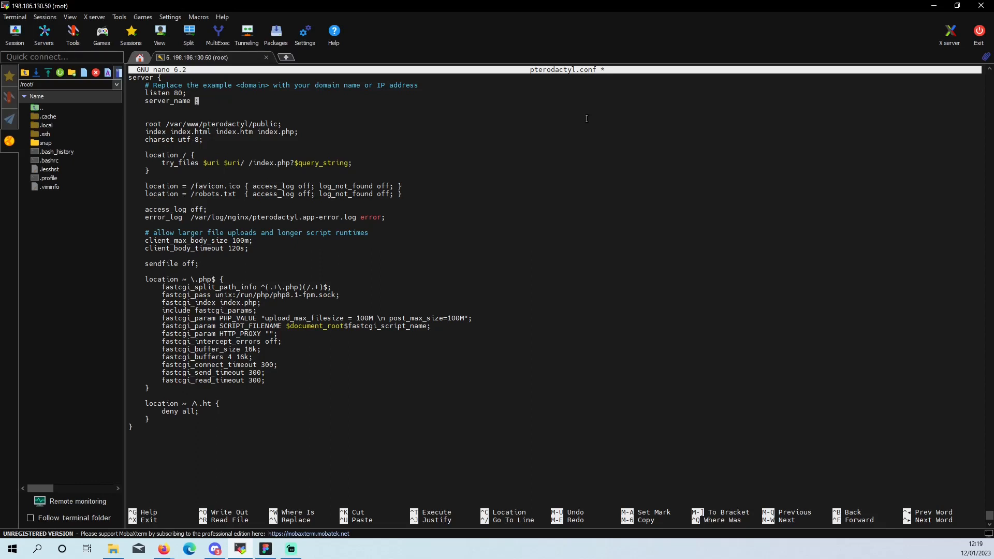
text(19)
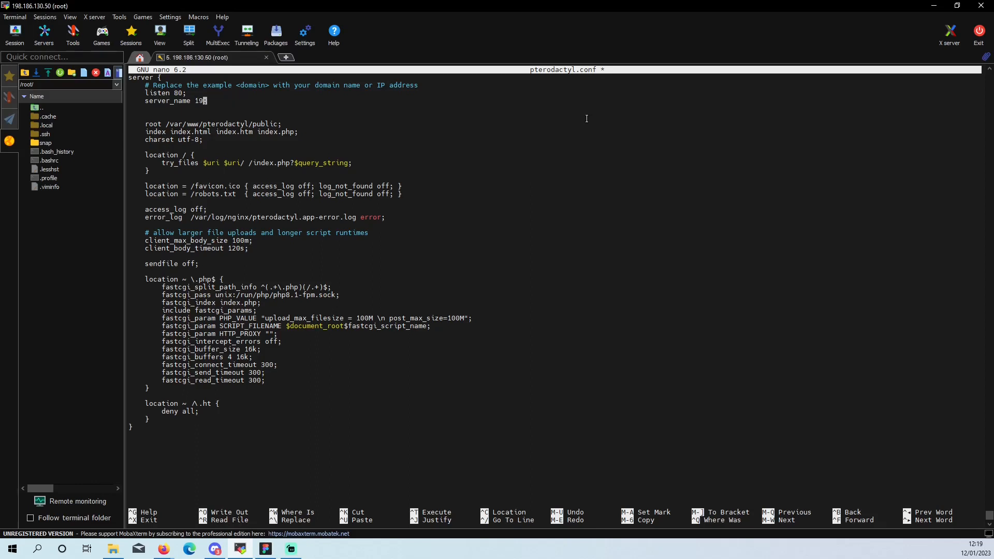
text(panel.utilizations)
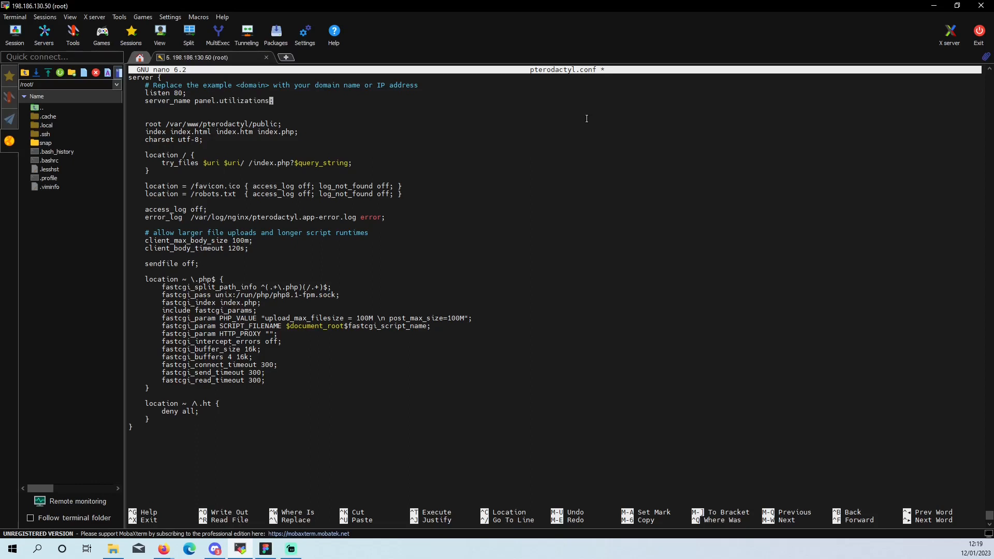
text(.net)
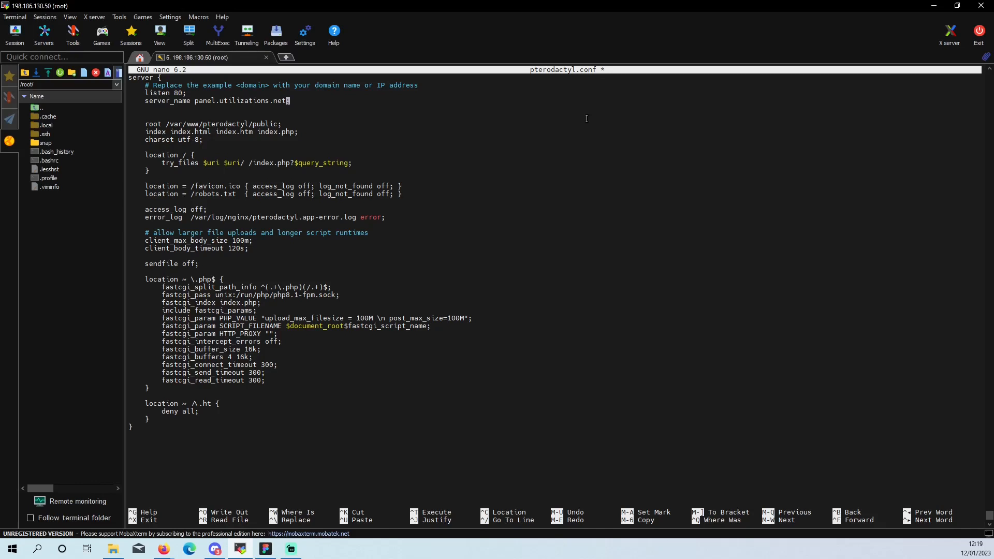
key(ctrl+o)
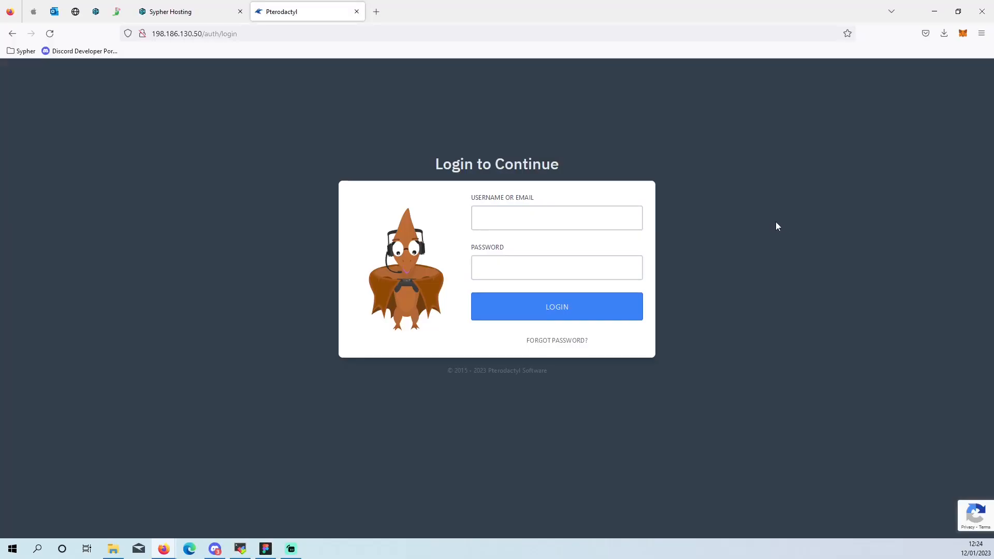
Sign in to the Pterodactyl panel using the browser's saved login credentials
click(556, 217)
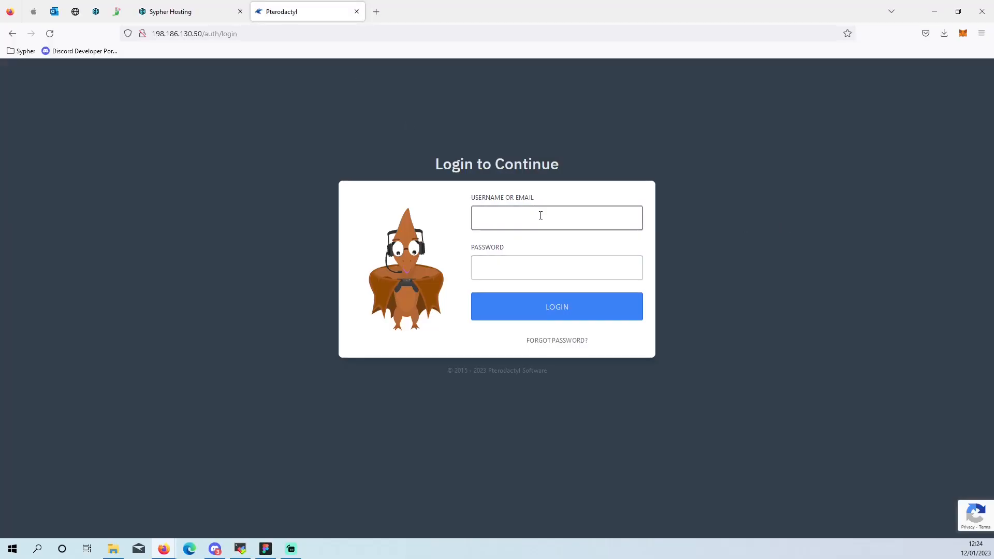
click(557, 218)
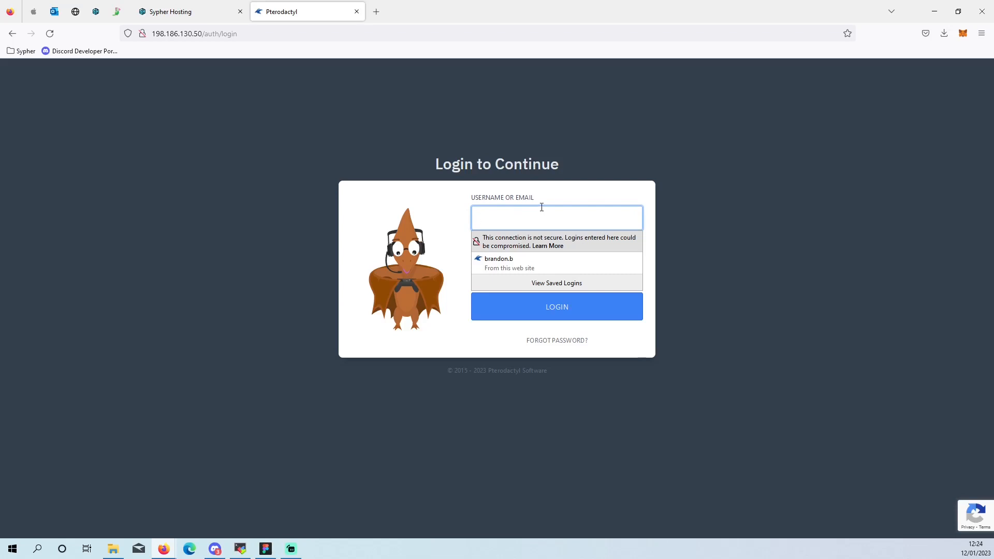
click(556, 218)
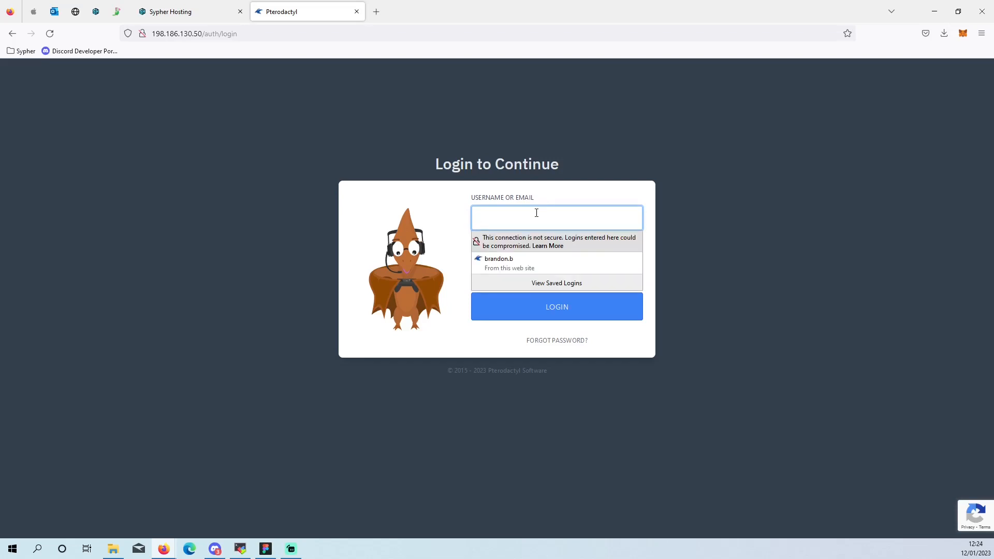
click(557, 306)
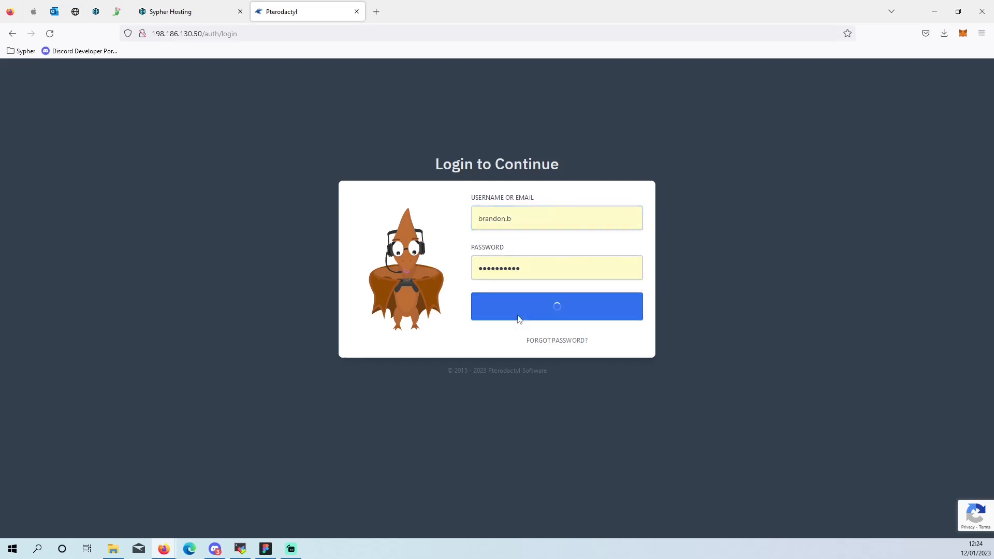
click(556, 306)
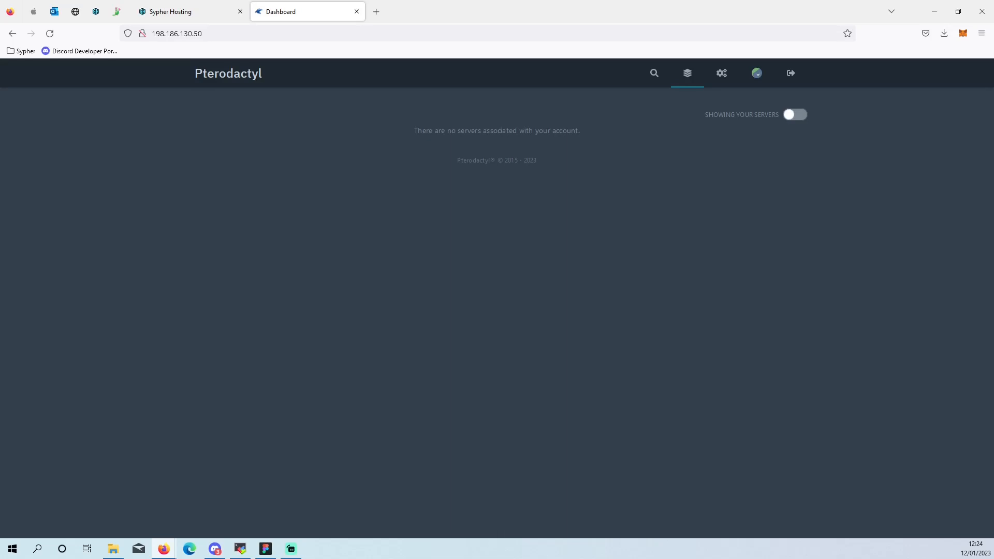
click(176, 33)
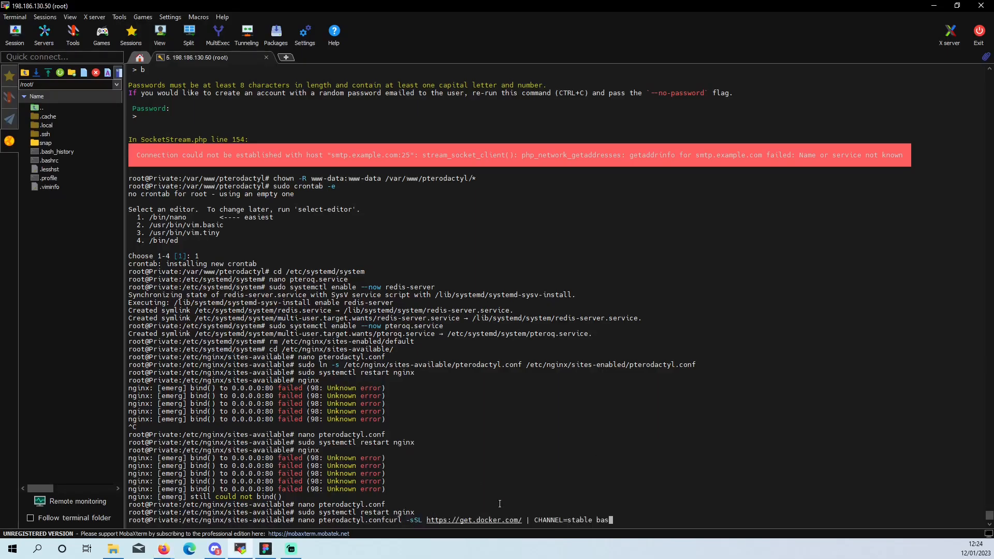
Install Docker via the get.docker.com script, enable it, and create and enter /etc/pterodactyl
key(BackSpace)
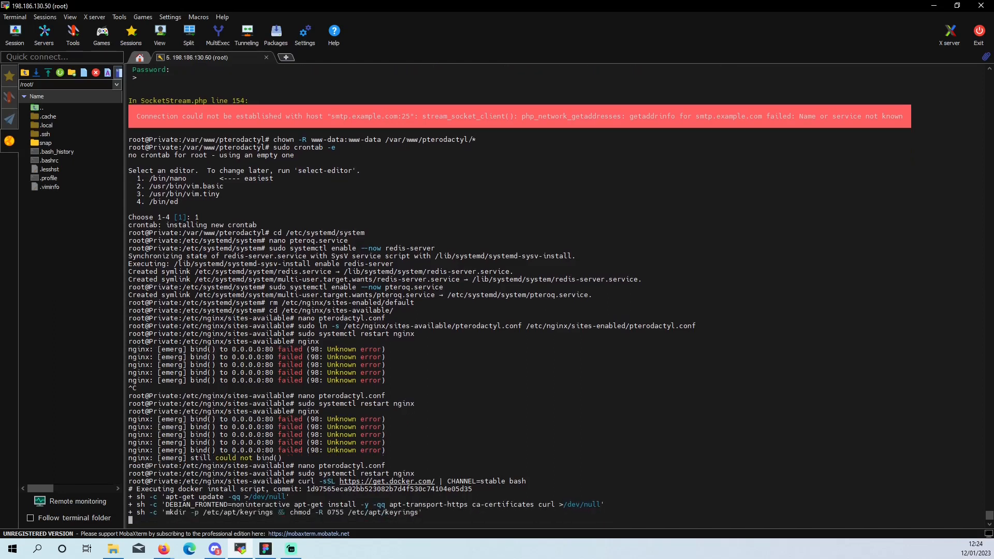
scroll(down, 3)
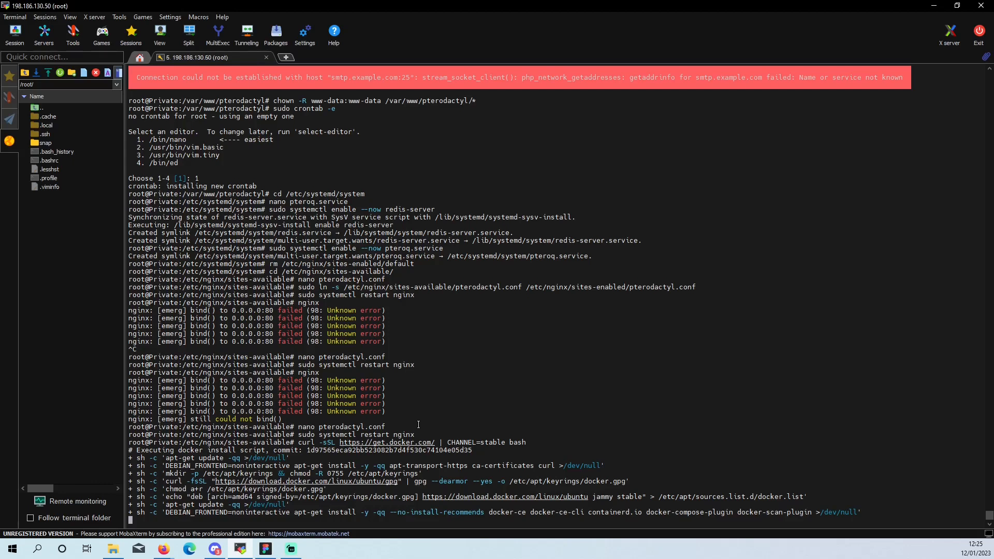
scroll(down, 3)
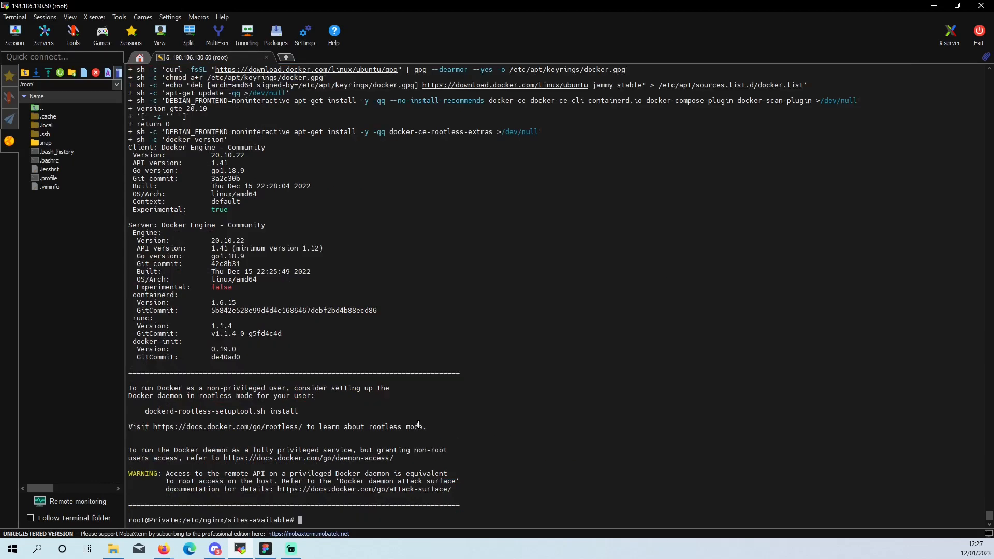
mouse_move(503, 486)
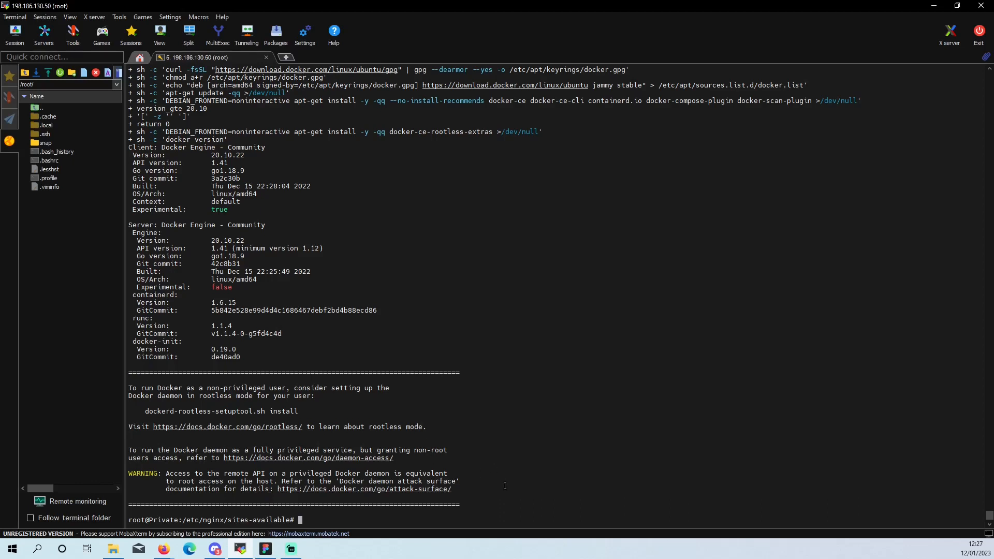
text(systemctl enable --now docker)
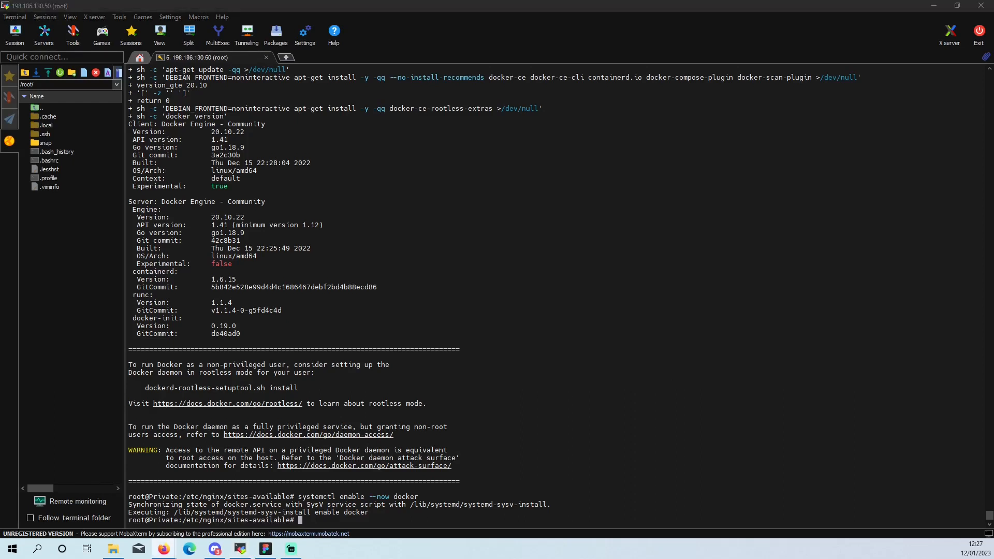
text(mkdir -p /etc/pterodactyl)
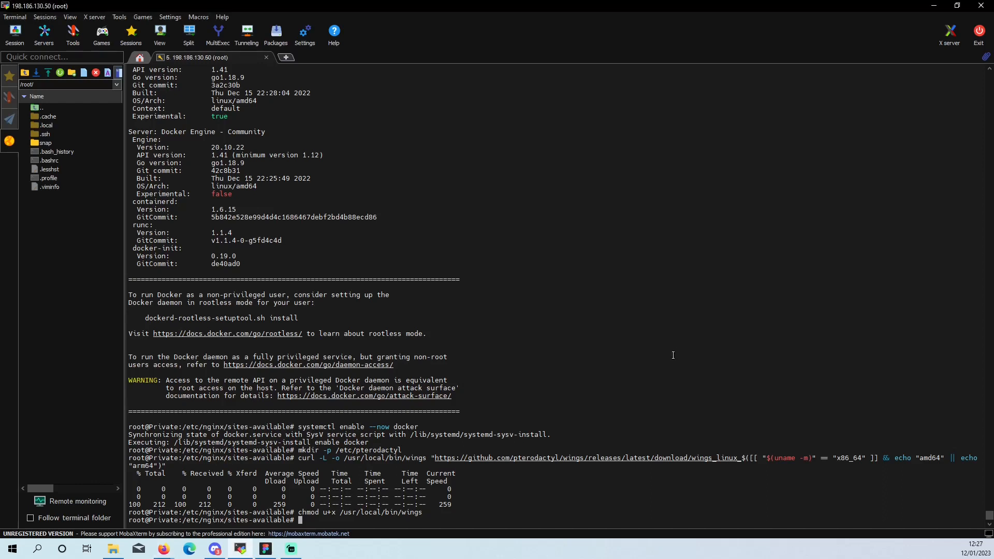
text(cd /etc/pterodactyl)
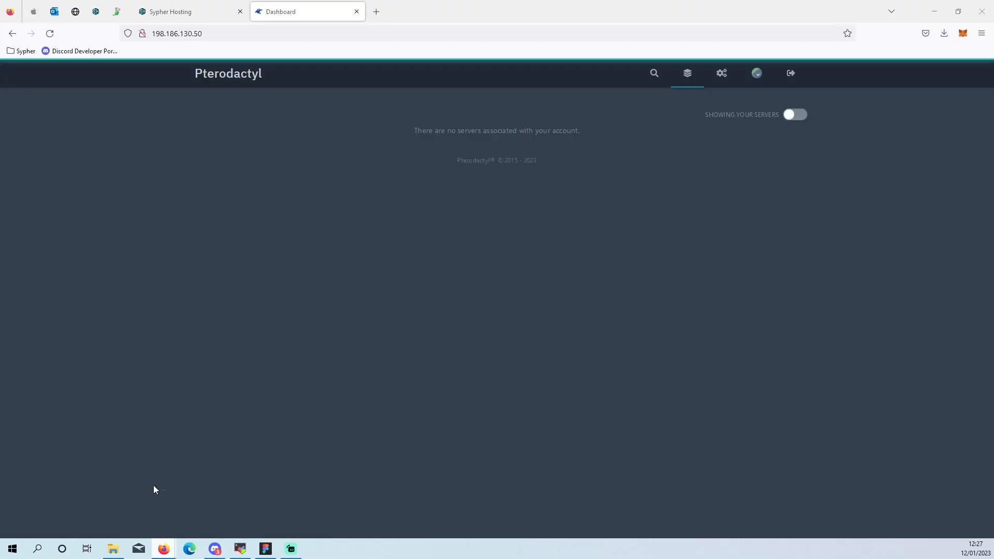
Create a location with short code 'main' in the admin Locations page
click(720, 73)
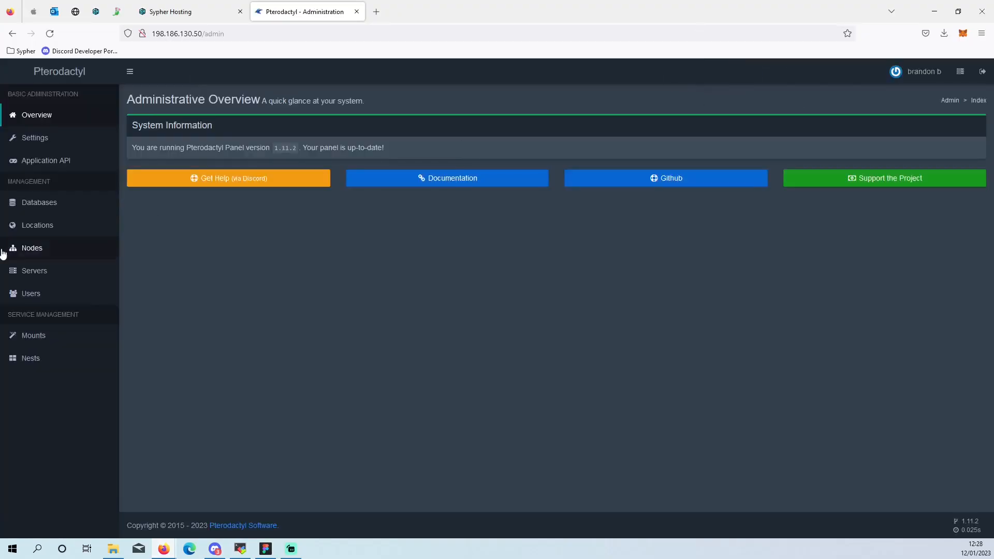
click(37, 225)
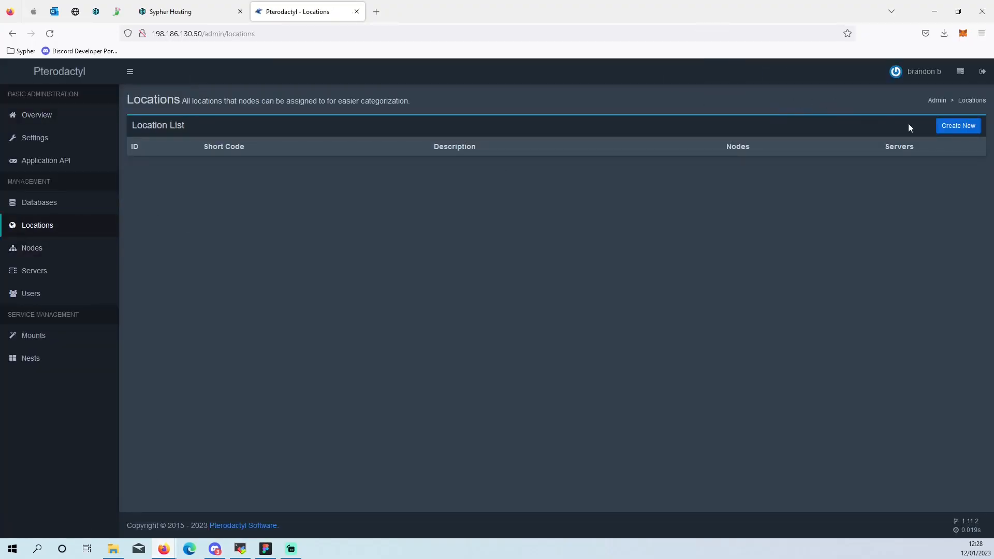
click(957, 125)
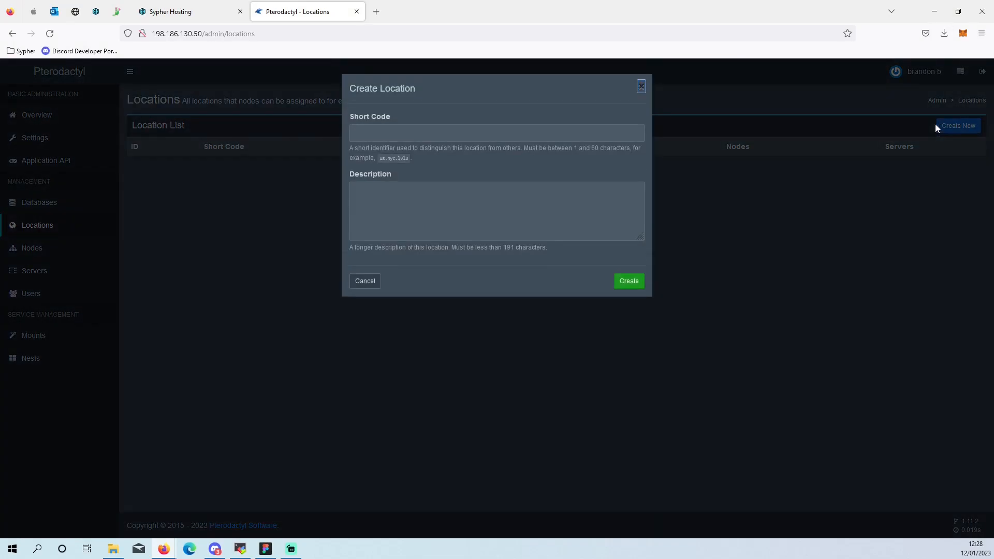
text(main)
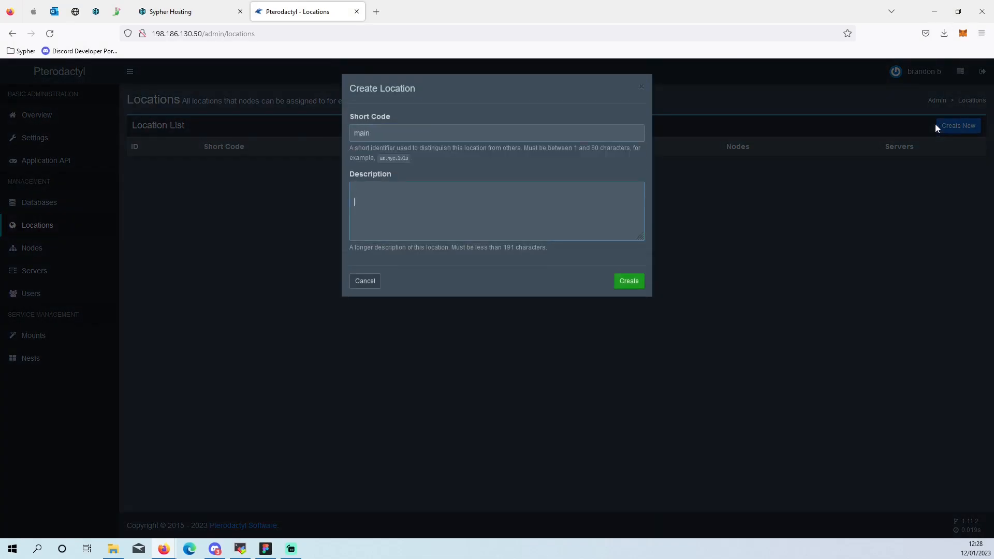
click(627, 280)
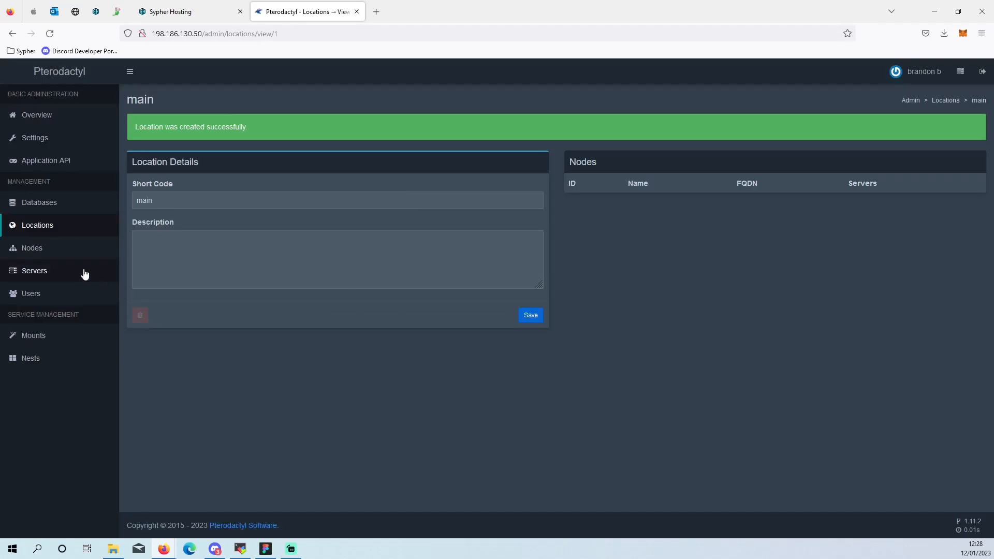
Start a new node named Main Node using HTTP with FQDN 198.186.130.50
click(31, 248)
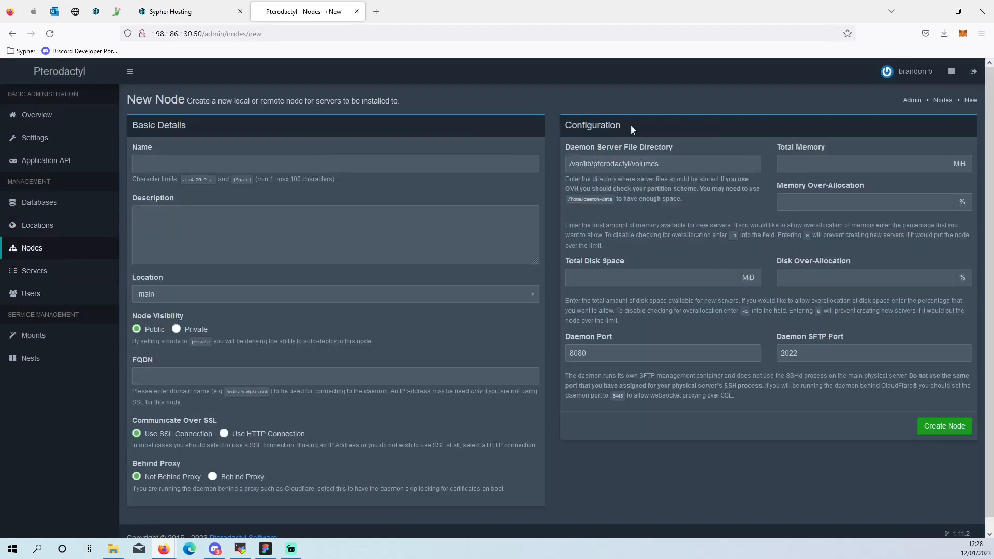
text(Mai)
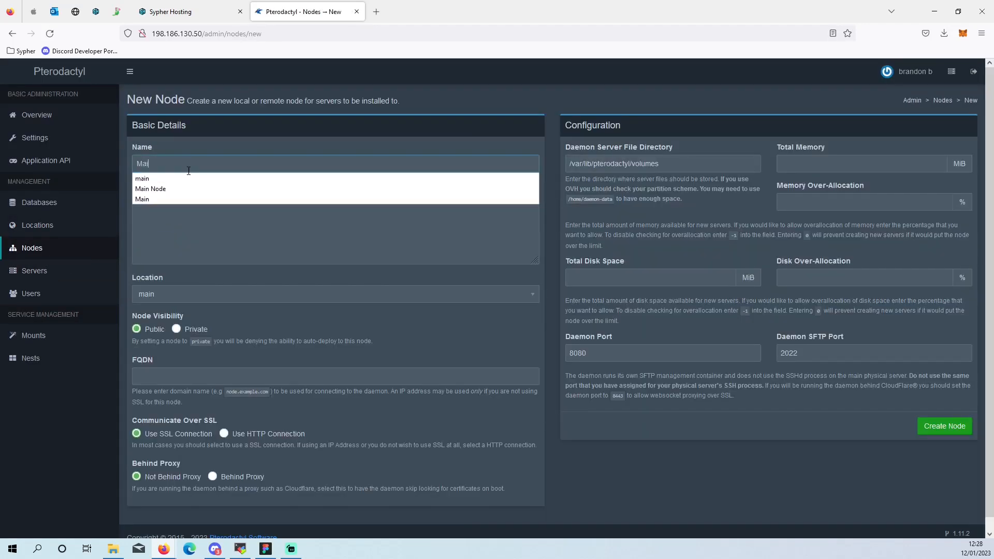
click(151, 189)
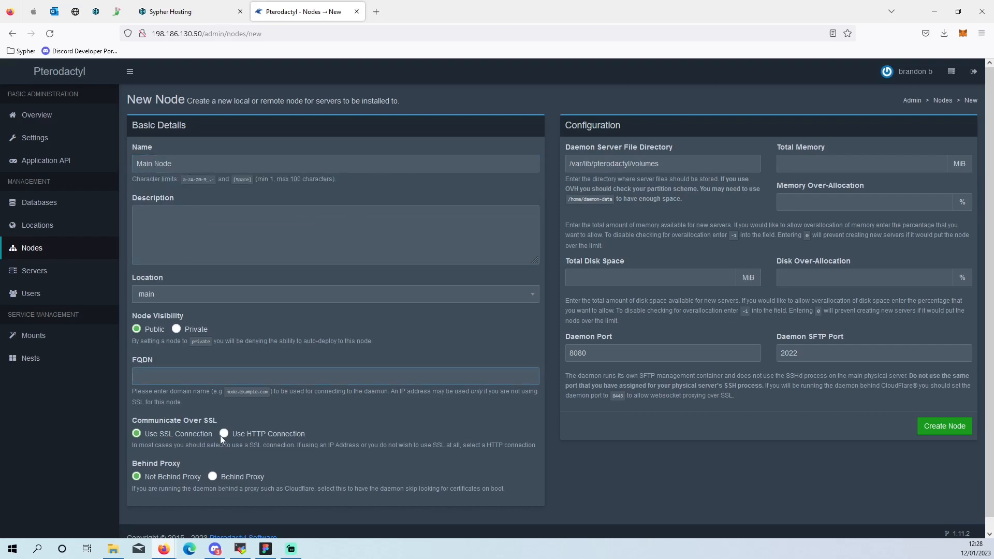
click(223, 434)
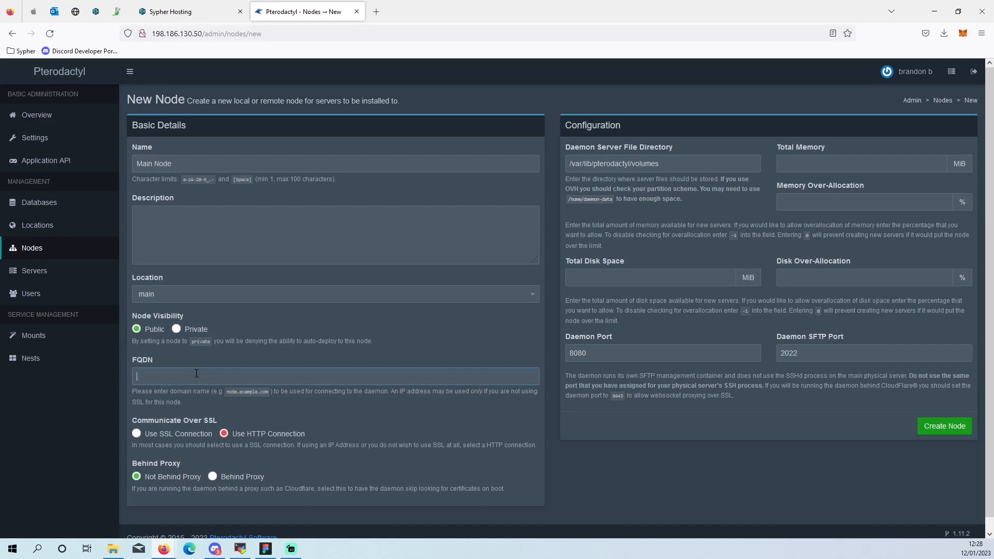
click(205, 33)
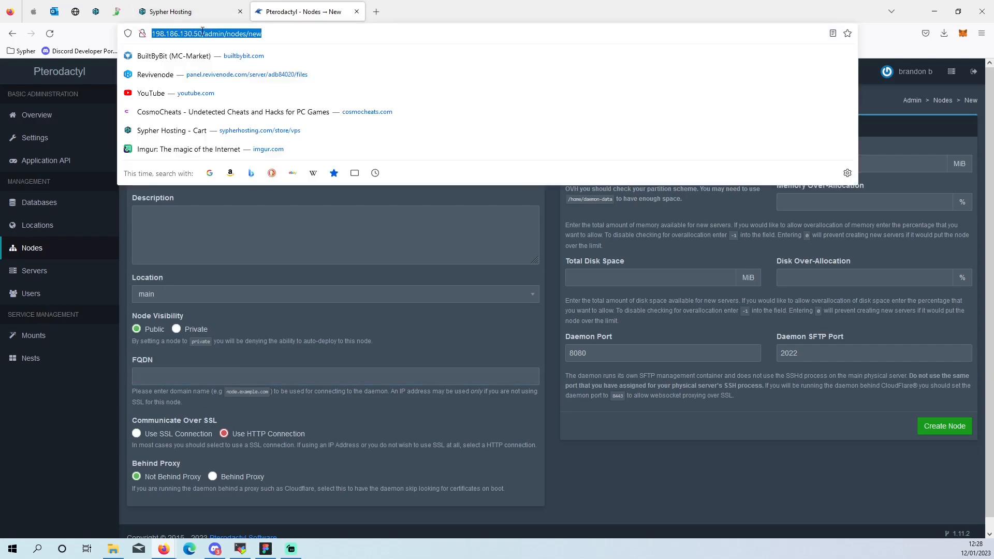
click(187, 12)
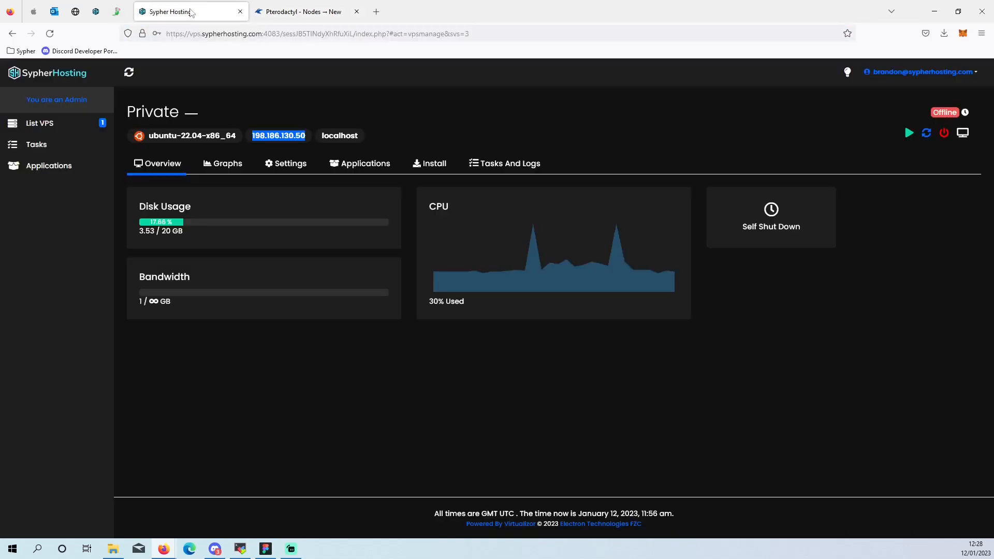
click(307, 12)
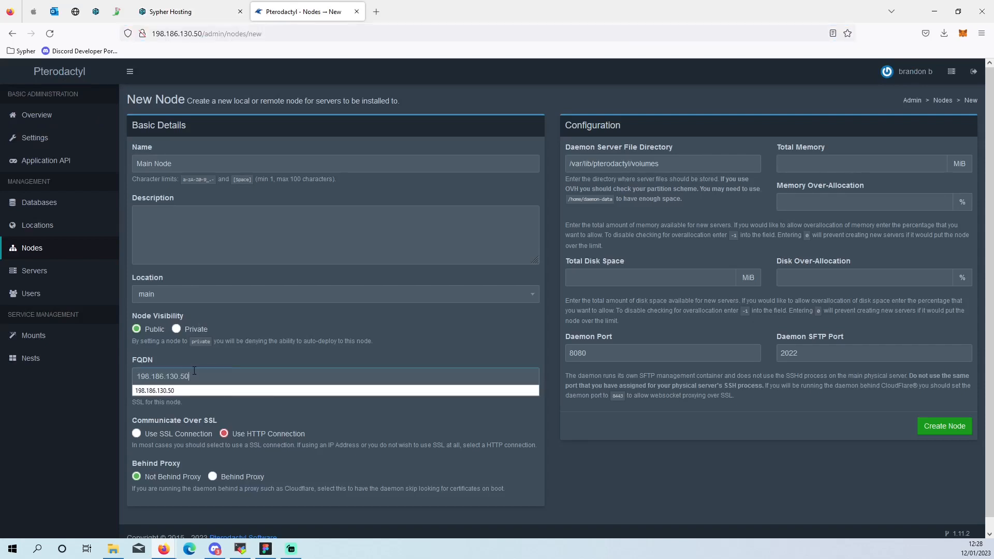
click(708, 163)
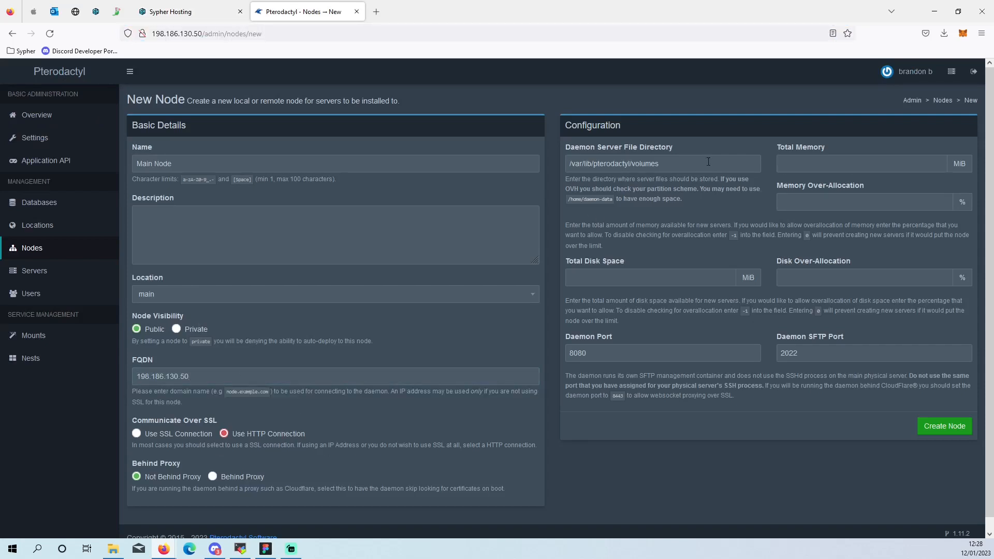
Give the node 4000 MiB memory, over-allocation 0, 20000 MiB disk, and create it
text(400)
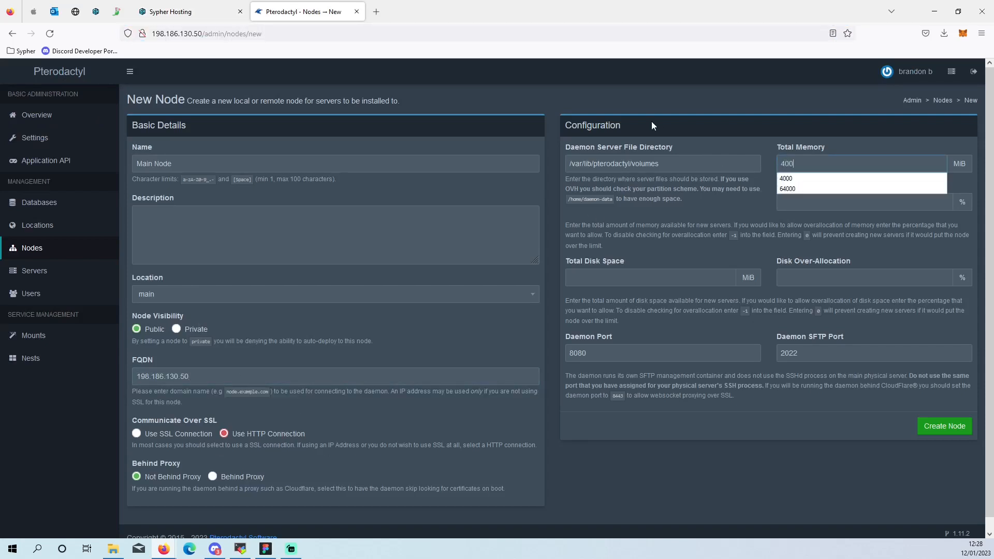
click(786, 178)
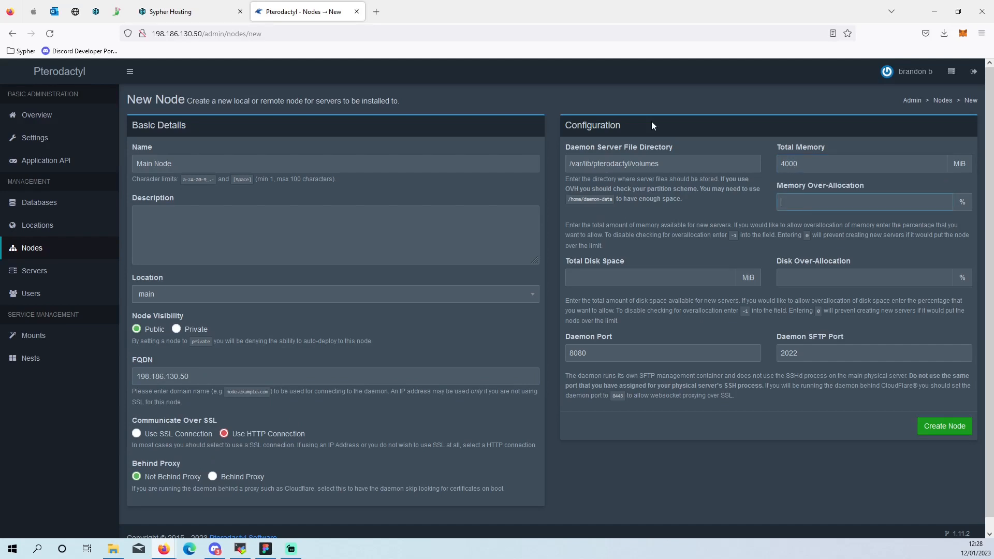
text(20)
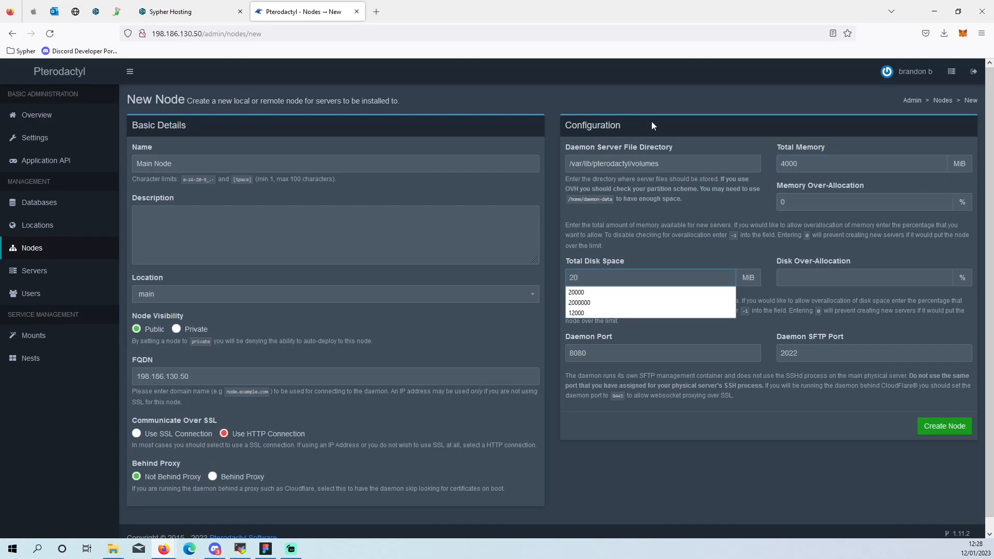
click(576, 292)
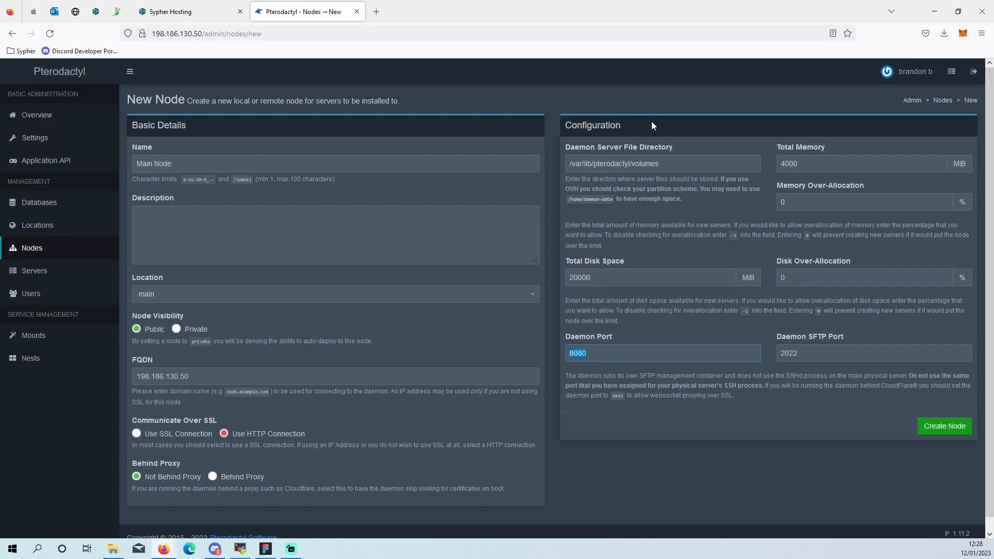
click(943, 426)
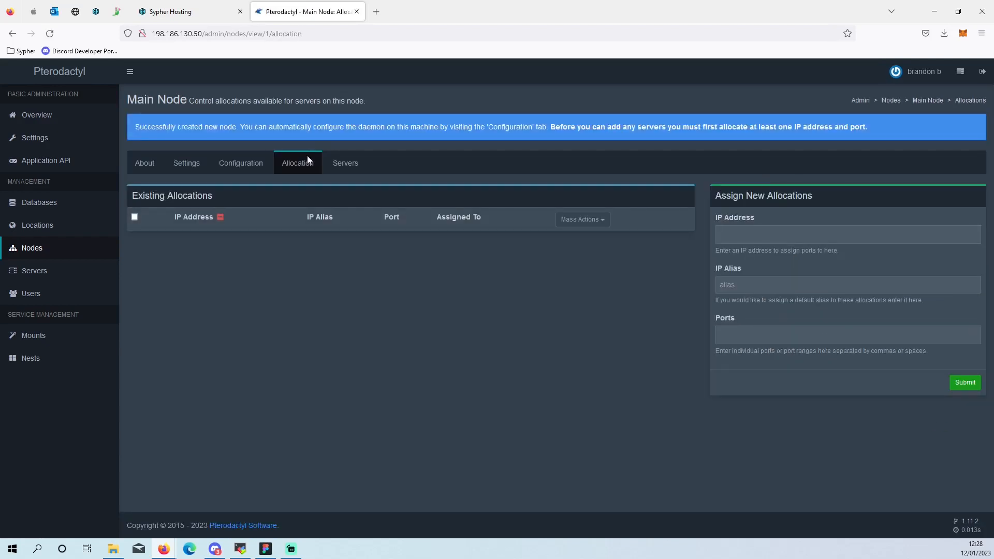
Assign Main Node an allocation on 198.186.130.50 port 25565
text(198.186.130.50)
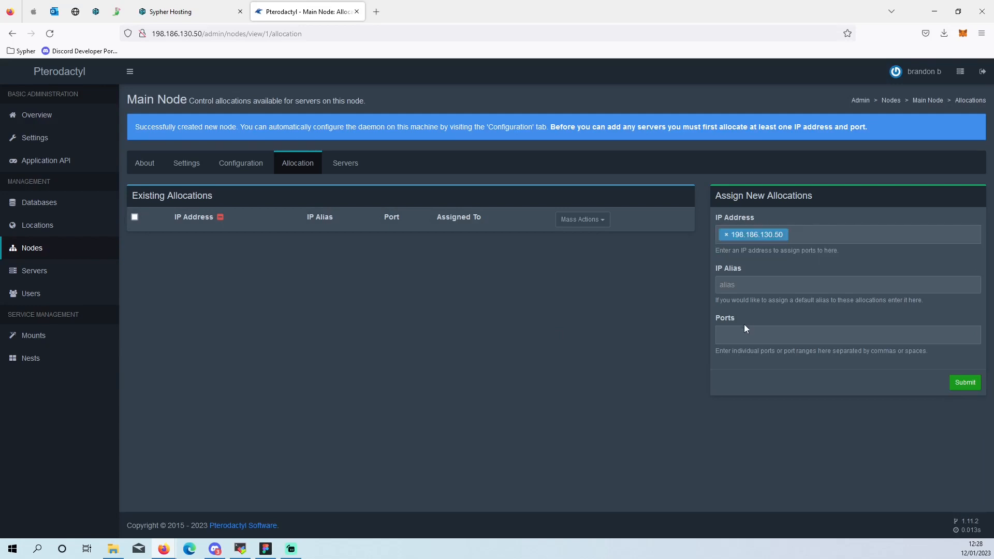
text(2)
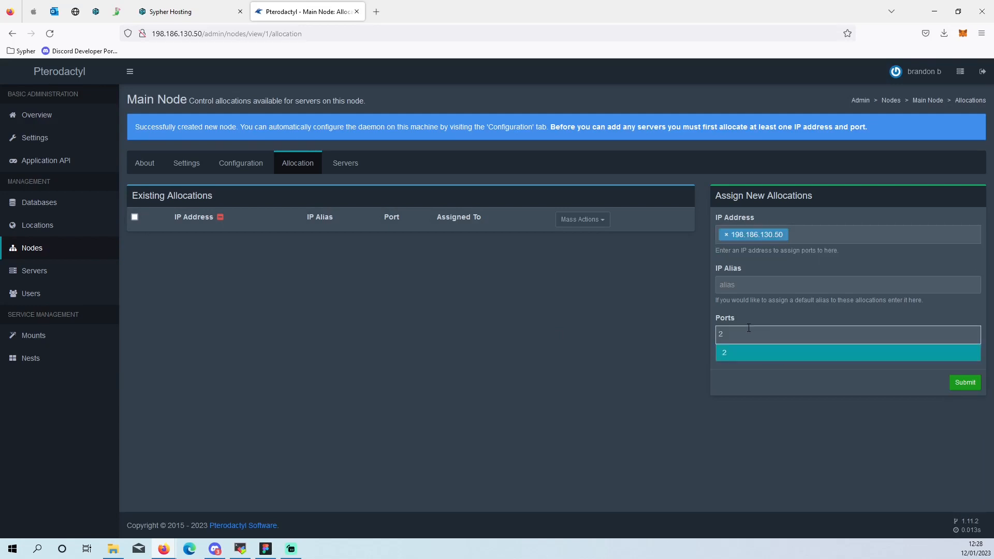
text(5565)
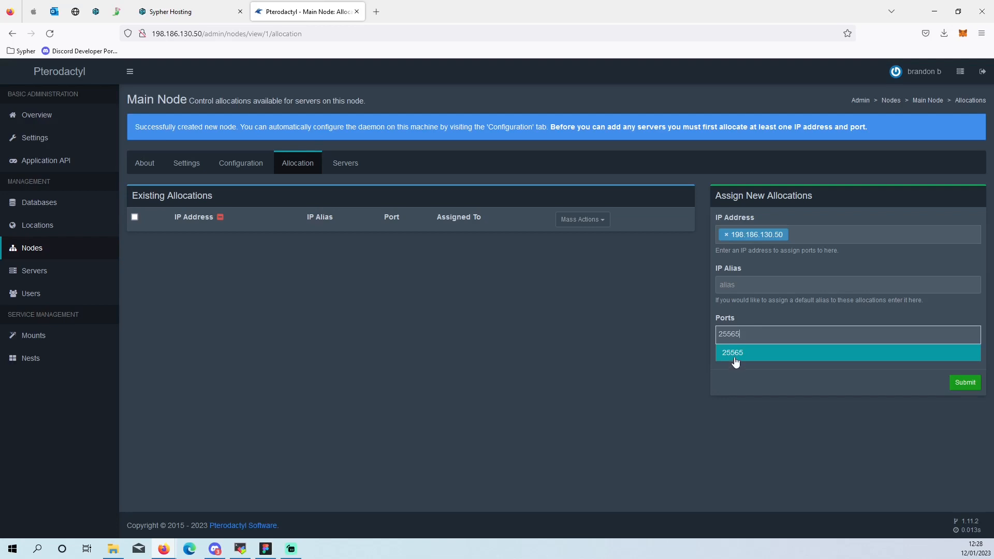
click(963, 382)
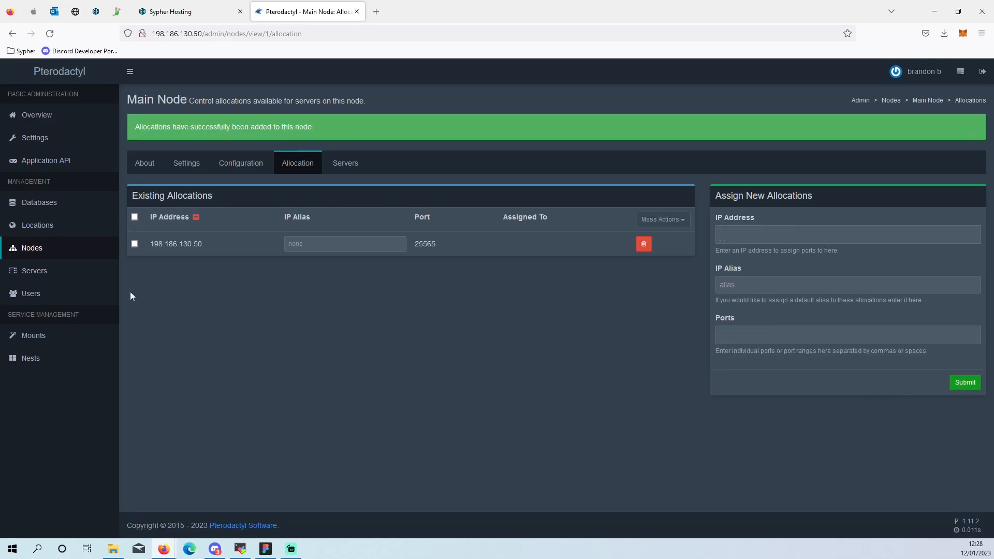
click(241, 163)
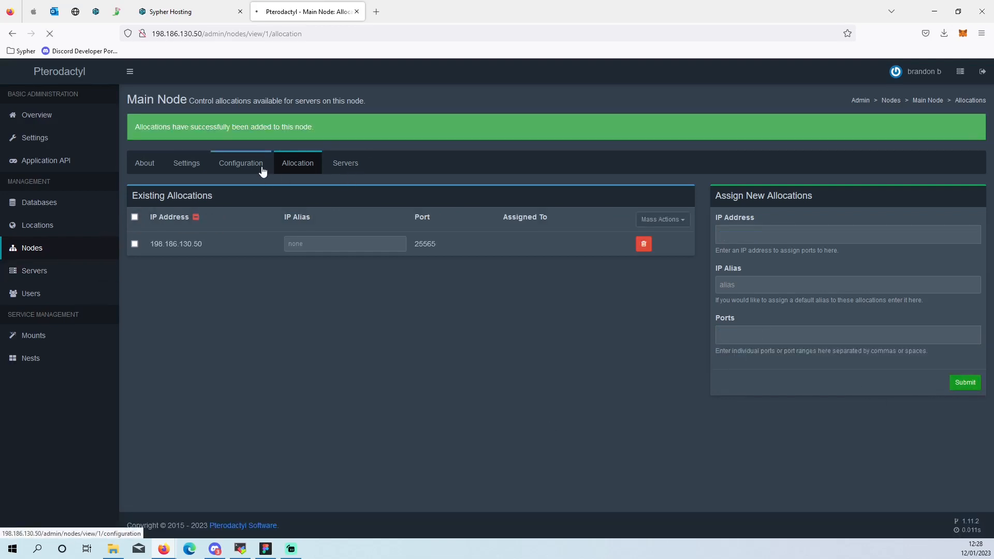
Save the pasted configuration in config.yml, then reopen config.yml in nano after Wings debug fails
click(240, 163)
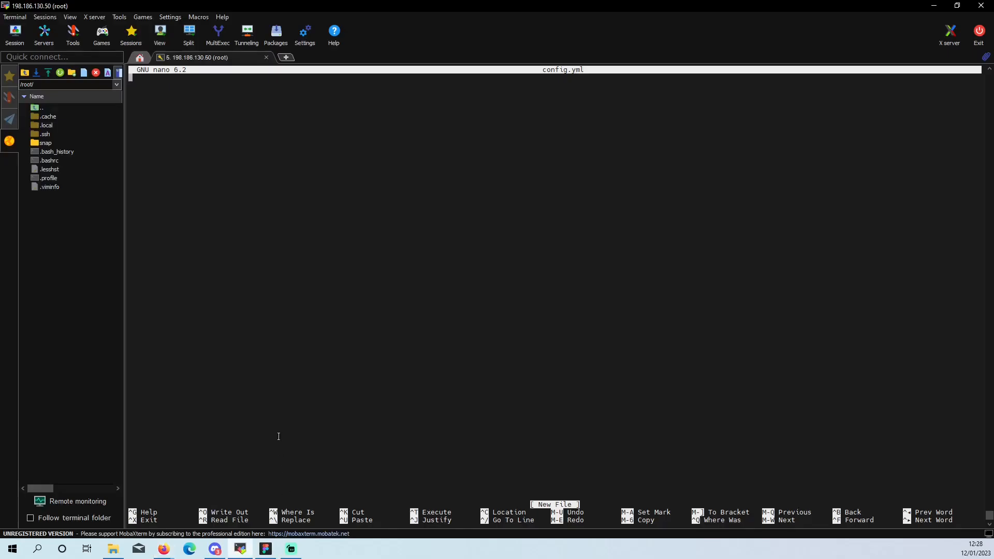
key(Ctrl+O)
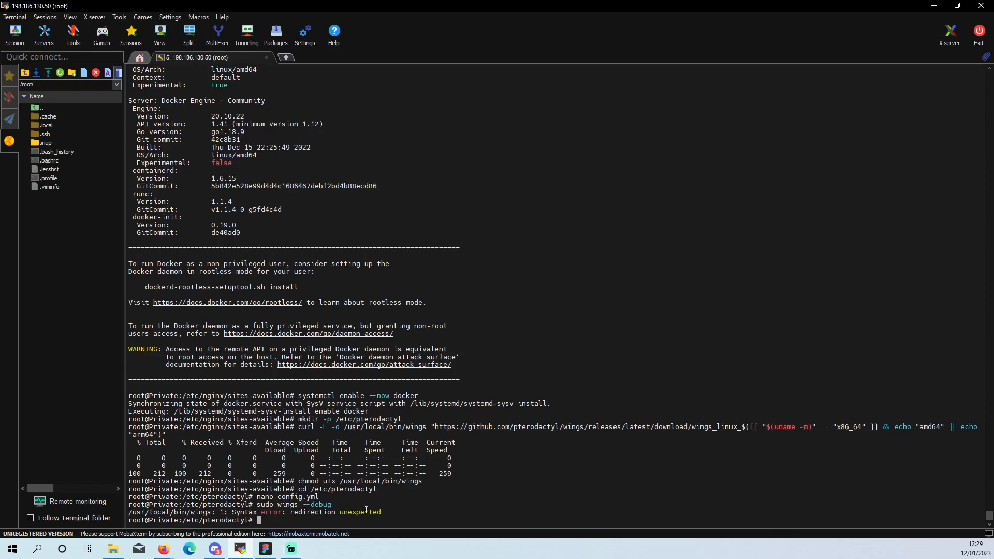
mouse_move(393, 498)
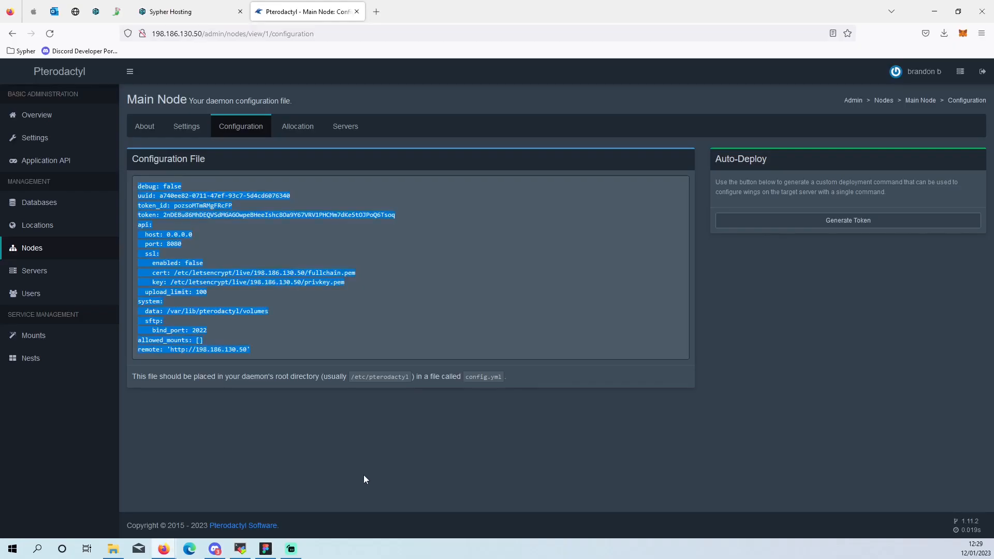
click(143, 126)
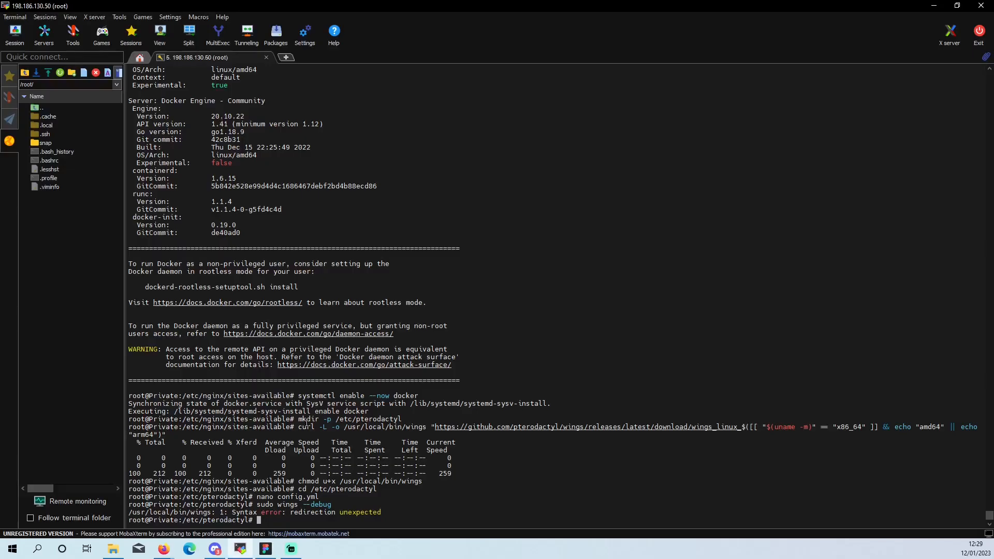
text(nano config.yml)
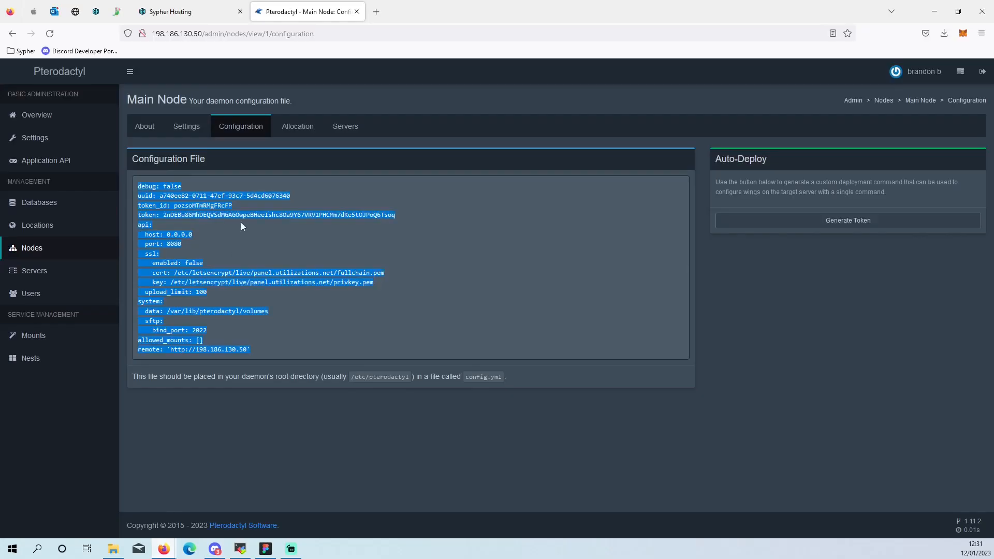
Replace Main Node's fully qualified domain name with 198.186.130.50
click(186, 126)
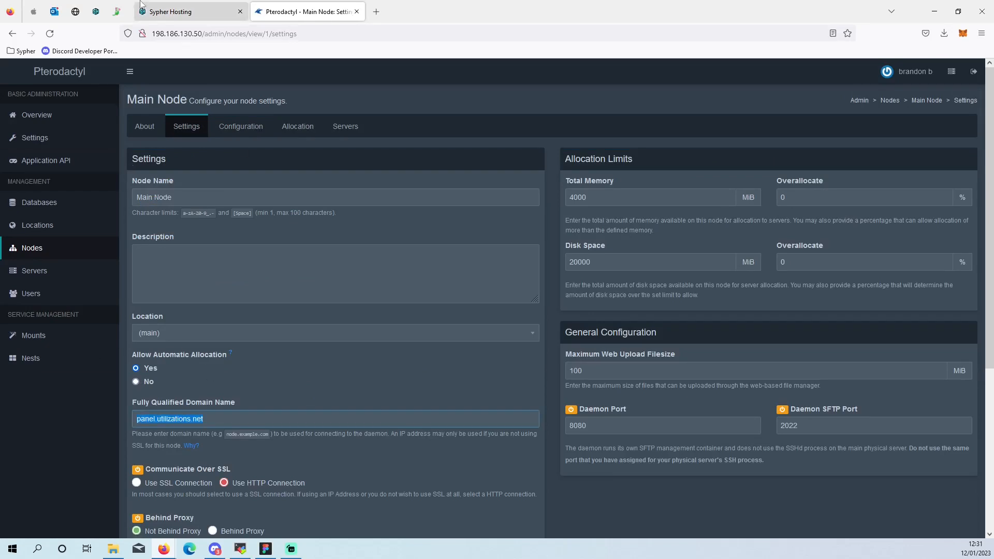
click(222, 419)
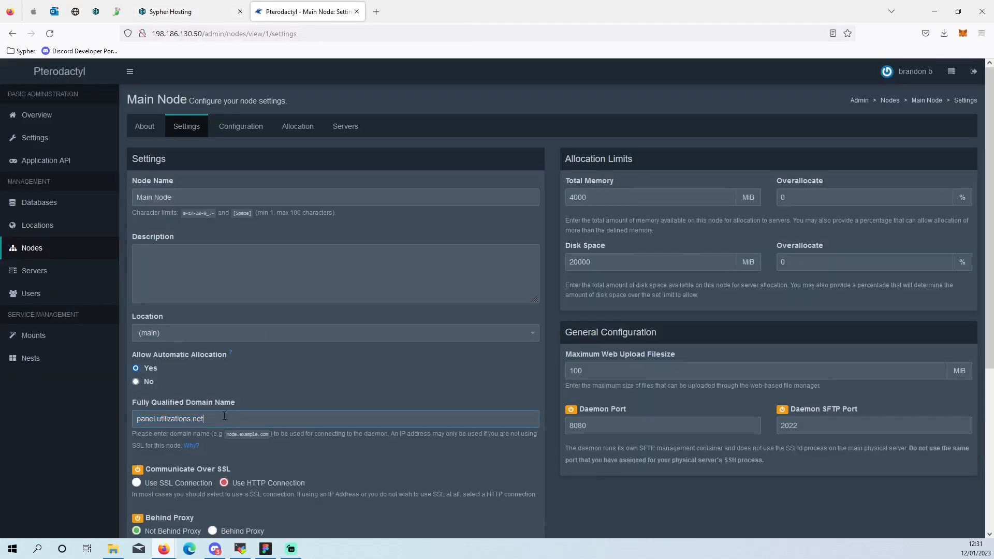
text(198.186.130.50)
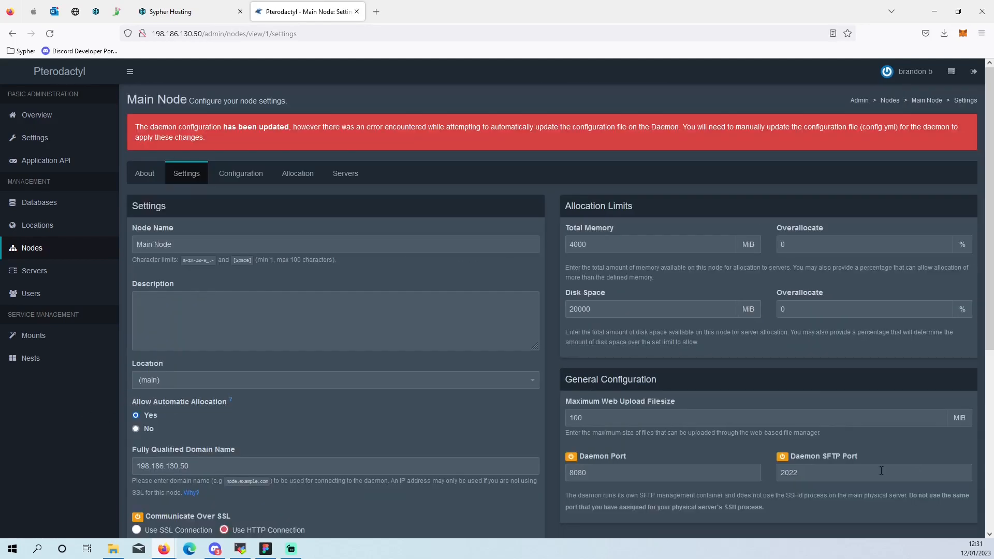
Review Main Node's About and Configuration pages, then view its empty server list
click(144, 126)
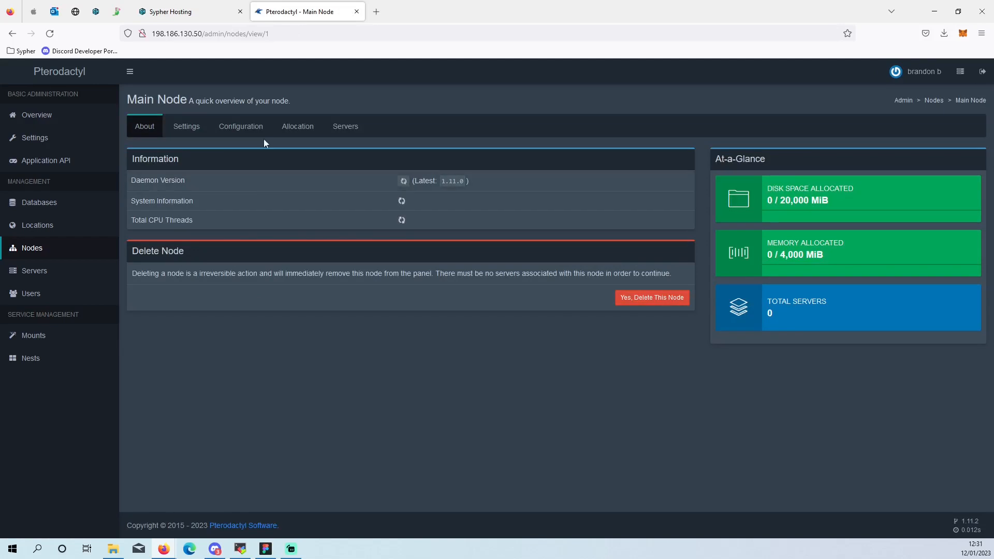
click(240, 126)
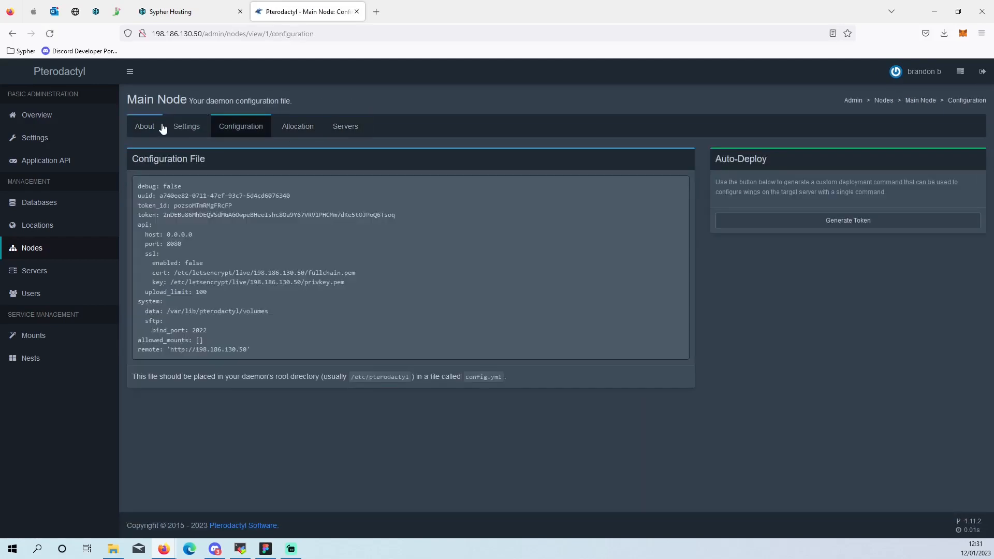
click(145, 126)
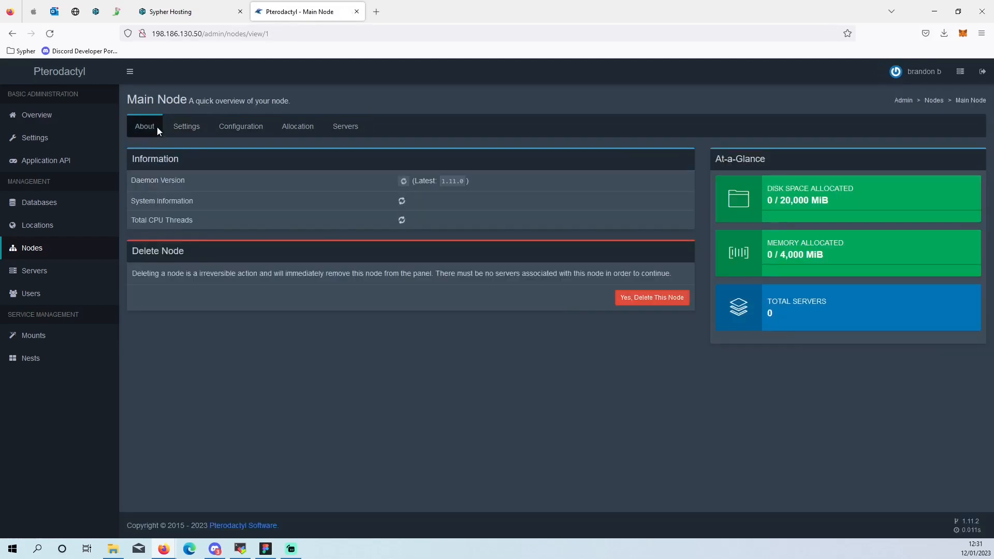
click(186, 126)
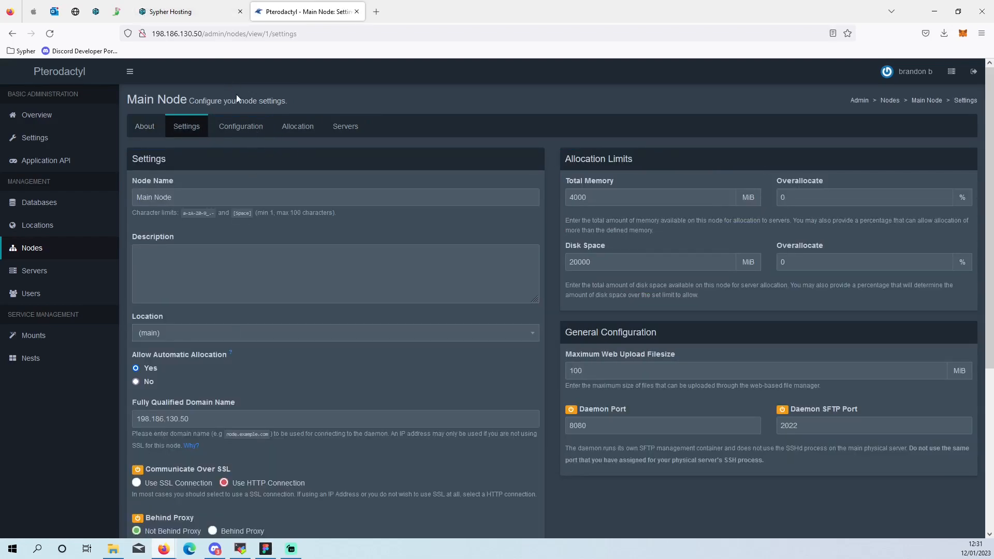
click(345, 126)
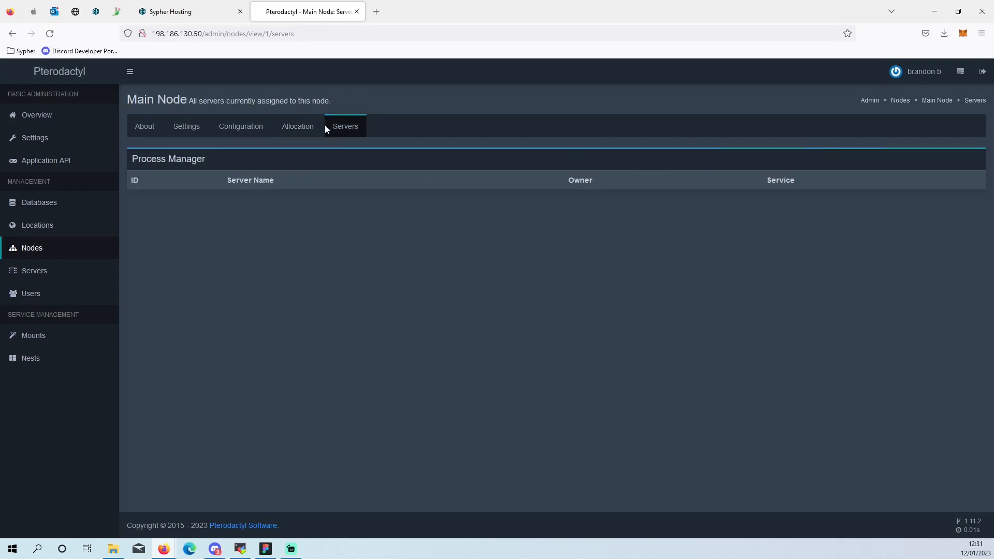
click(296, 125)
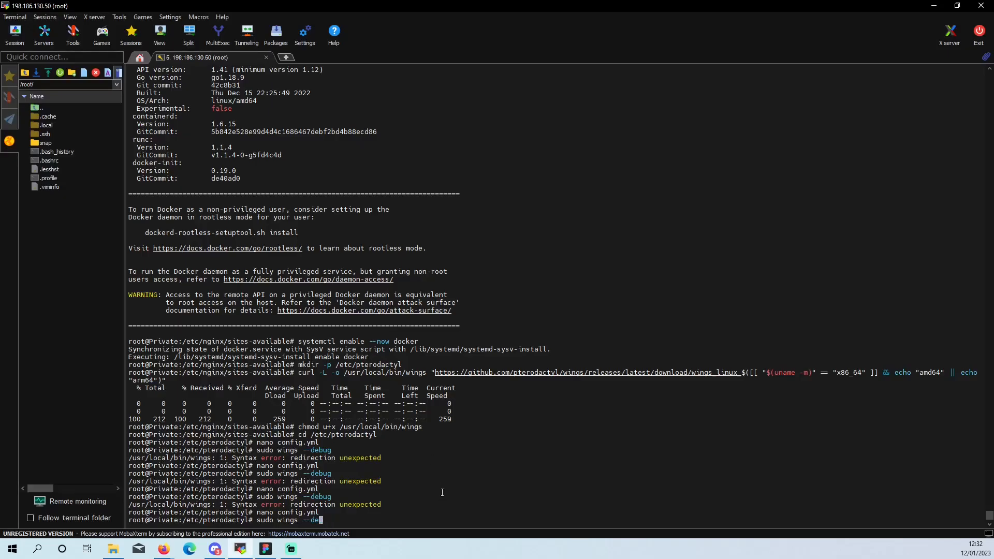
Enter the path /etc/systemd/system at the terminal prompt
text(/etc/systemd/system)
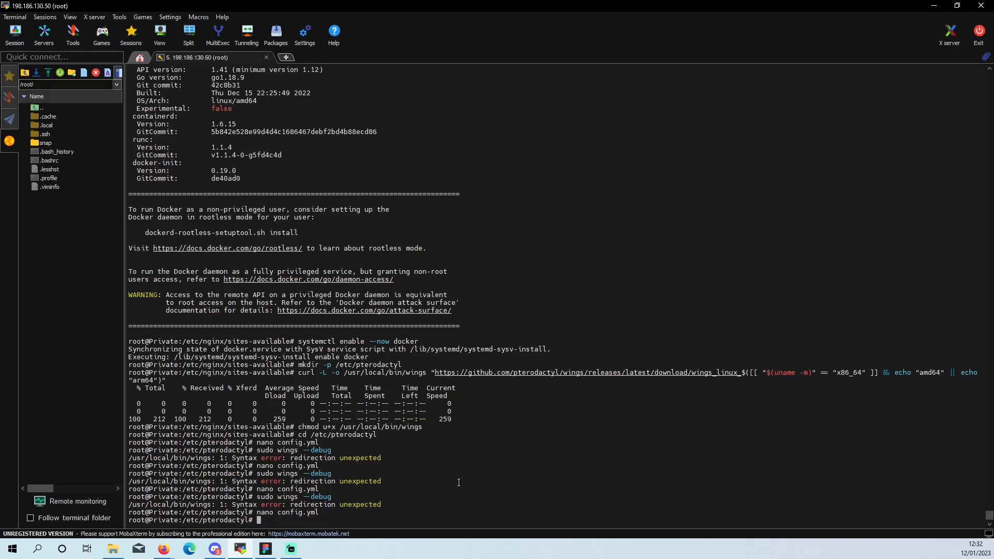
Change the shell directory to /etc/systemd/system with cd
text(/etc/systemd/syste)
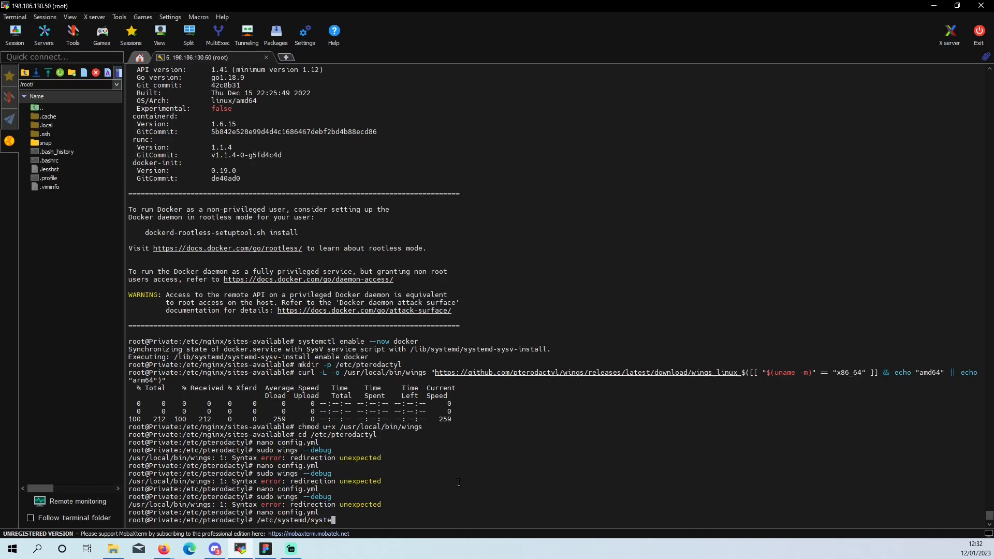
text(cd)
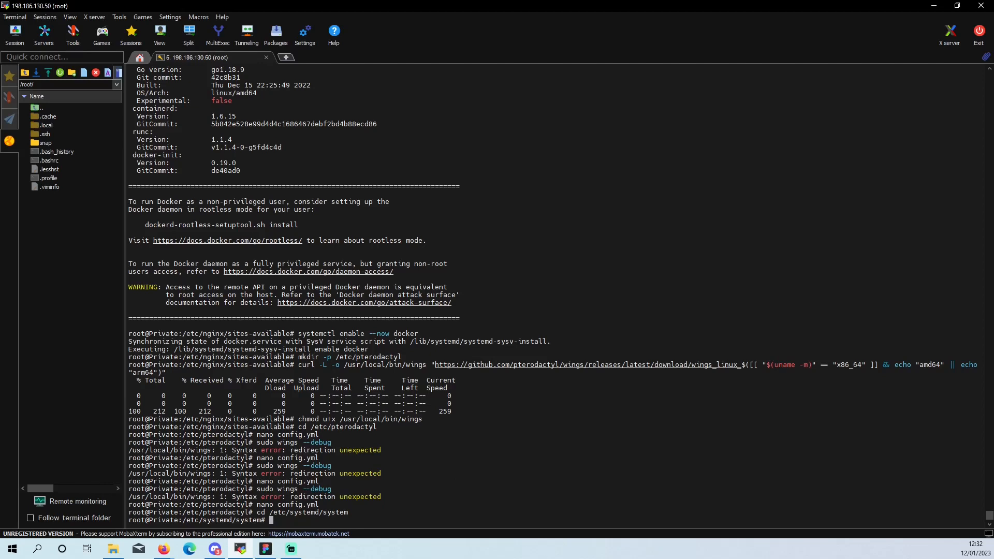
mouse_move(680, 519)
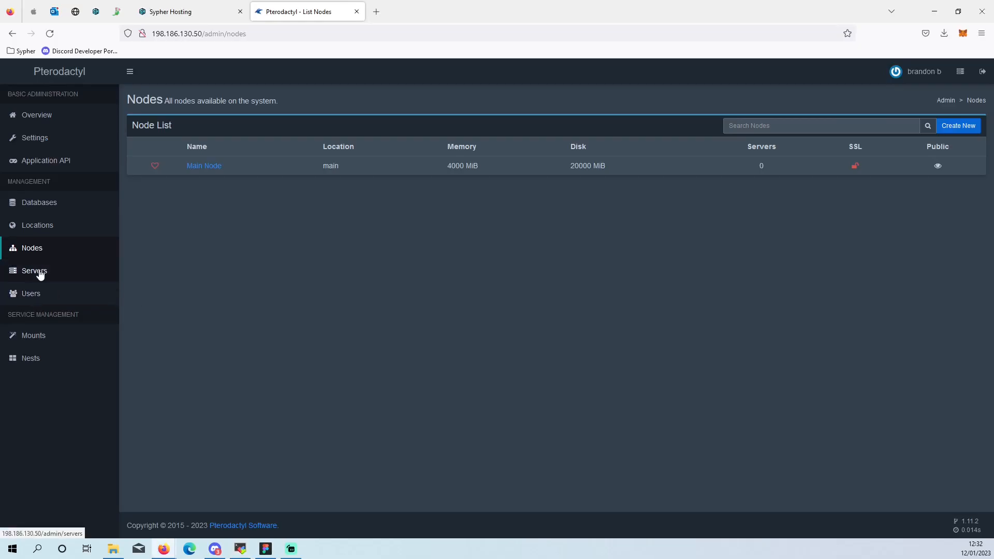
click(34, 271)
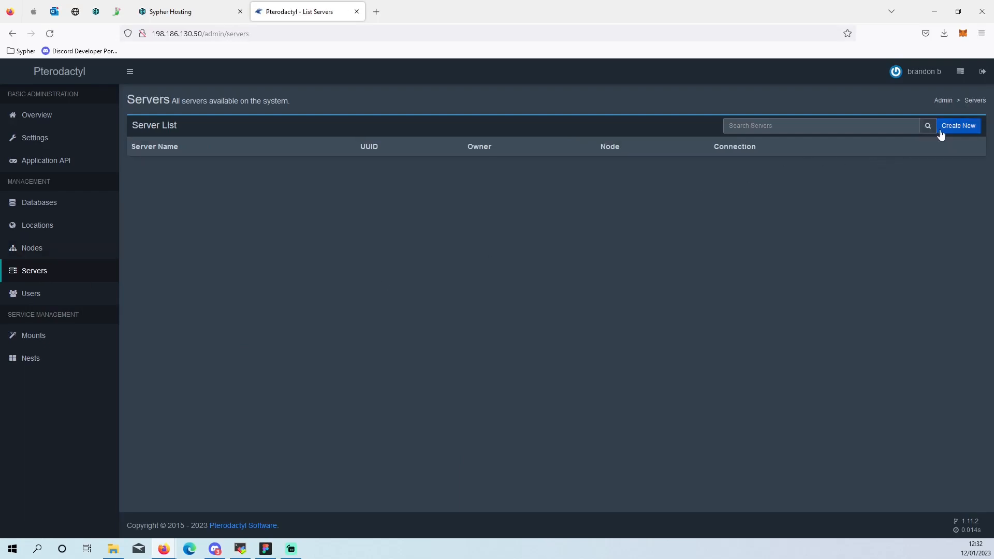
click(958, 125)
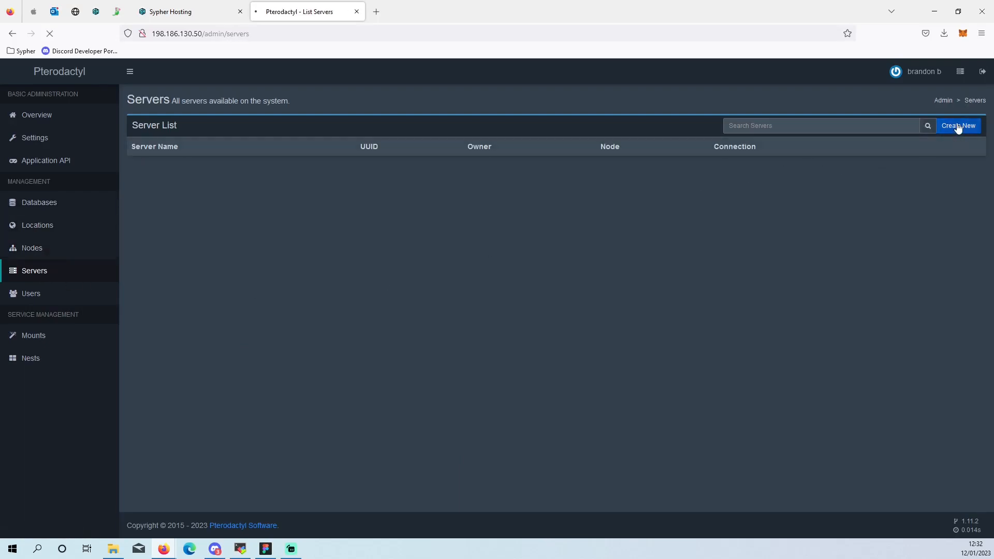
click(957, 125)
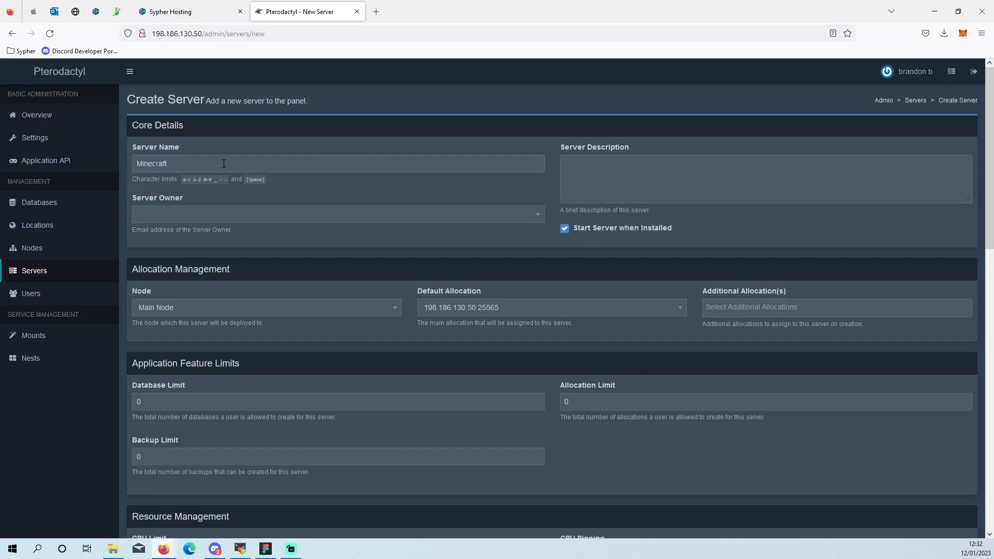
text(bran)
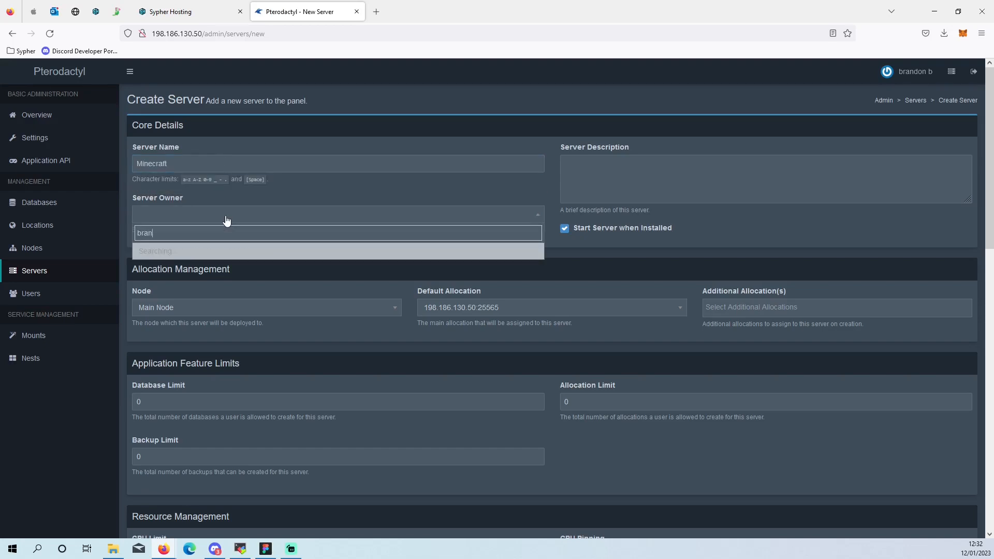
click(549, 307)
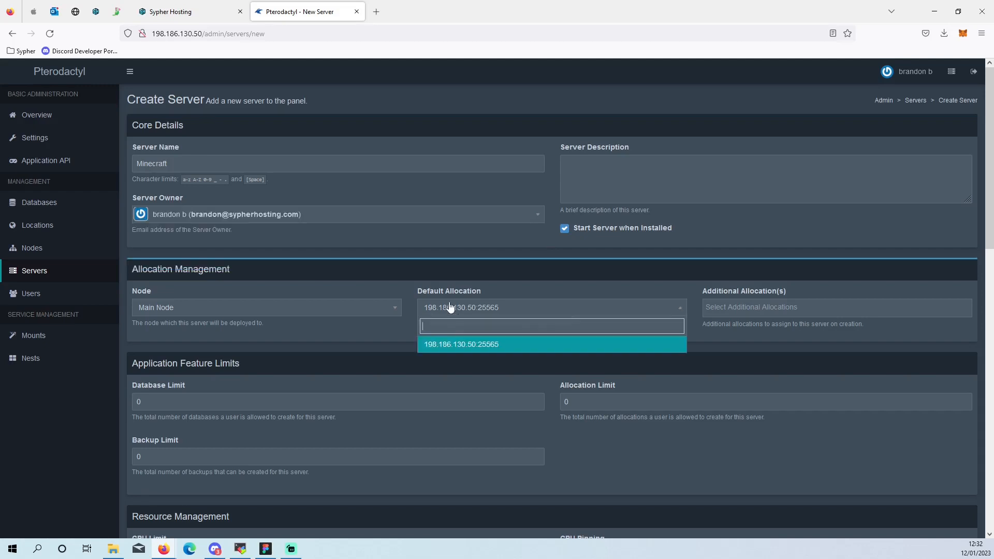
click(461, 343)
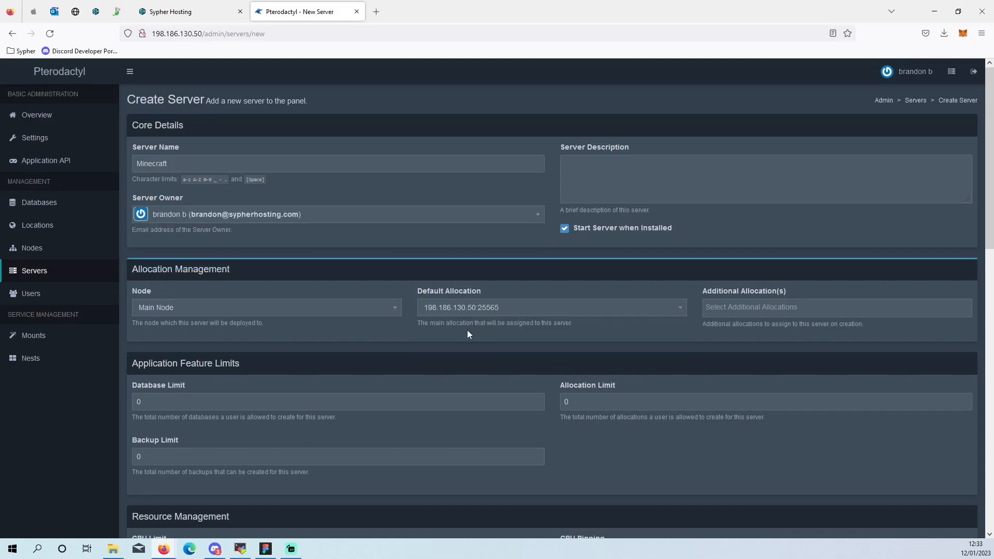
Set CPU pinning, memory and disk space limits to 0 under Resource Management
scroll(down, 3)
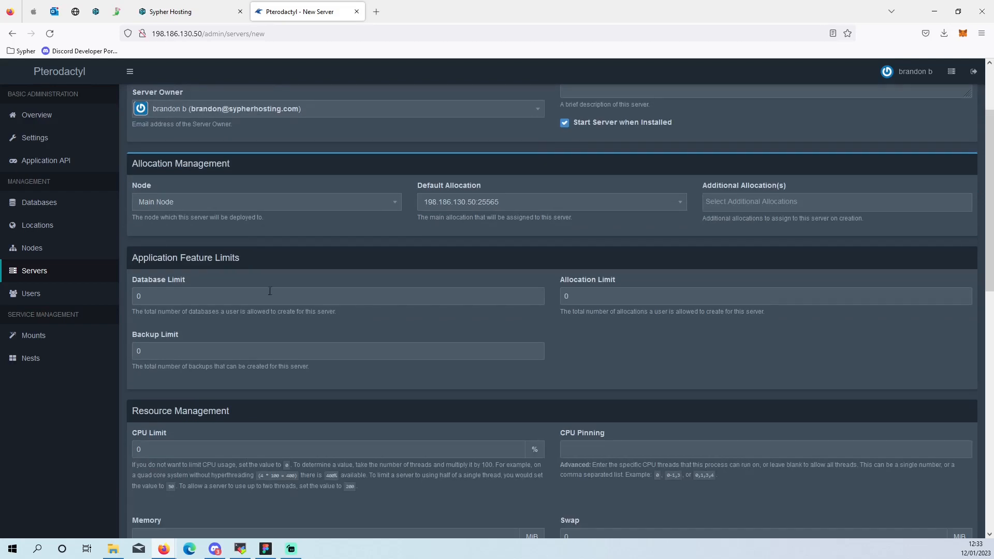
scroll(down, 3)
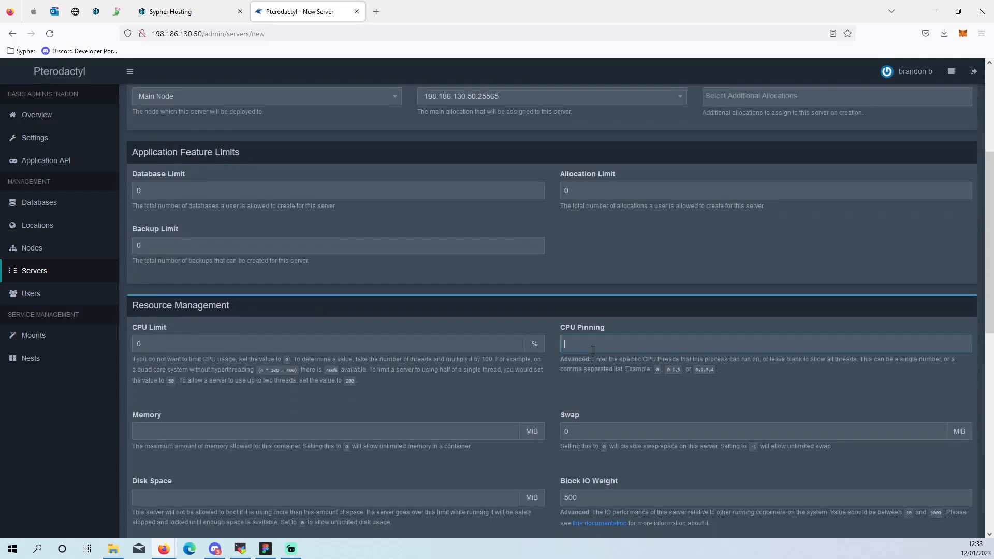
text(0)
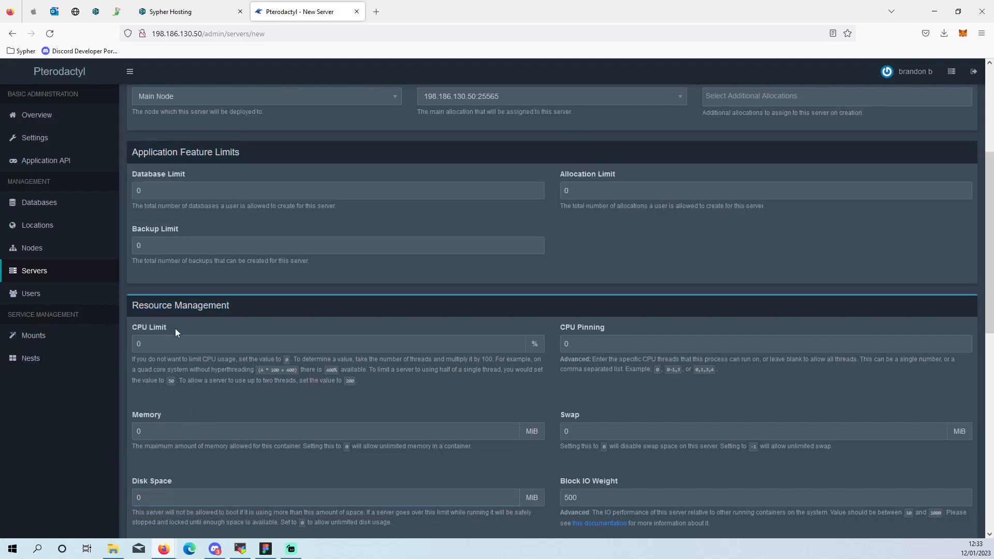
double_click(149, 327)
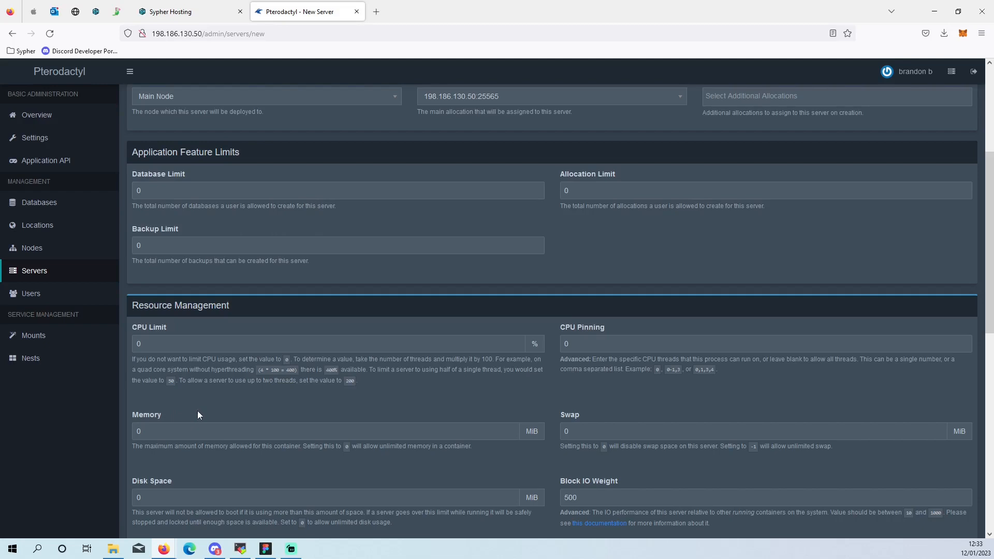
mouse_move(407, 390)
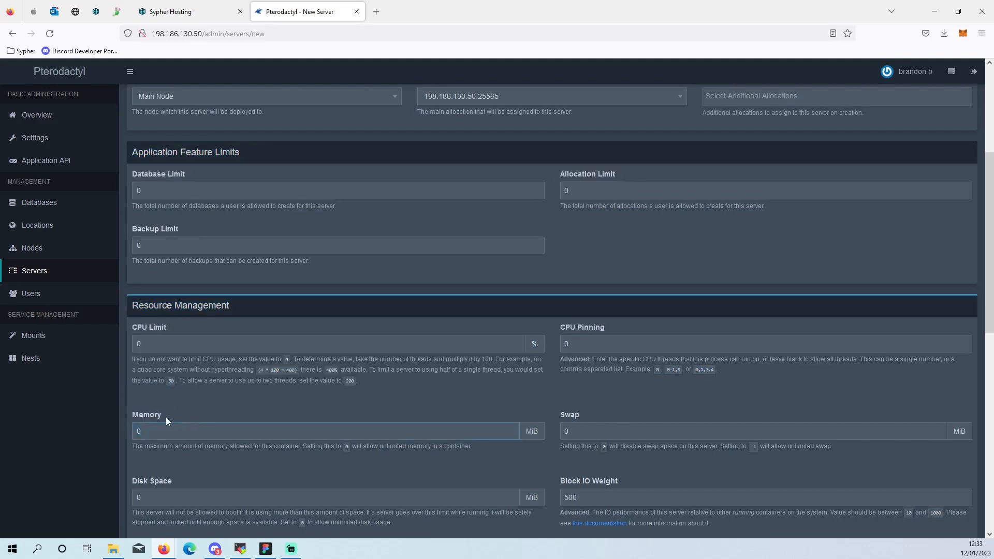
click(327, 431)
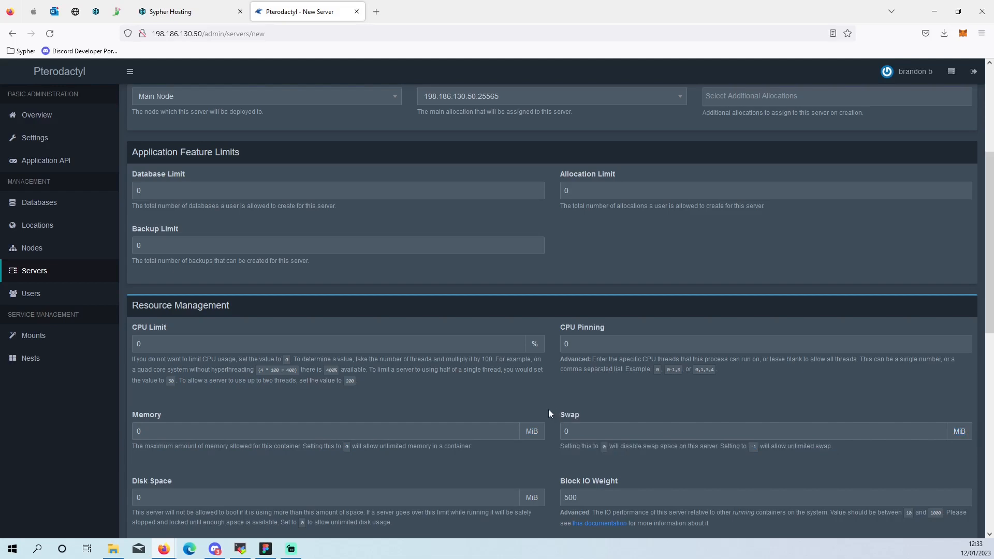
scroll(down, 3)
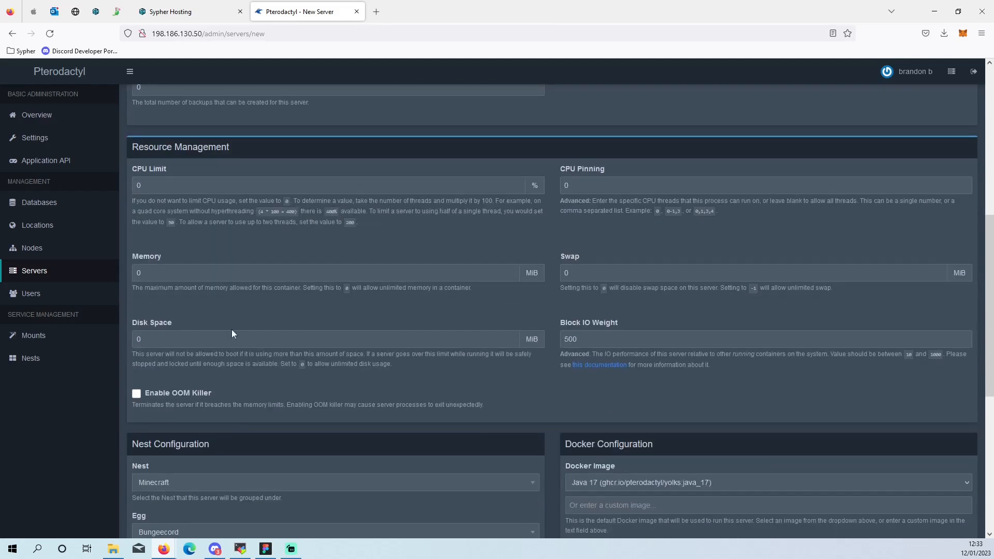
double_click(568, 256)
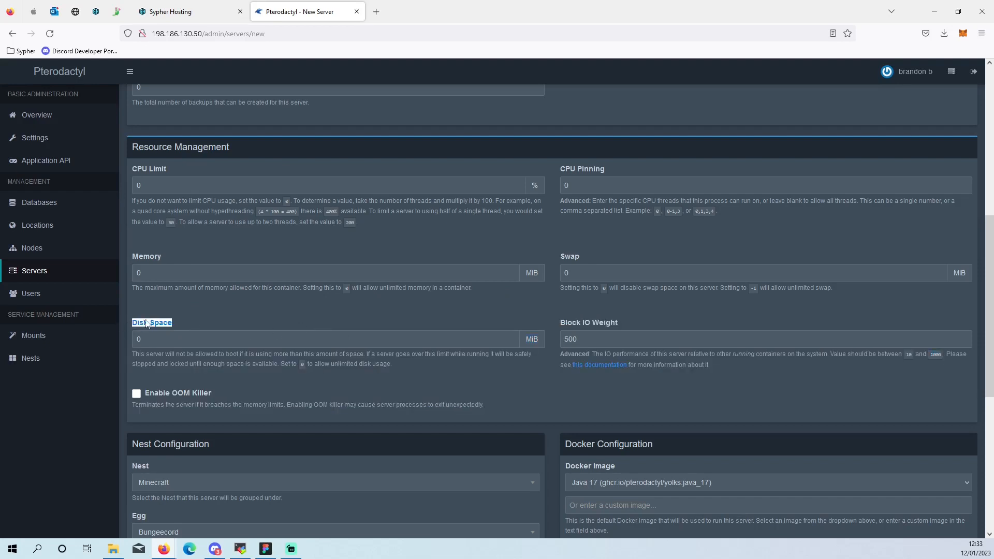
mouse_move(462, 323)
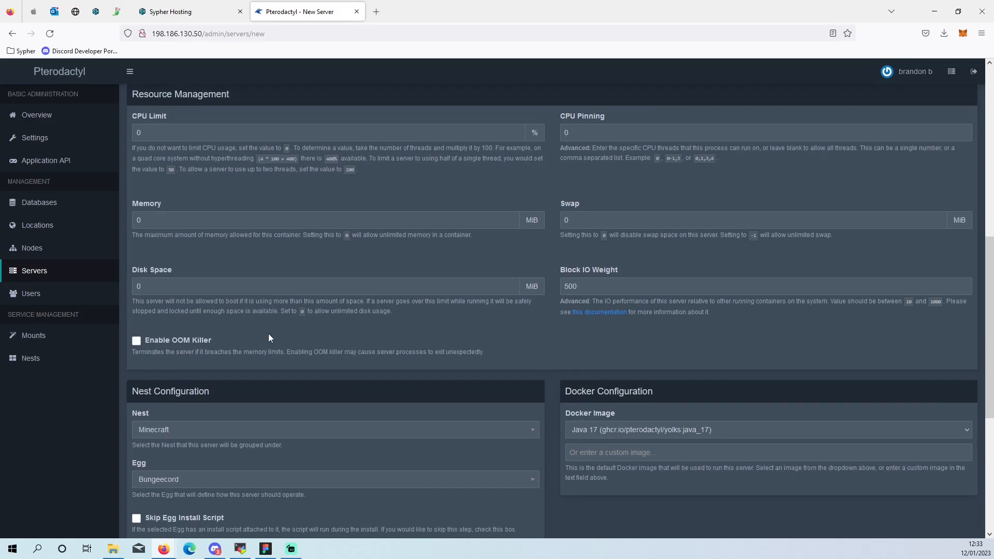
Choose the Paper egg and submit the server, which fails with a connection error
scroll(down, 3)
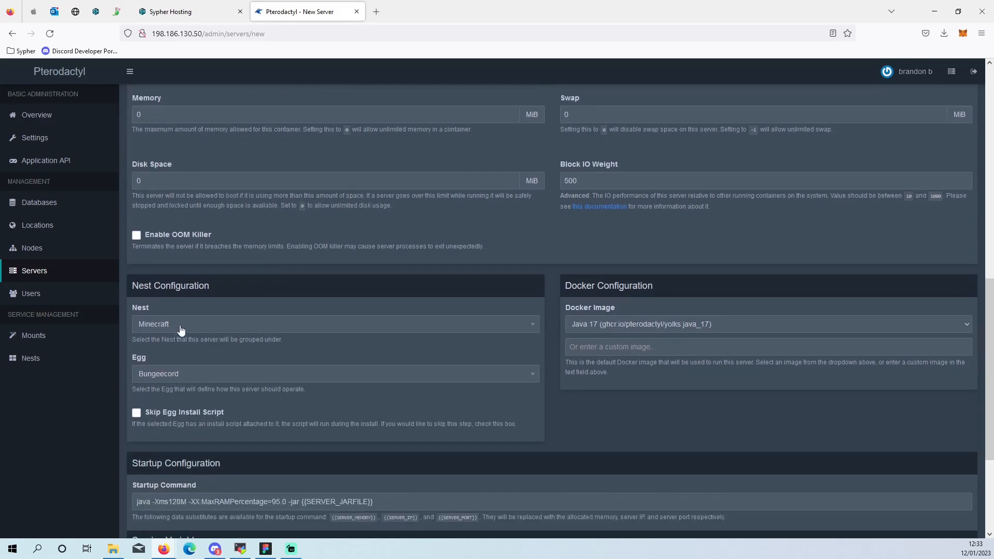
click(333, 373)
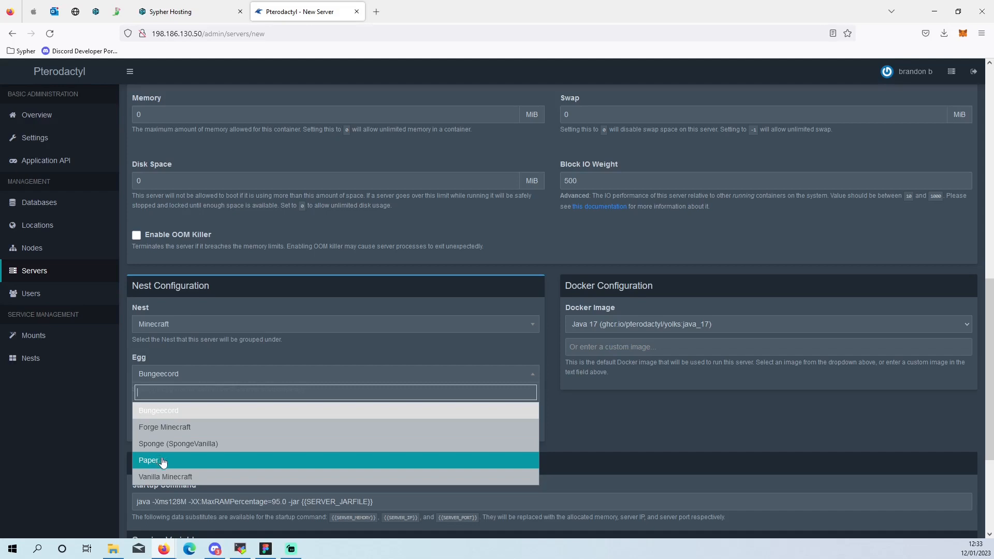
mouse_move(178, 443)
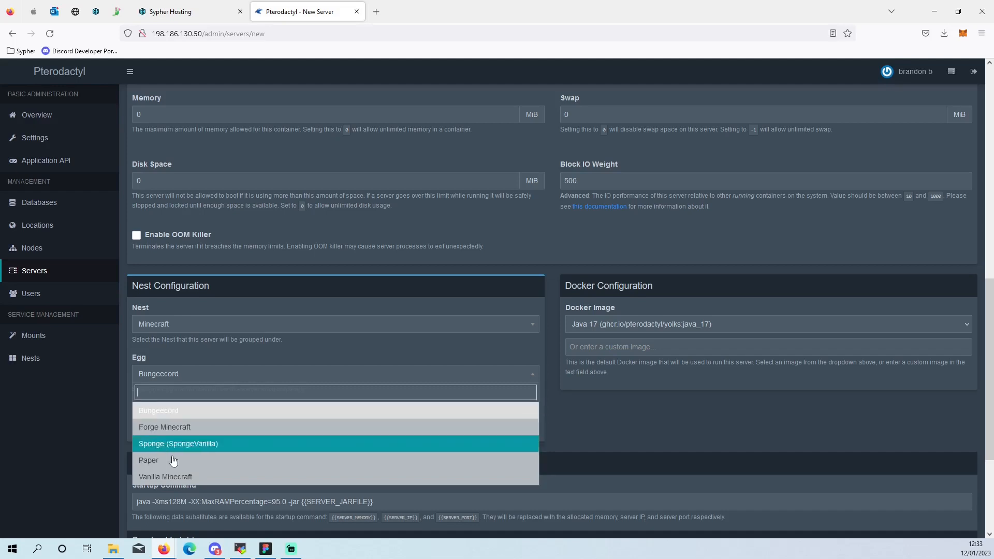
click(149, 460)
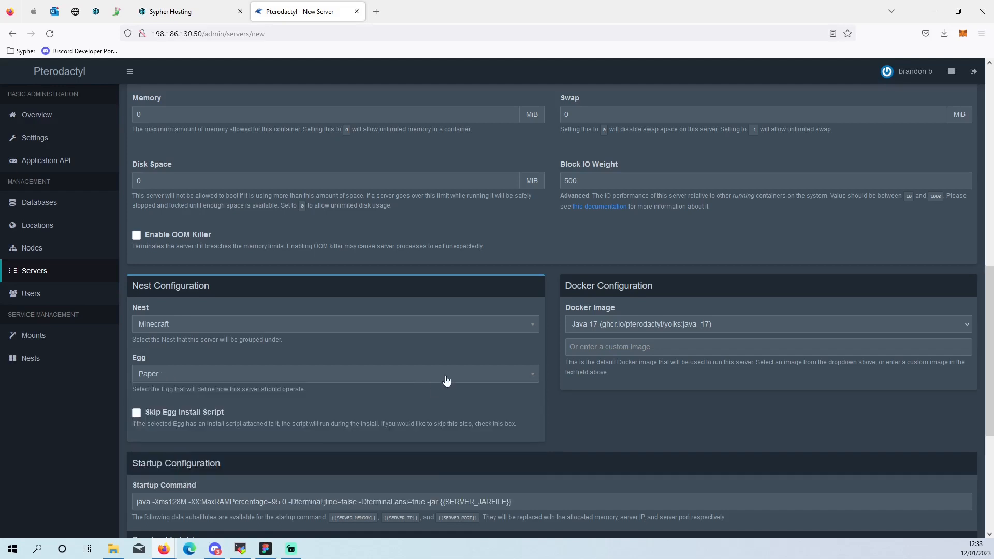
scroll(down, 3)
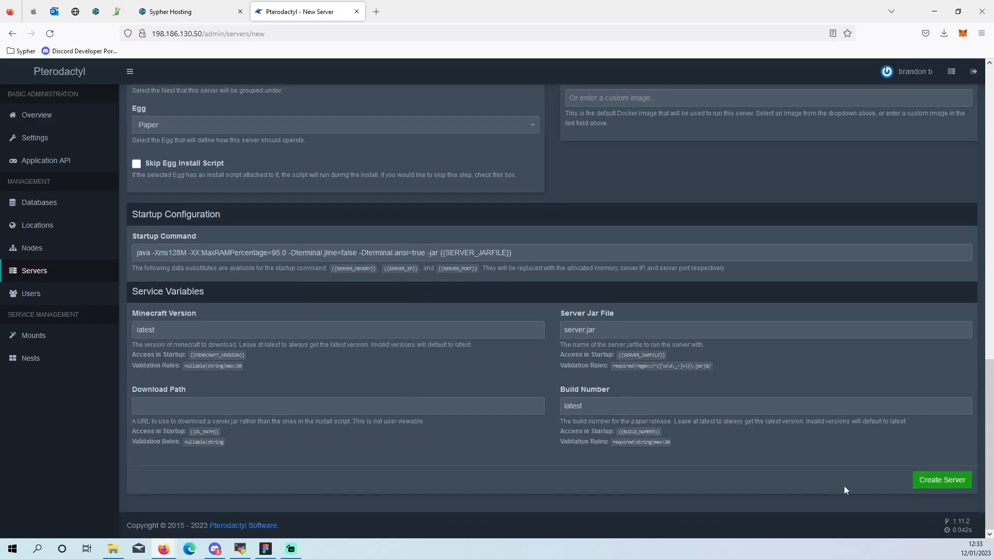
click(941, 480)
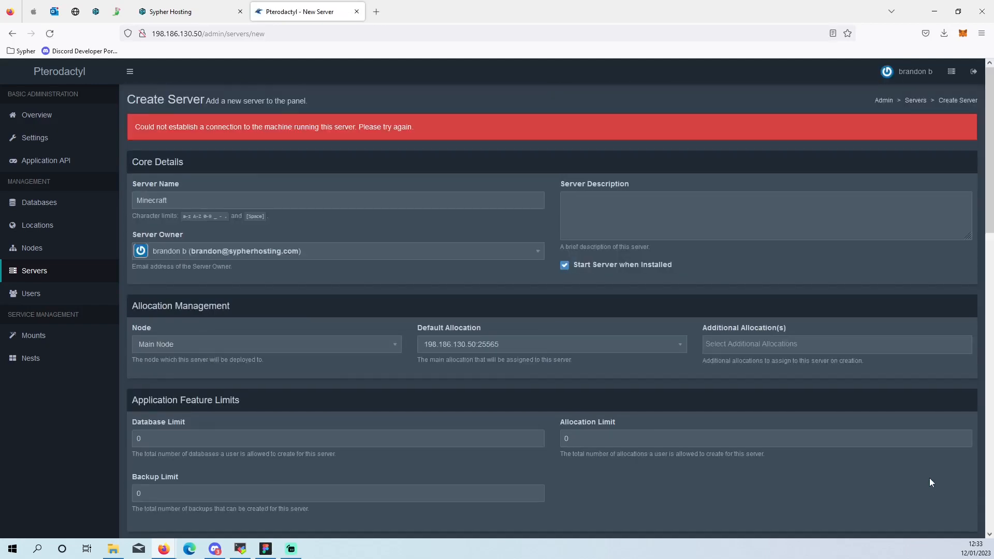
mouse_move(257, 228)
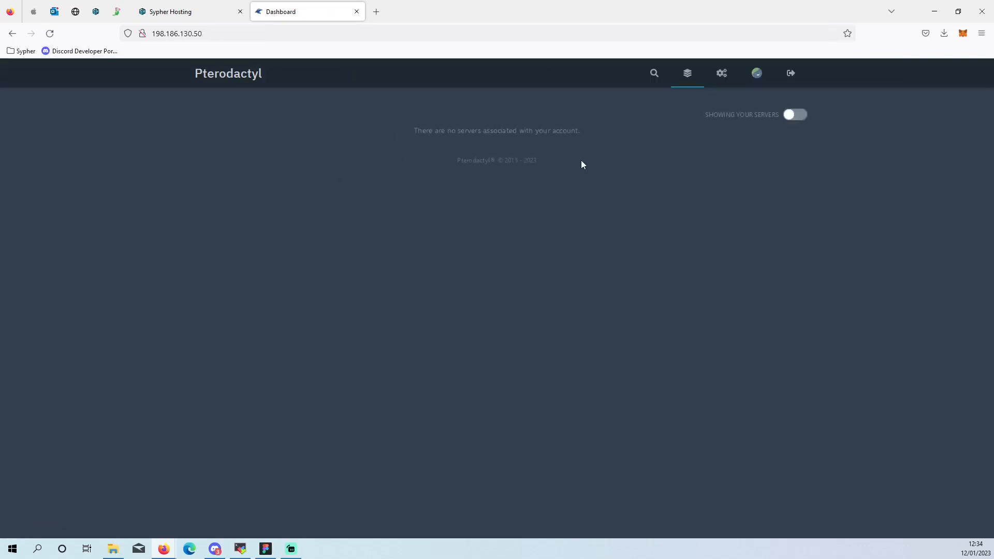
mouse_move(571, 161)
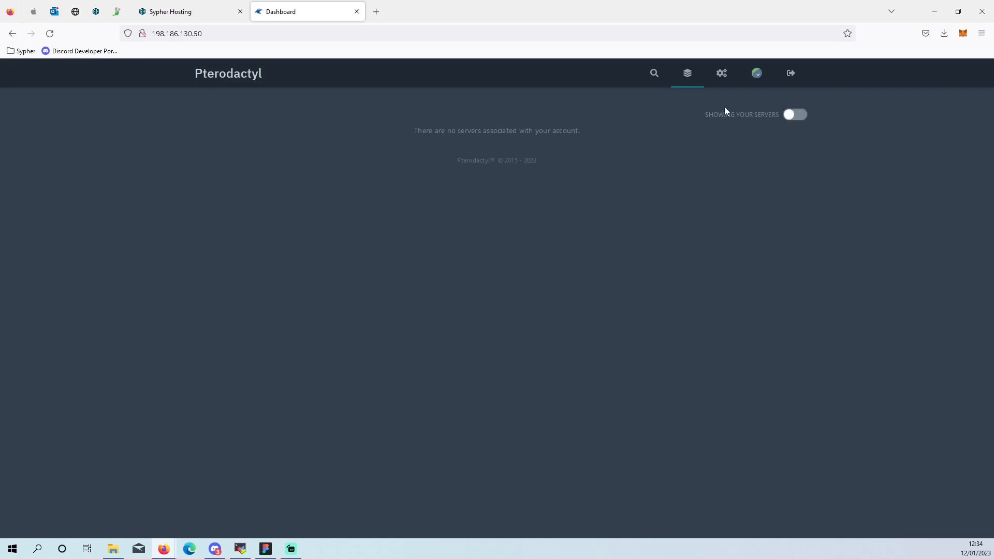
mouse_move(240, 11)
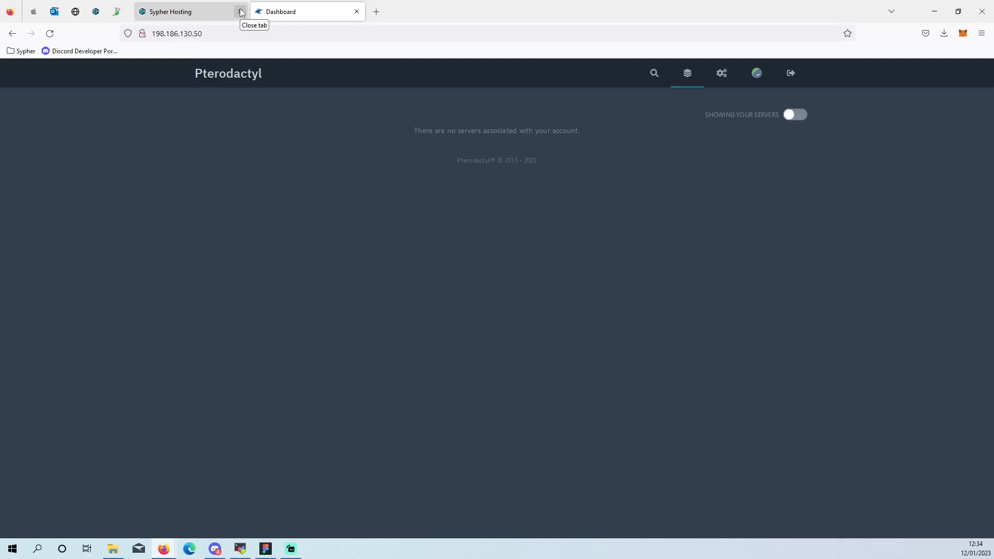
mouse_move(323, 358)
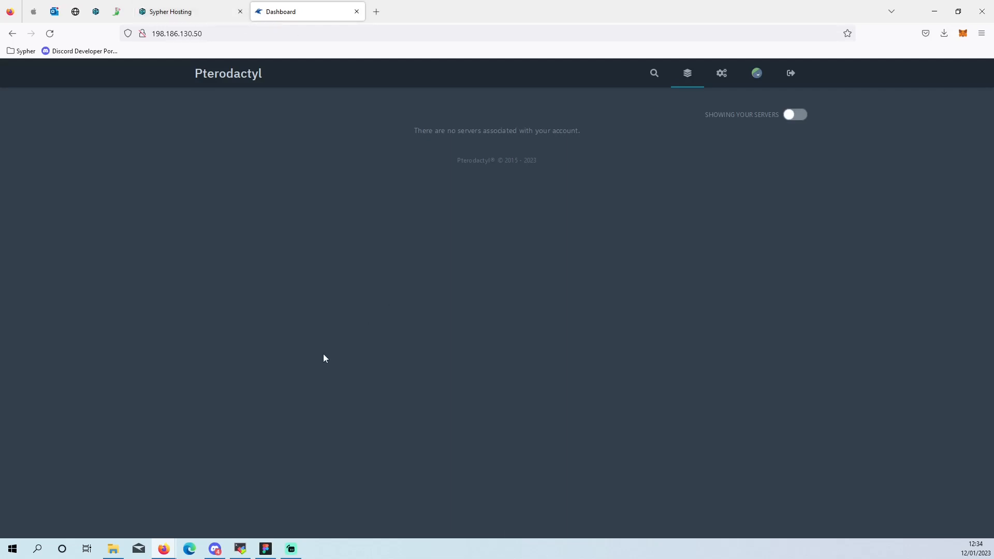
mouse_move(510, 327)
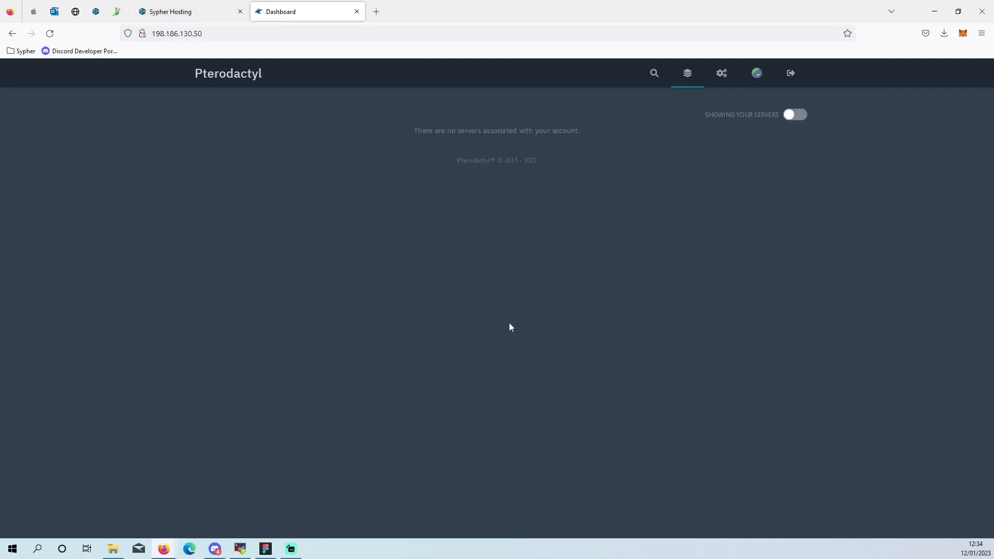
mouse_move(258, 74)
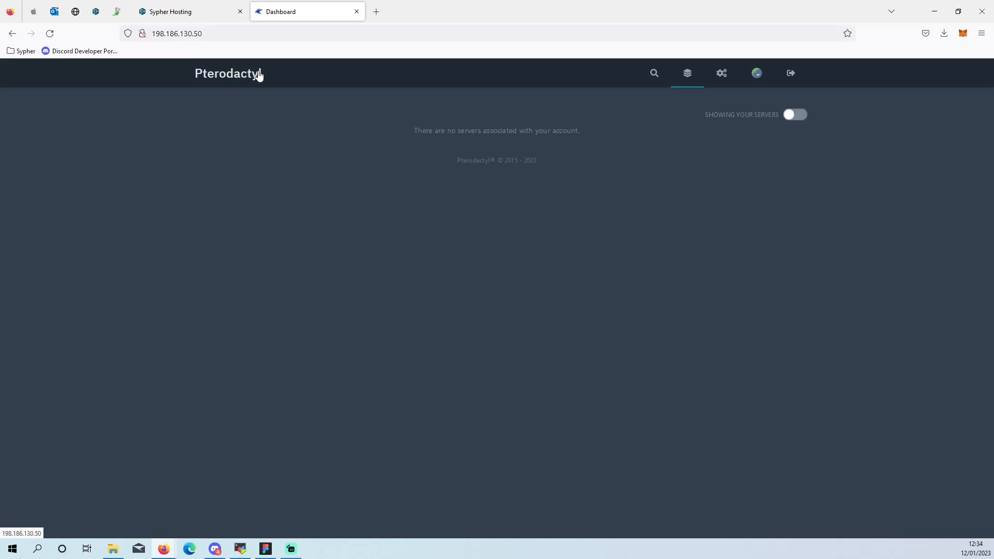
mouse_move(253, 393)
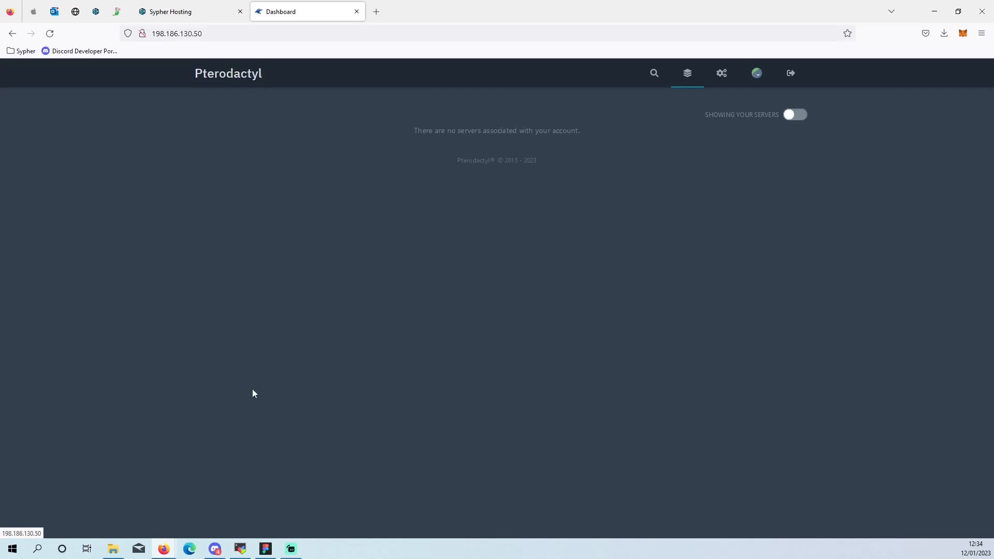
click(240, 553)
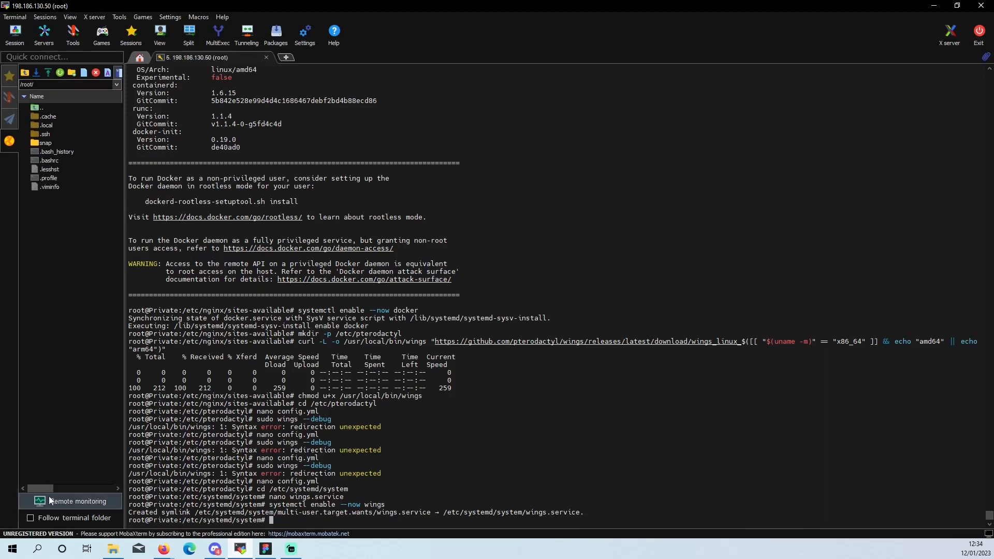
click(163, 548)
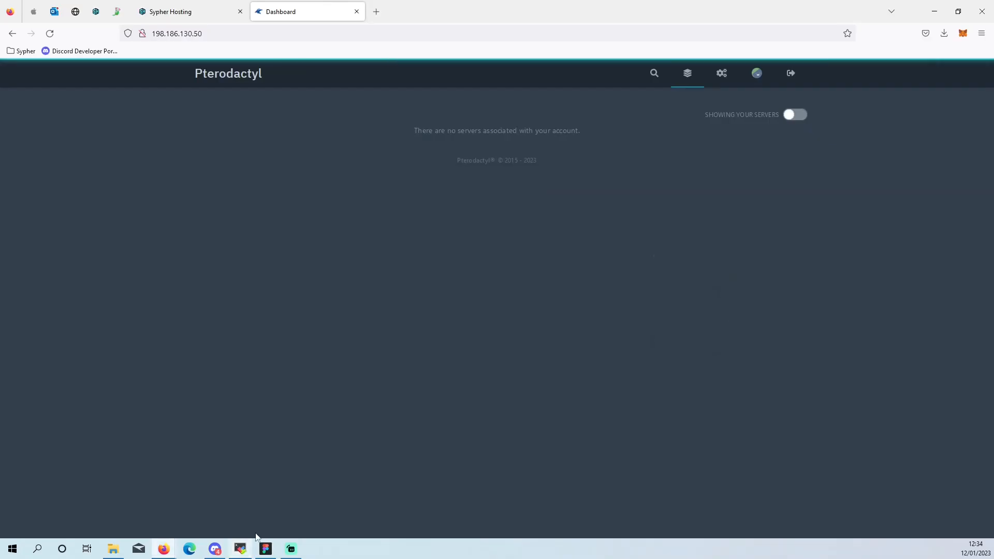
mouse_move(258, 537)
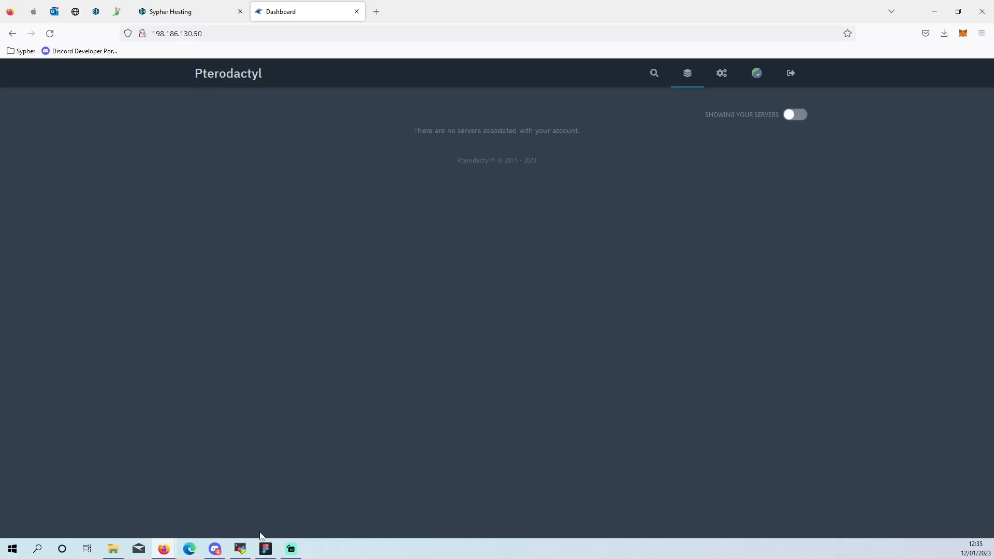
mouse_move(711, 552)
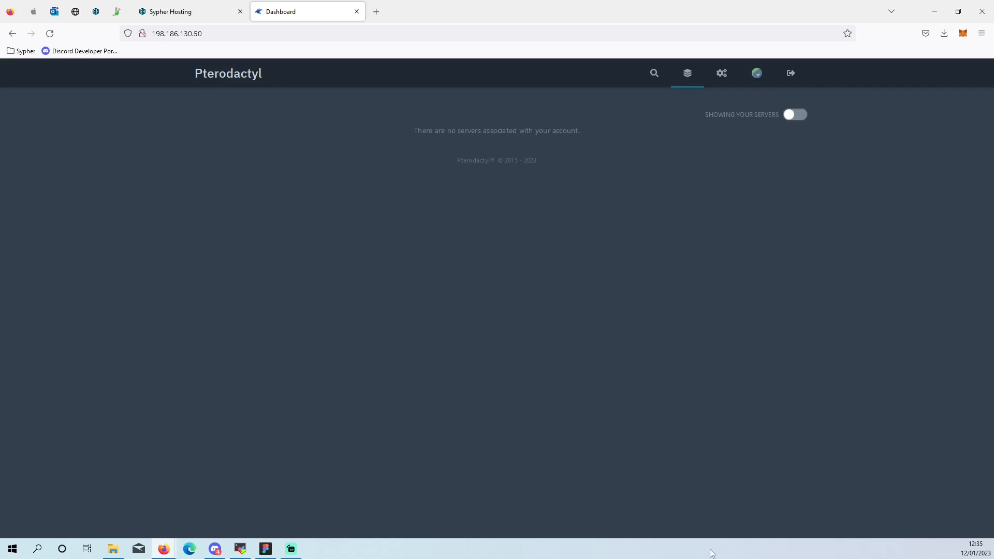